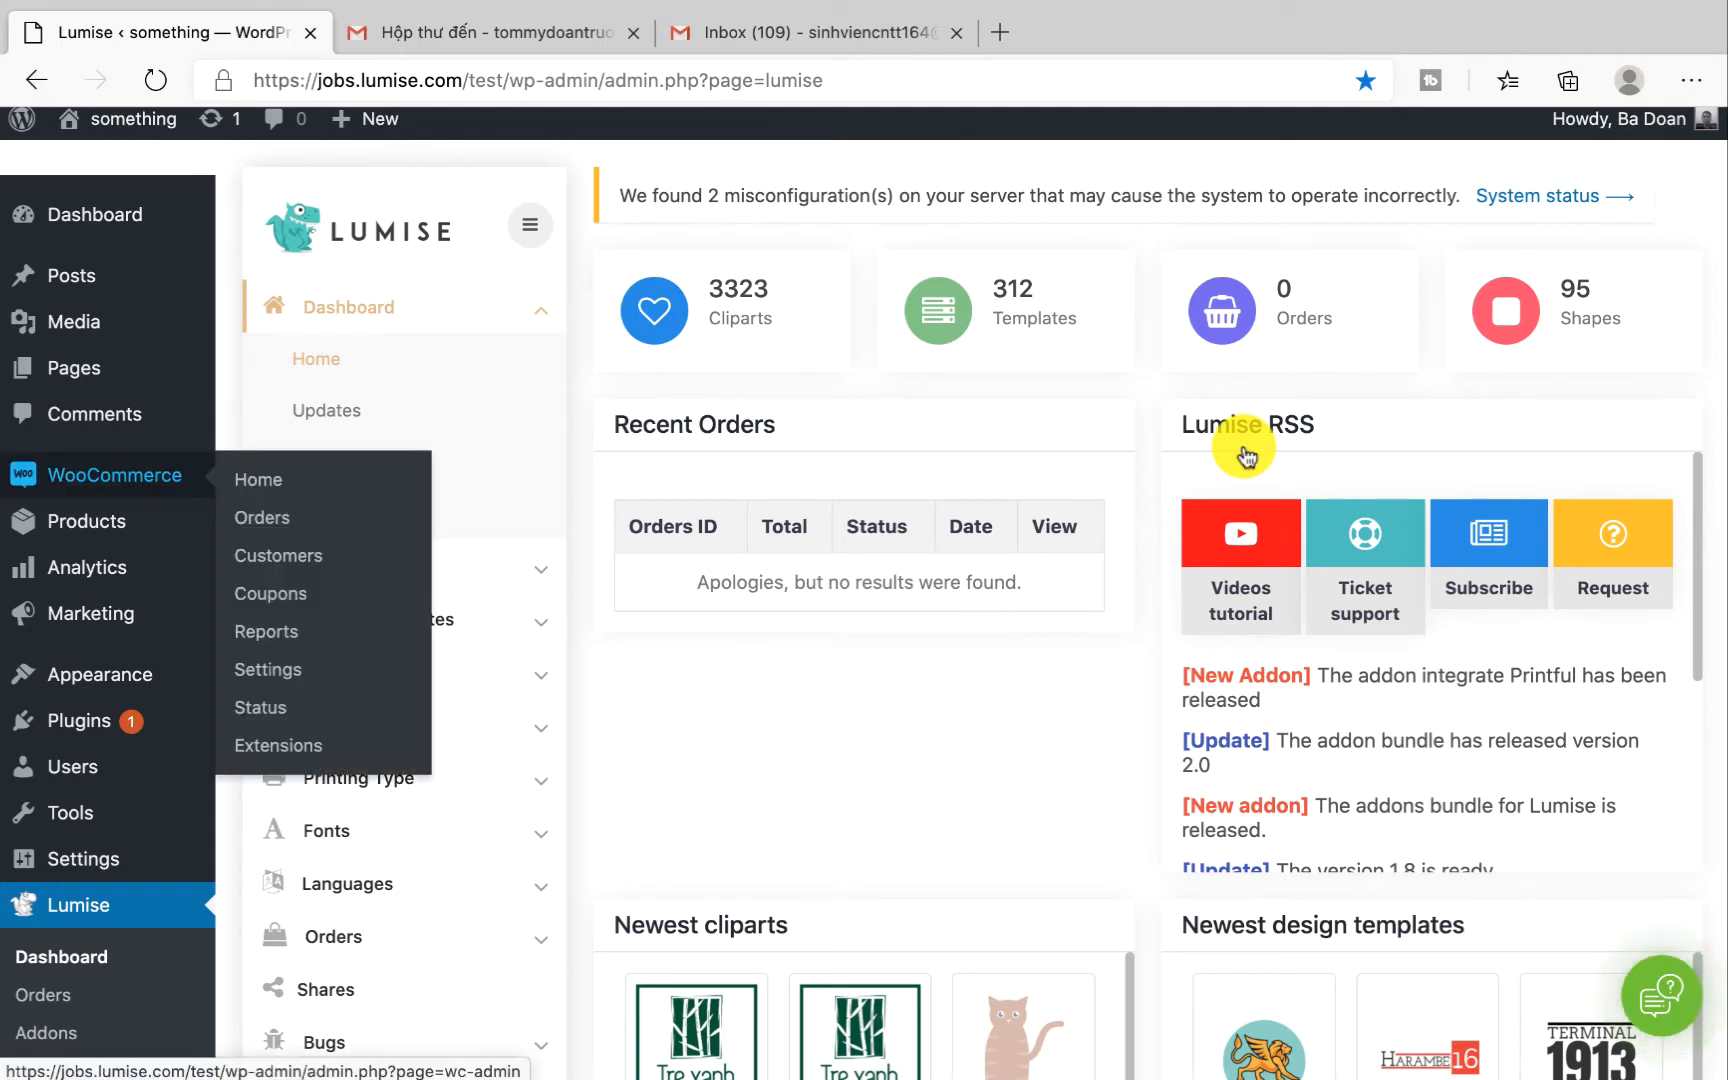
Reach the WooCommerce Emails settings listing each order notification and its recipients
click(268, 668)
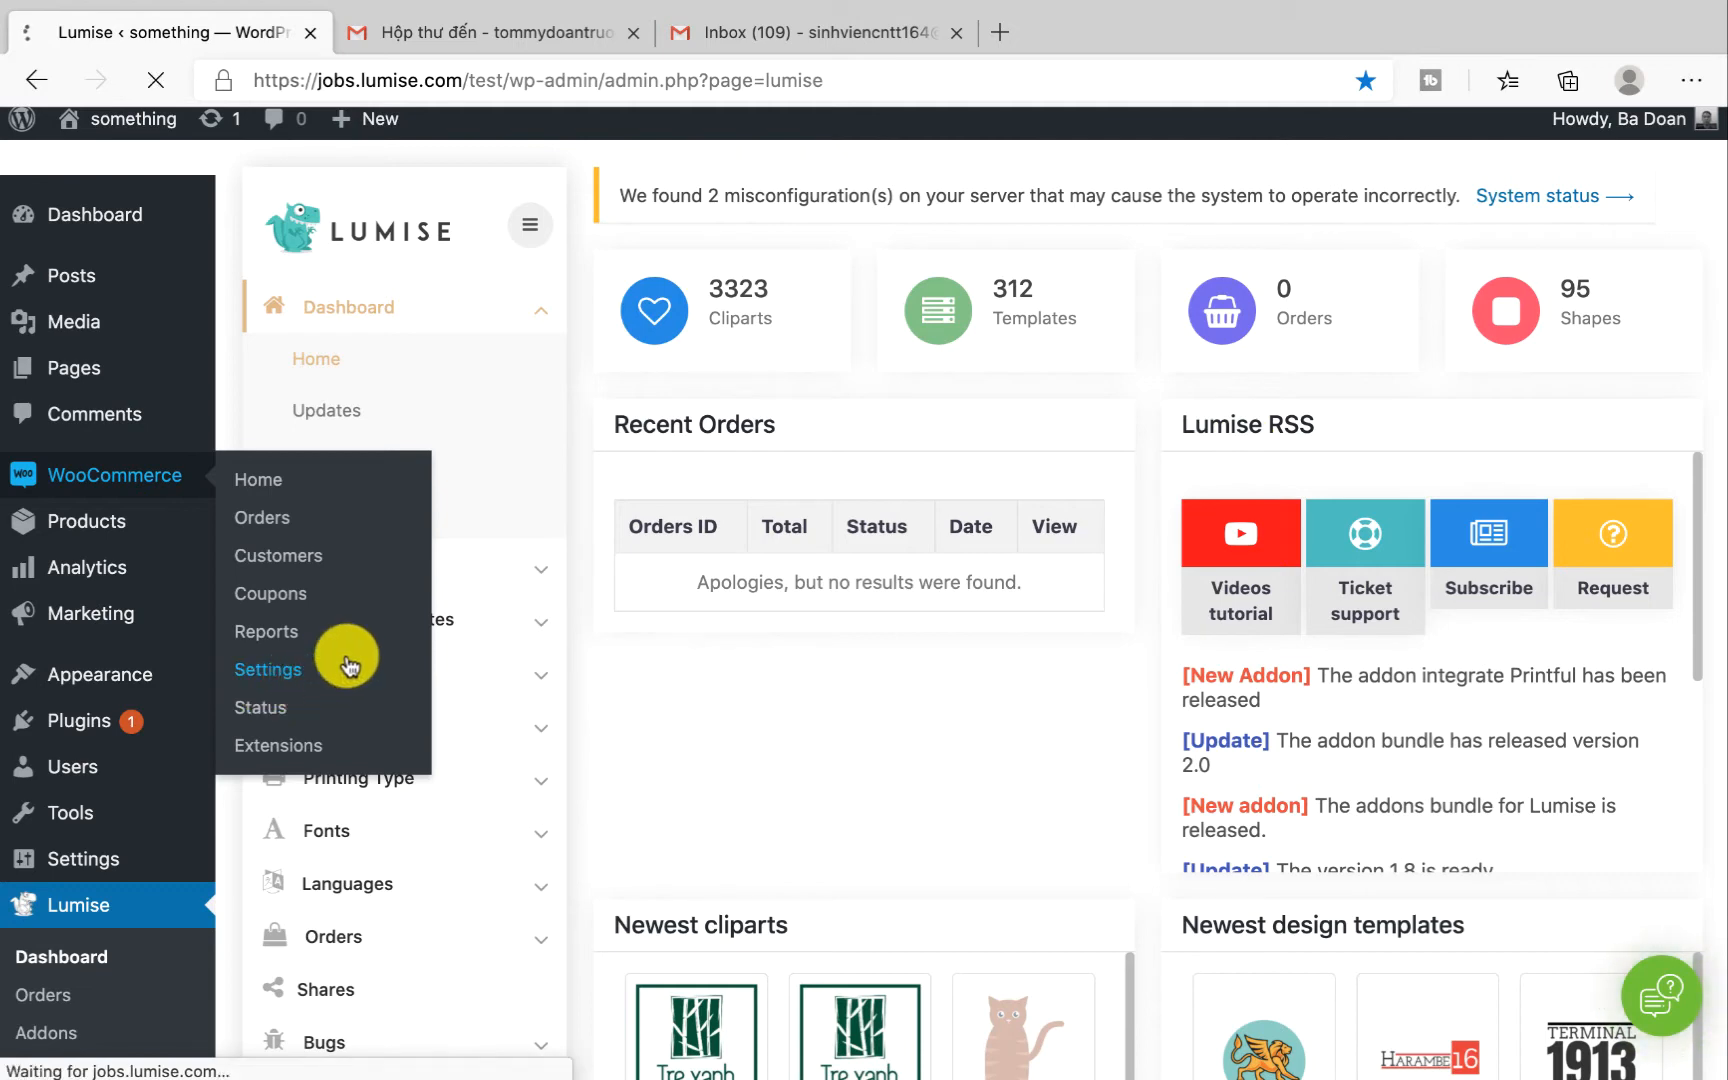
click(268, 670)
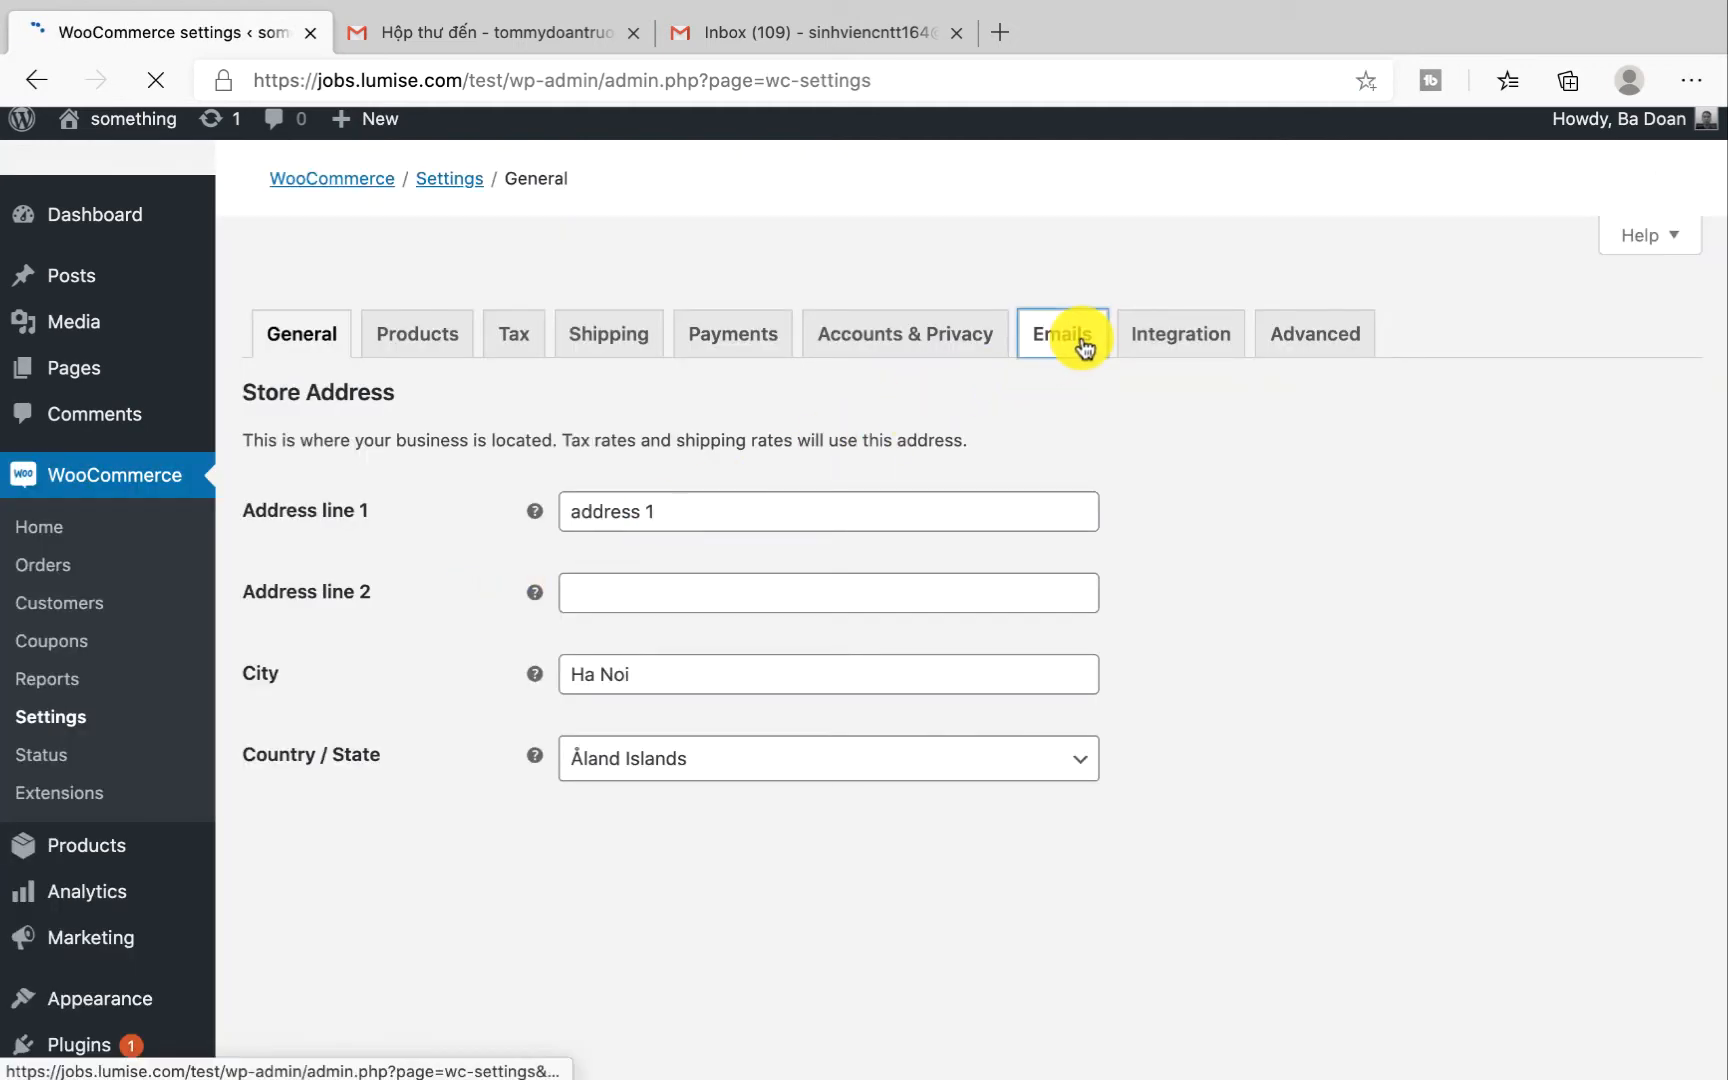
click(1062, 332)
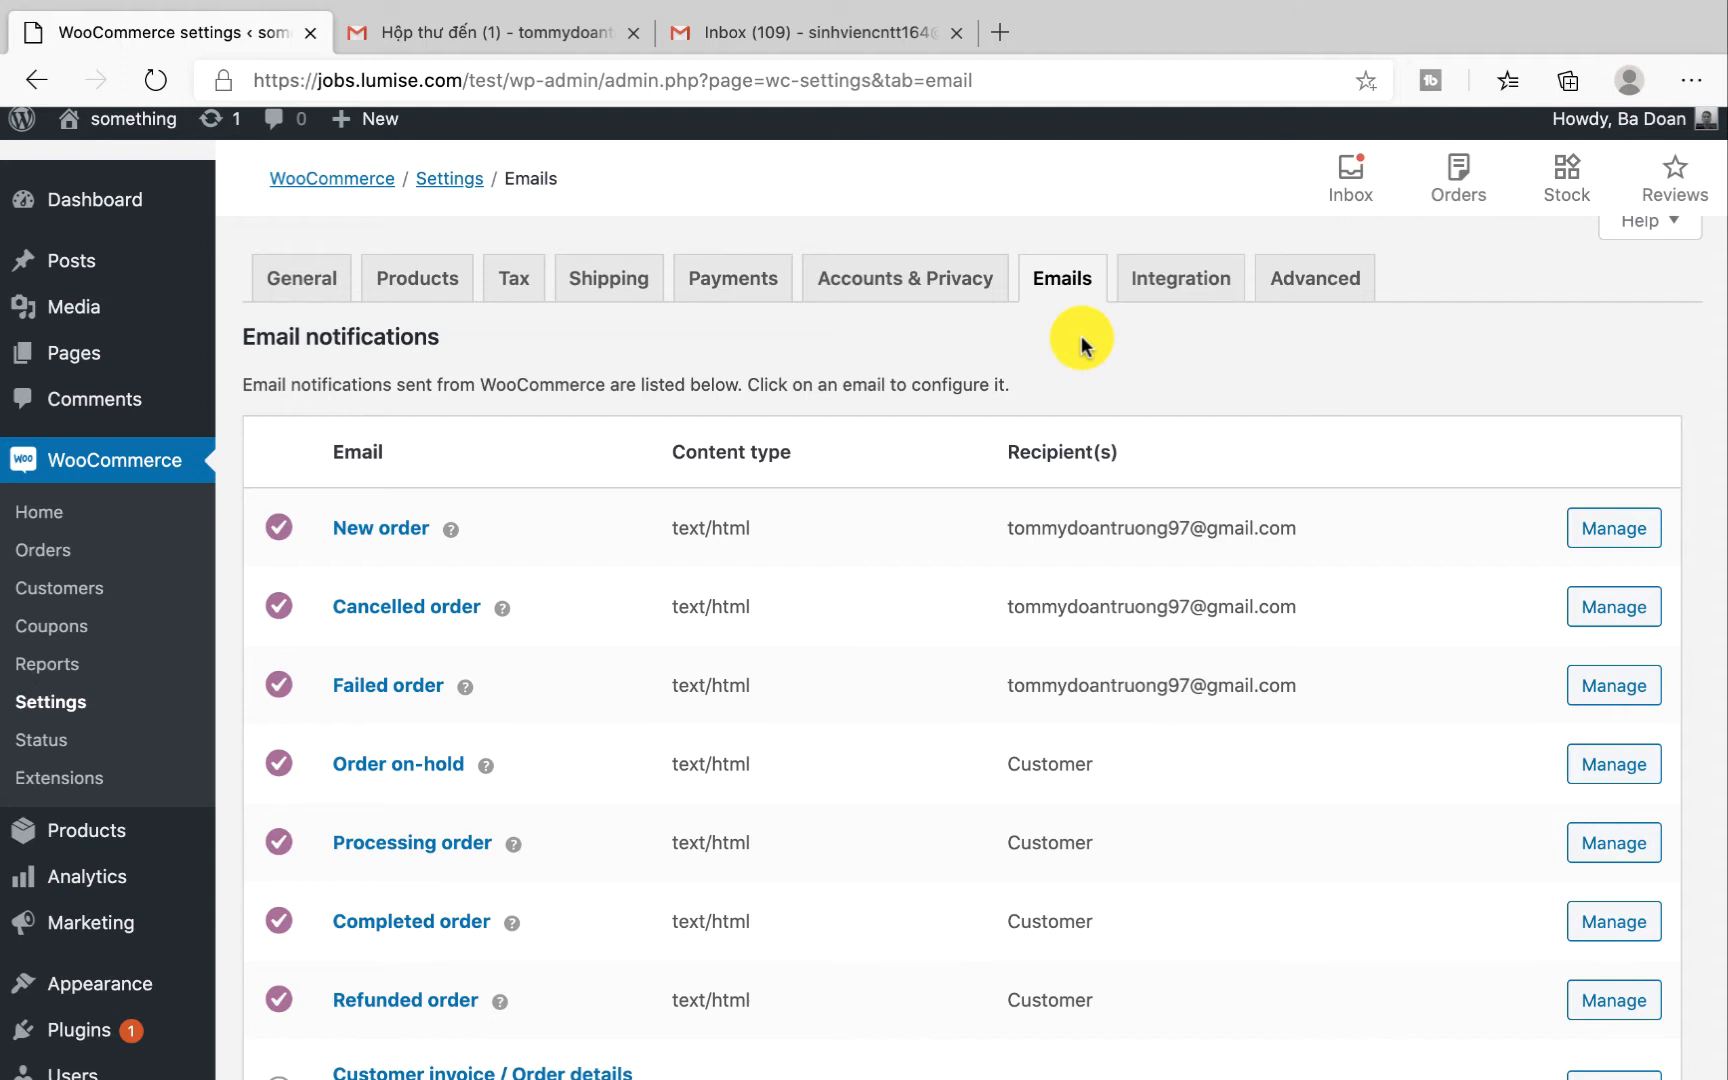
mouse_move(1094, 366)
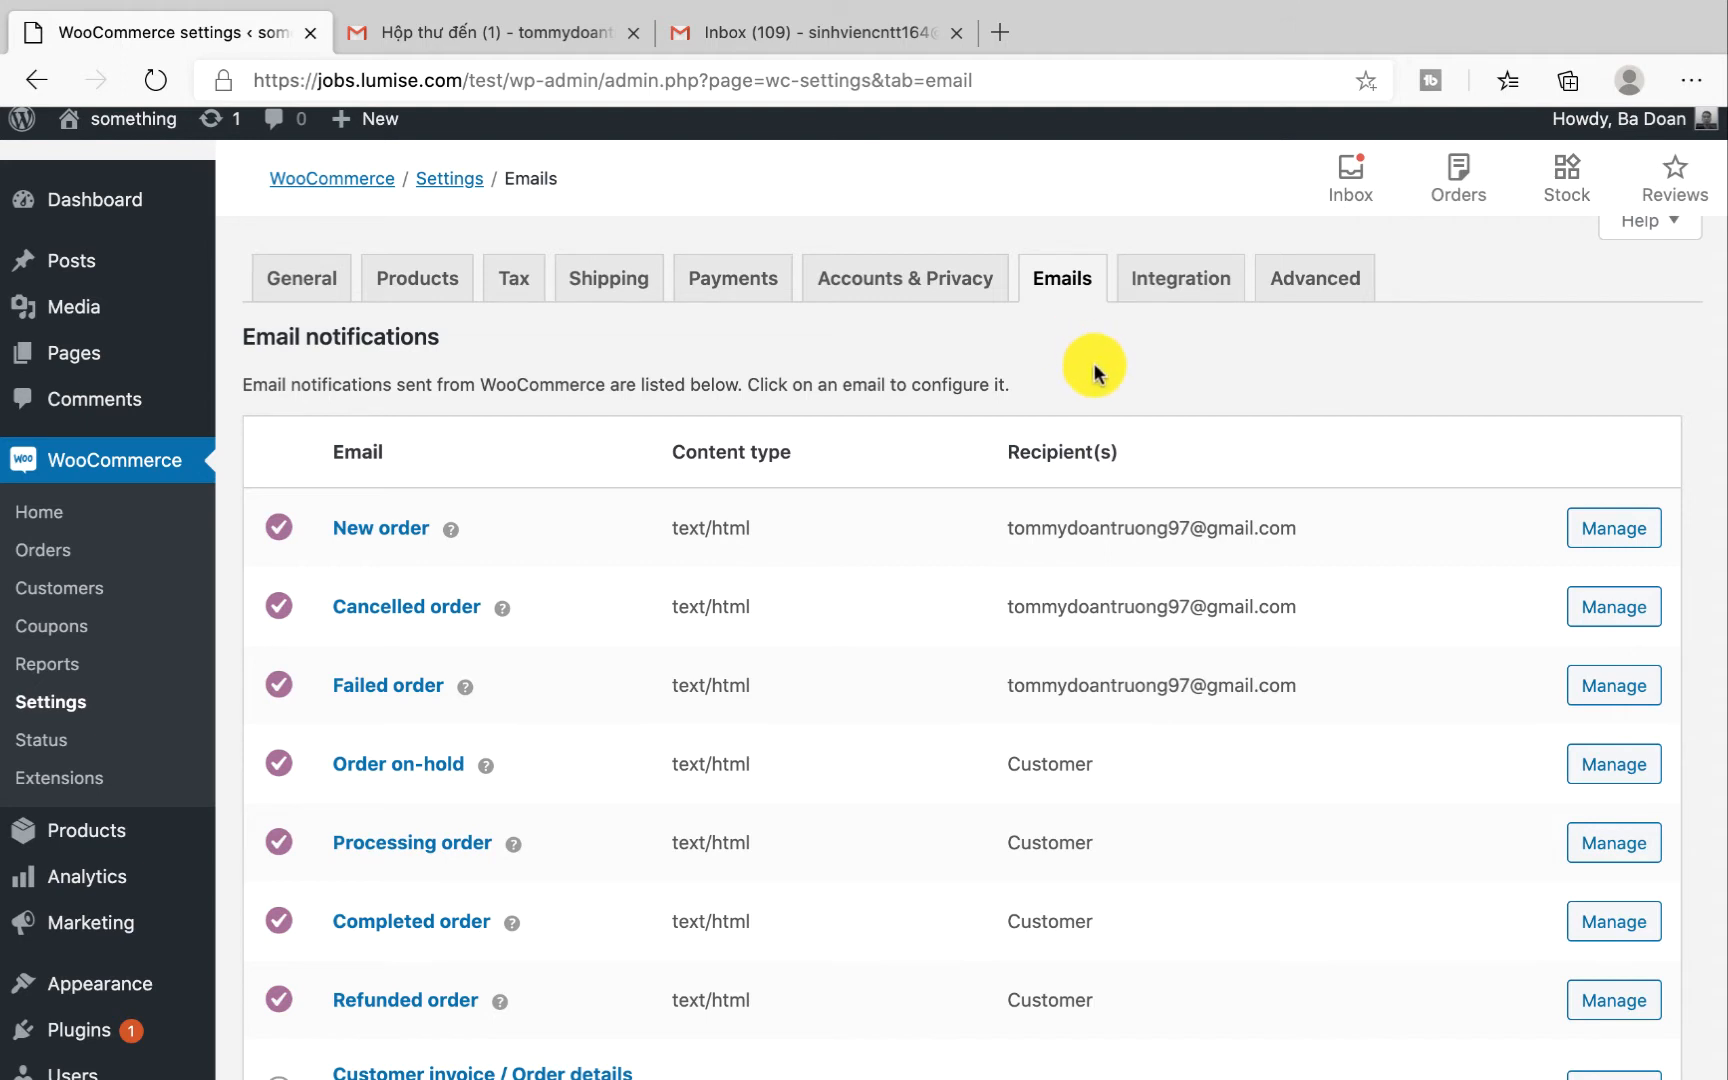
mouse_move(1152, 490)
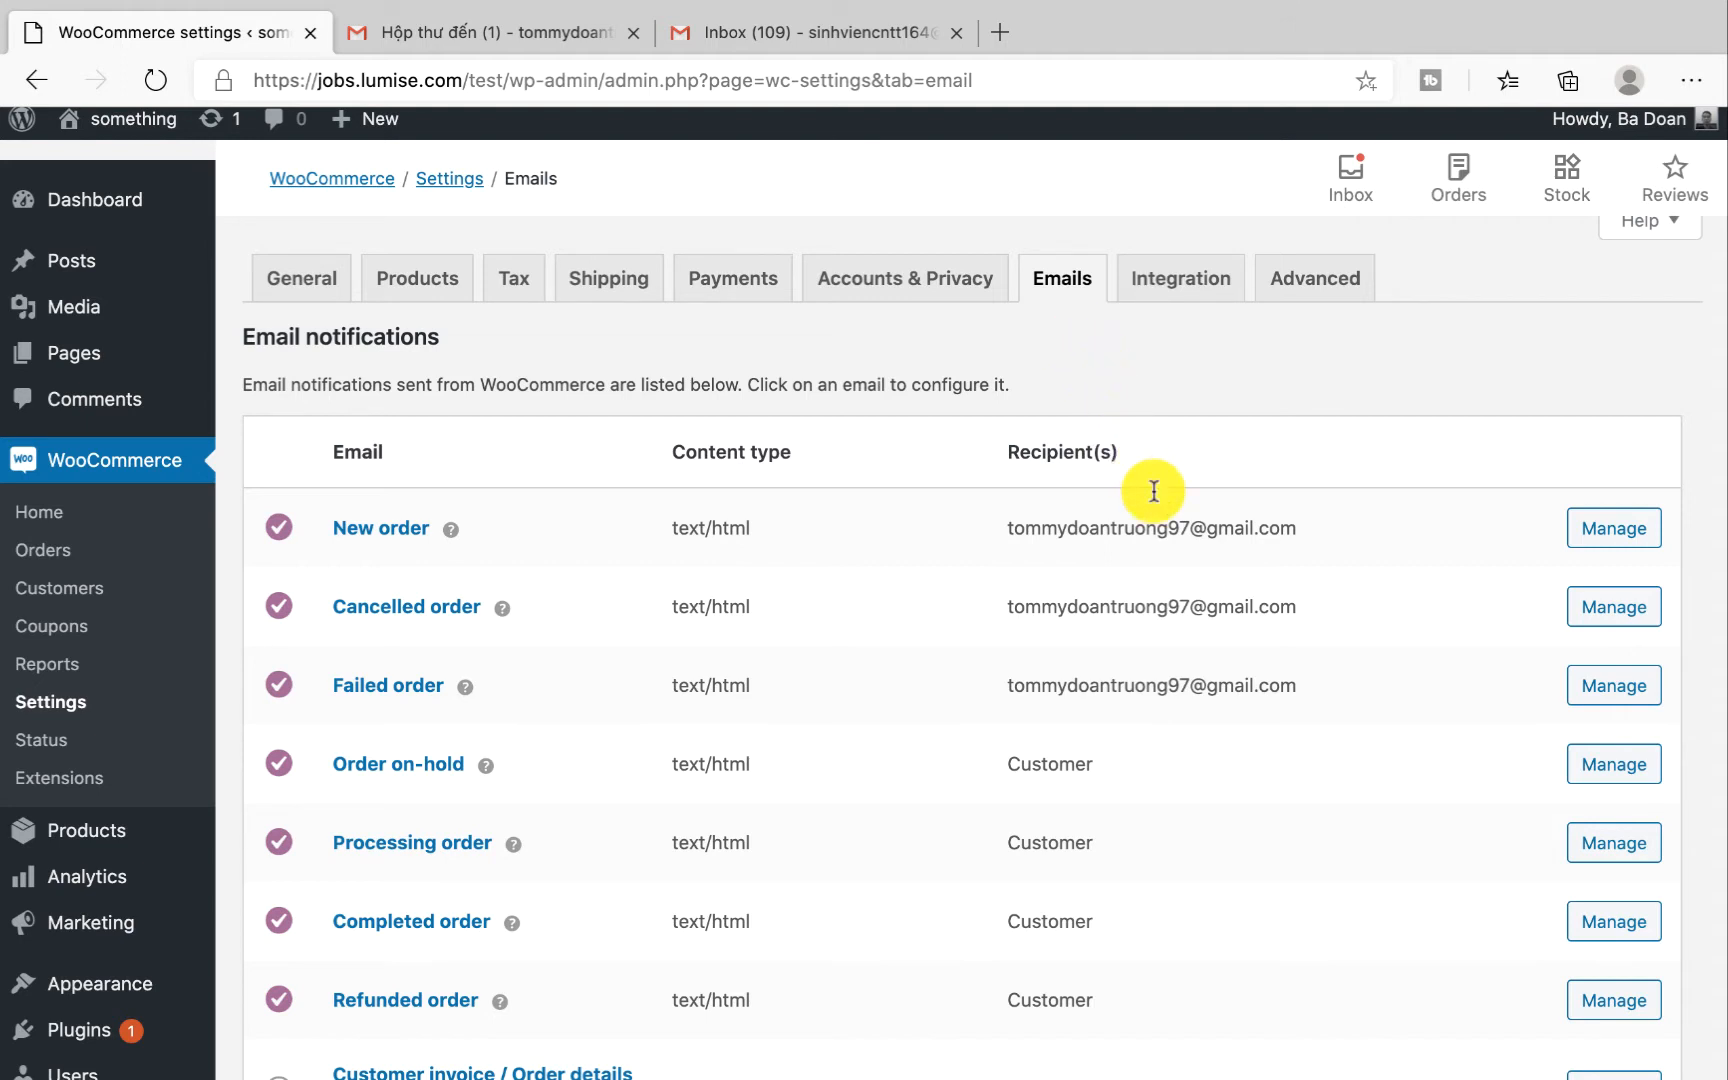
Check the New order email's recipient address, save its settings and go to the shop page
click(1612, 526)
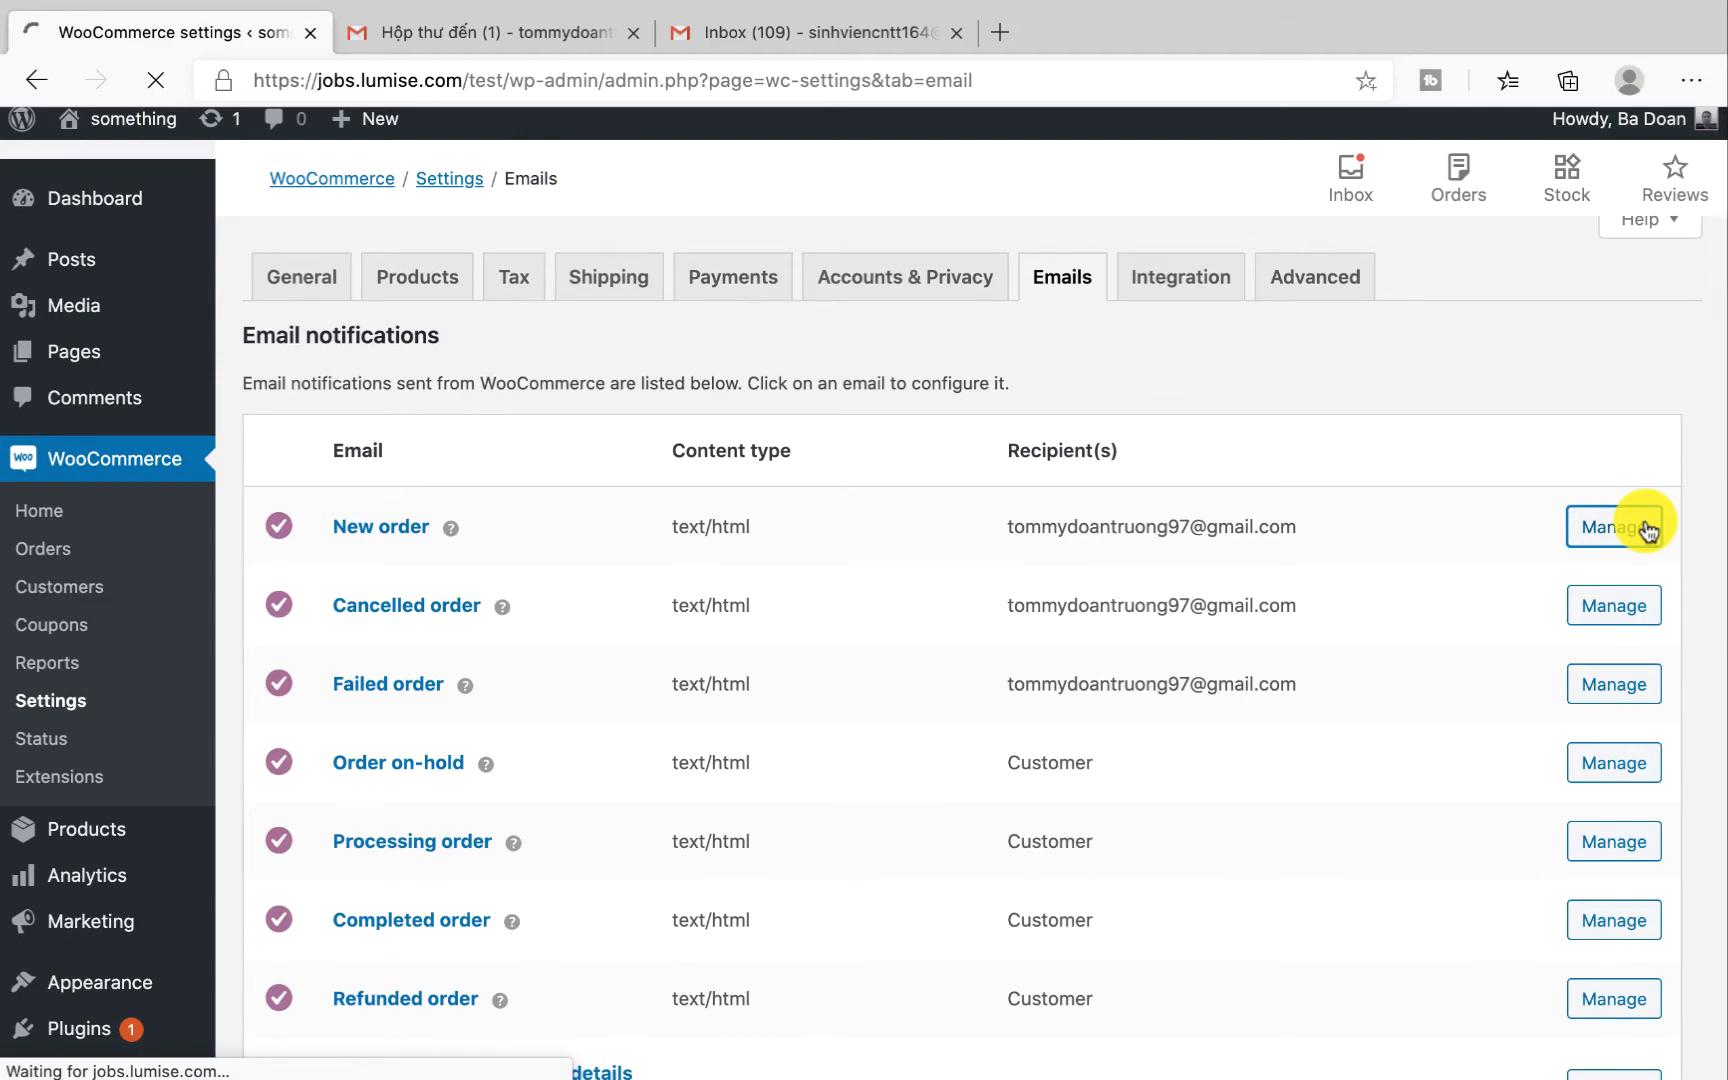
click(1612, 526)
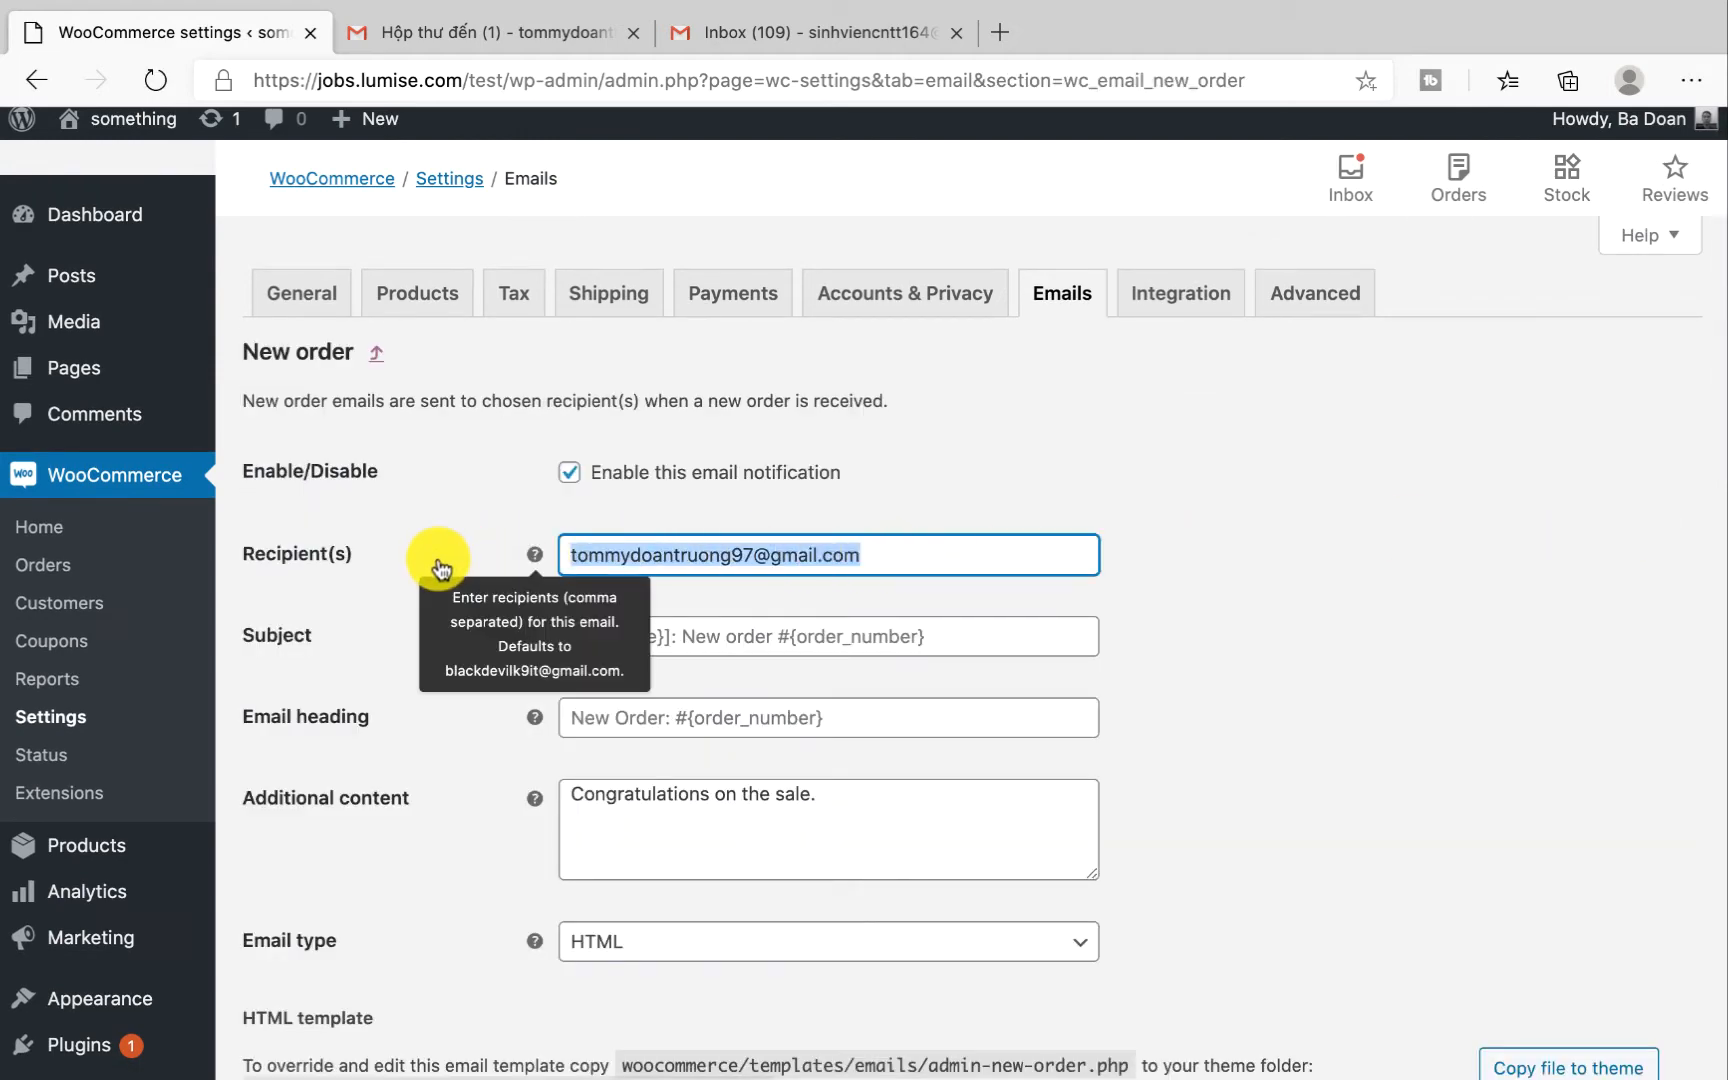
scroll(down, 3)
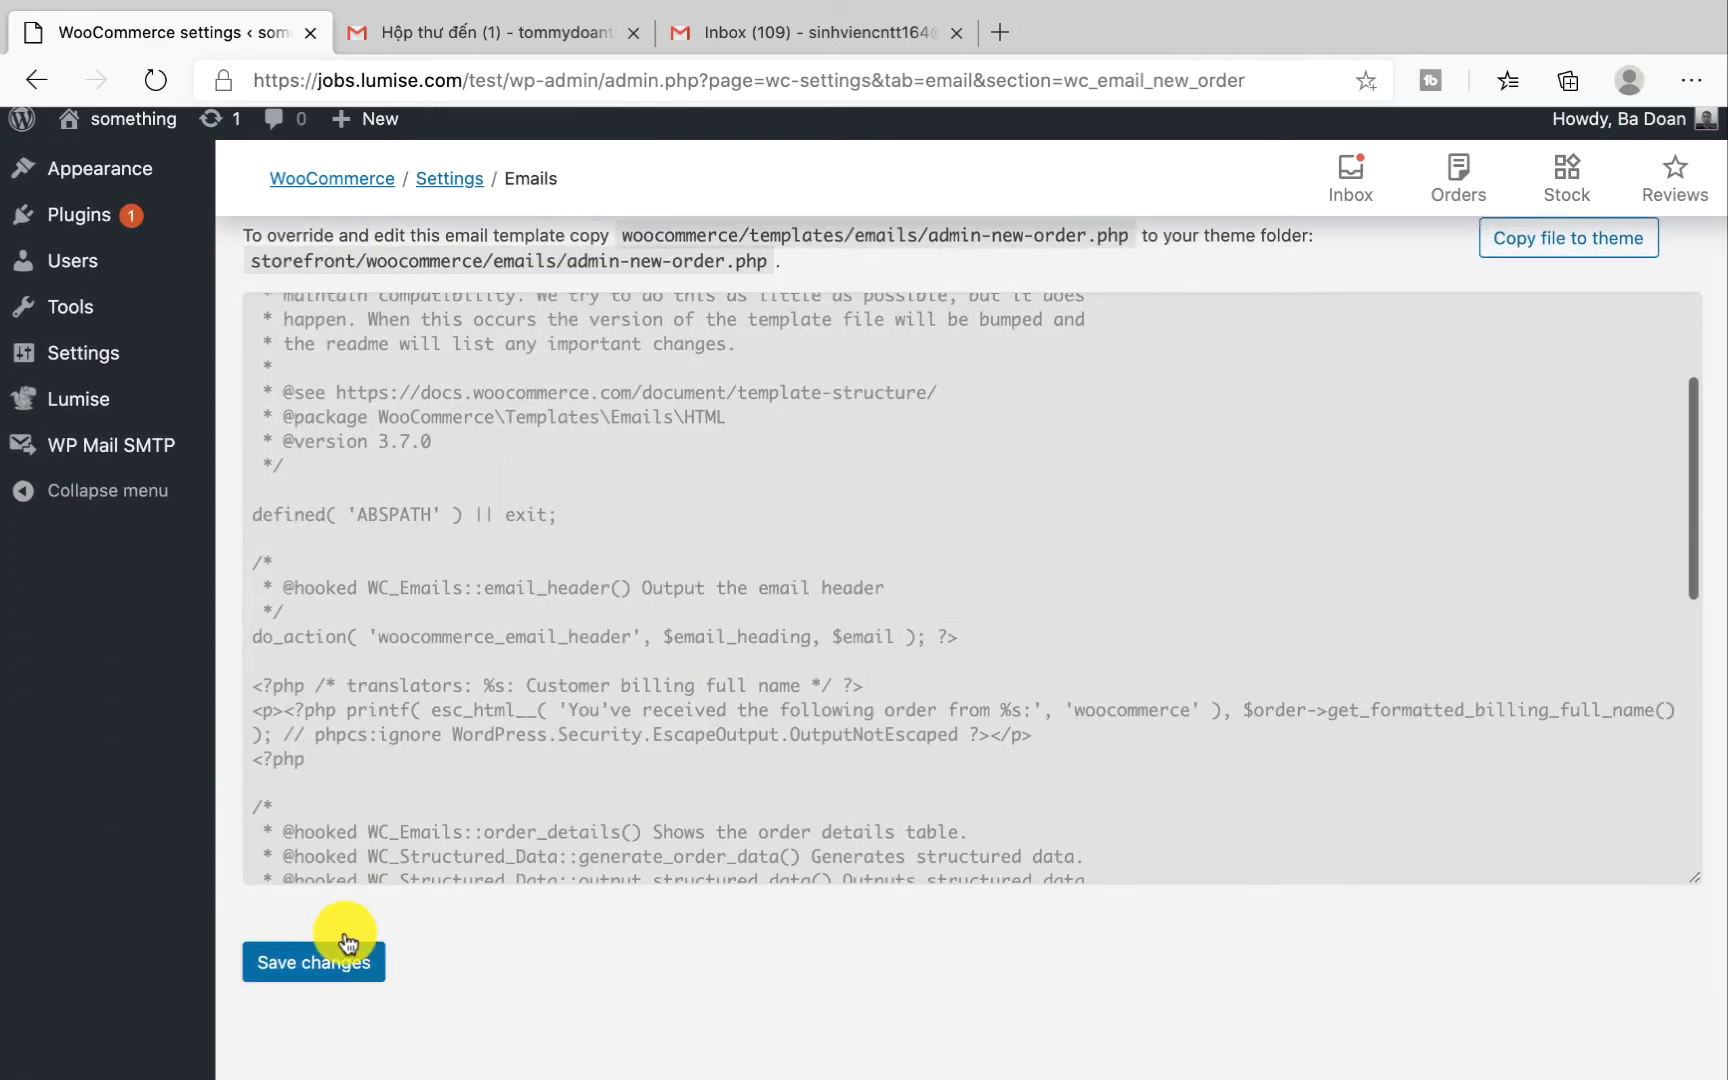
click(312, 962)
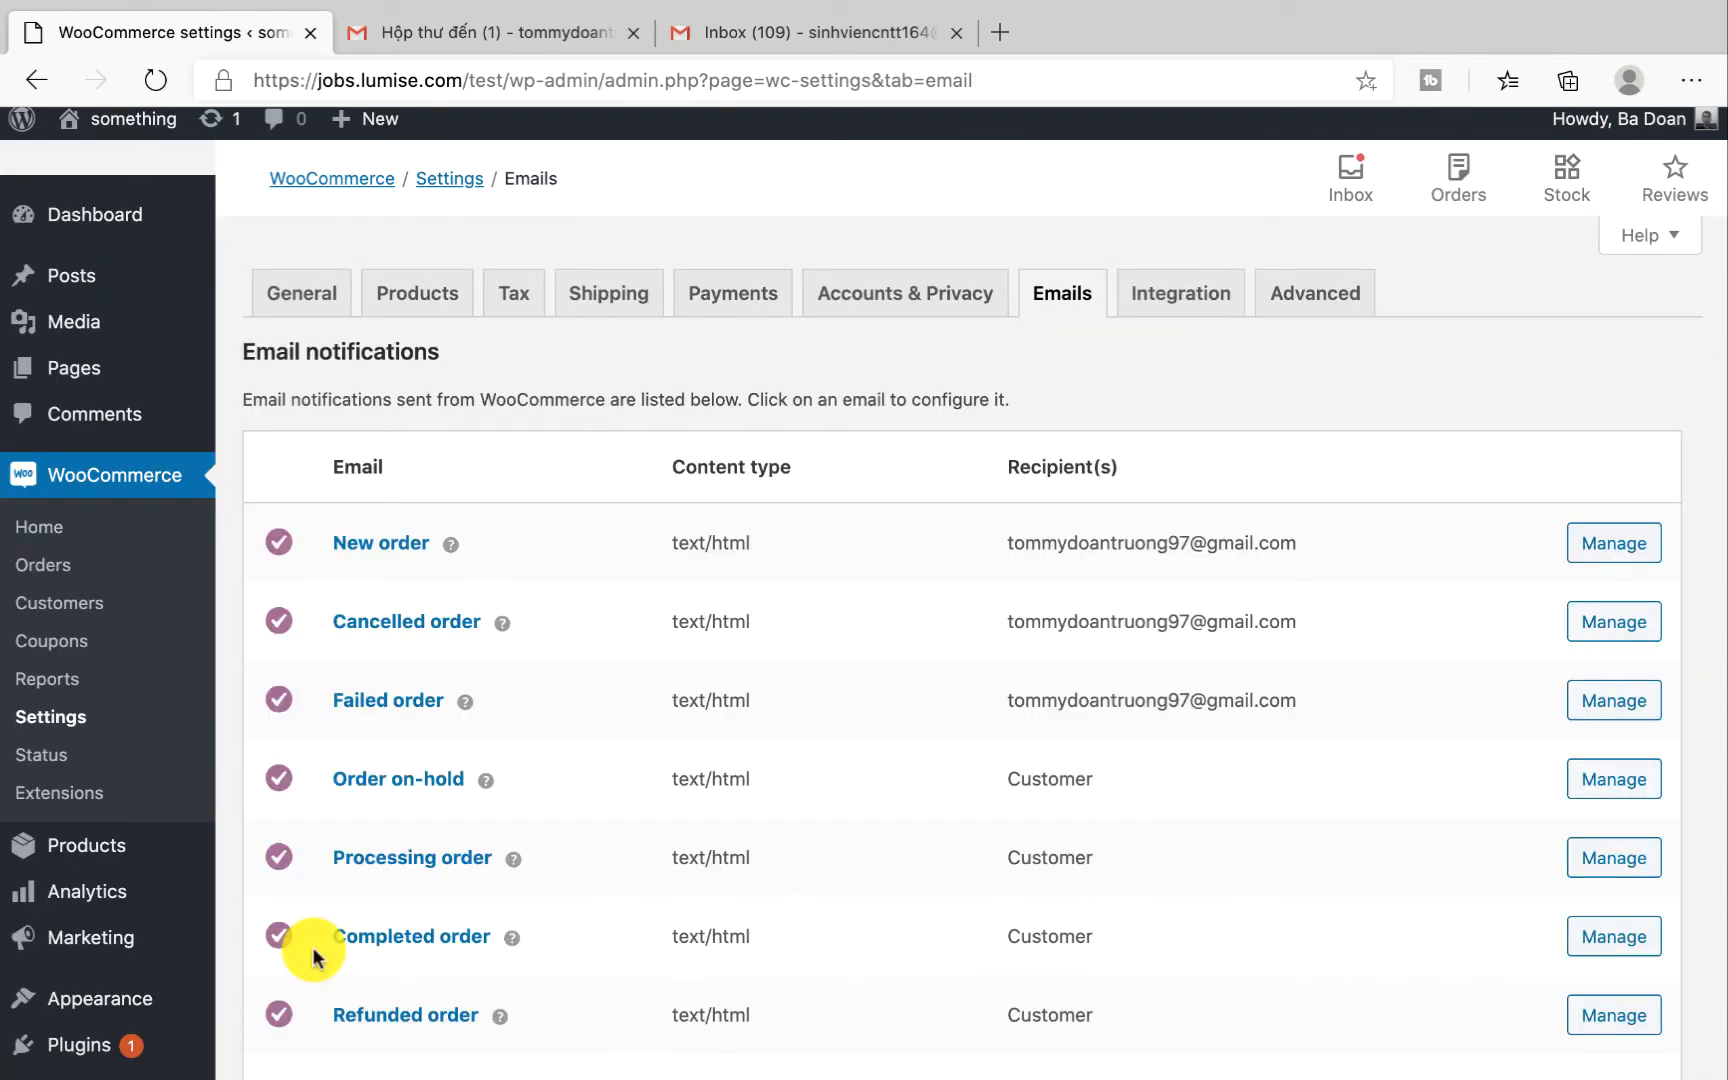
mouse_move(1090, 624)
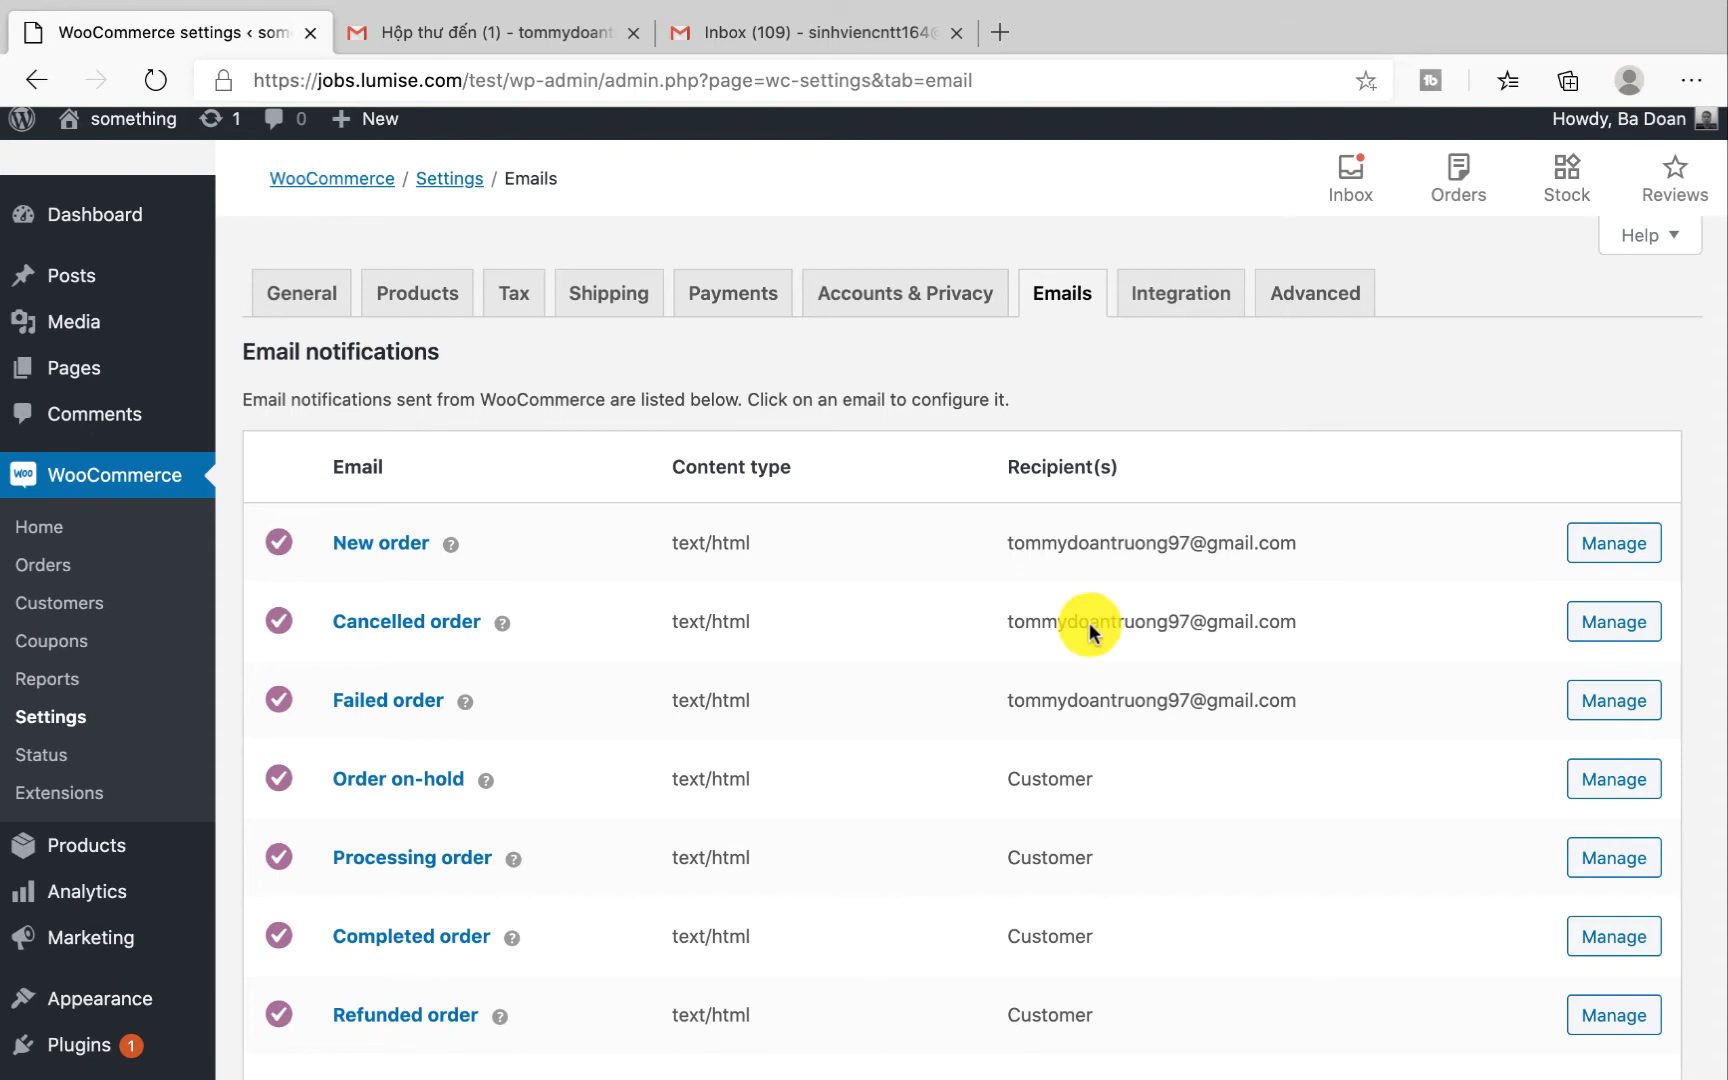
click(132, 120)
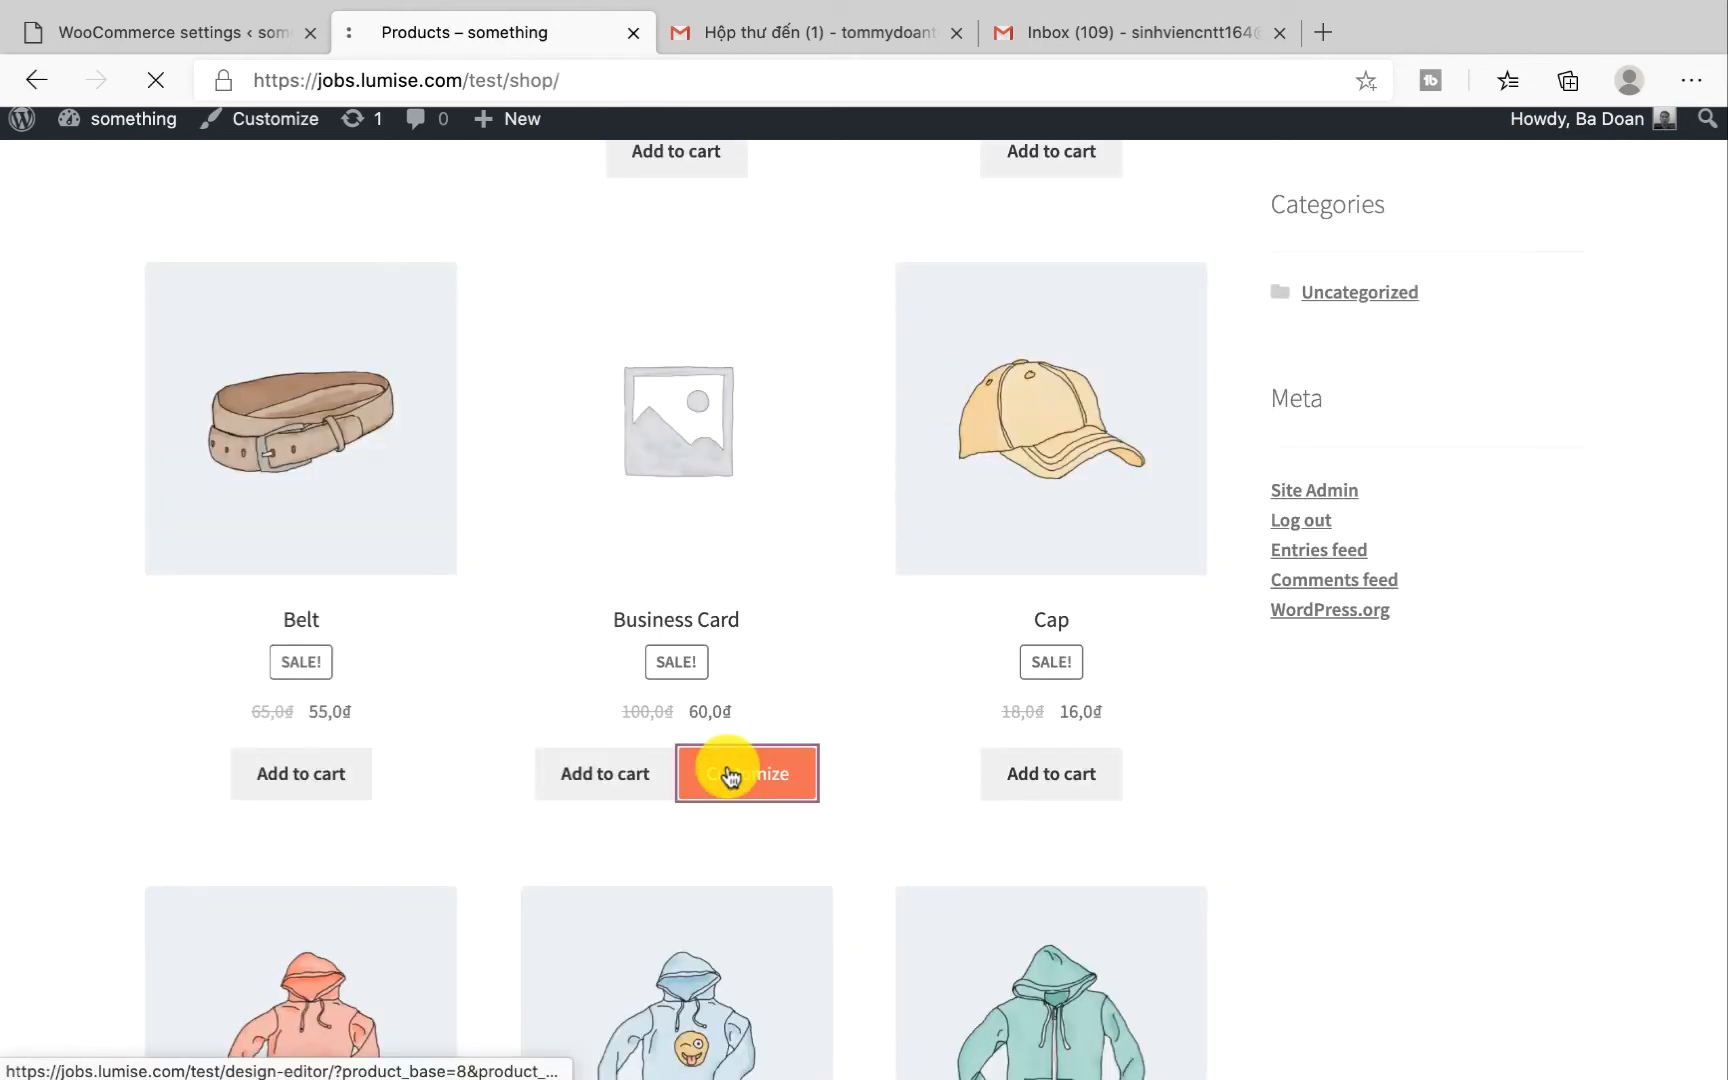
Customize the Business Card with the cat clipart, add it to the cart and continue to checkout
click(746, 772)
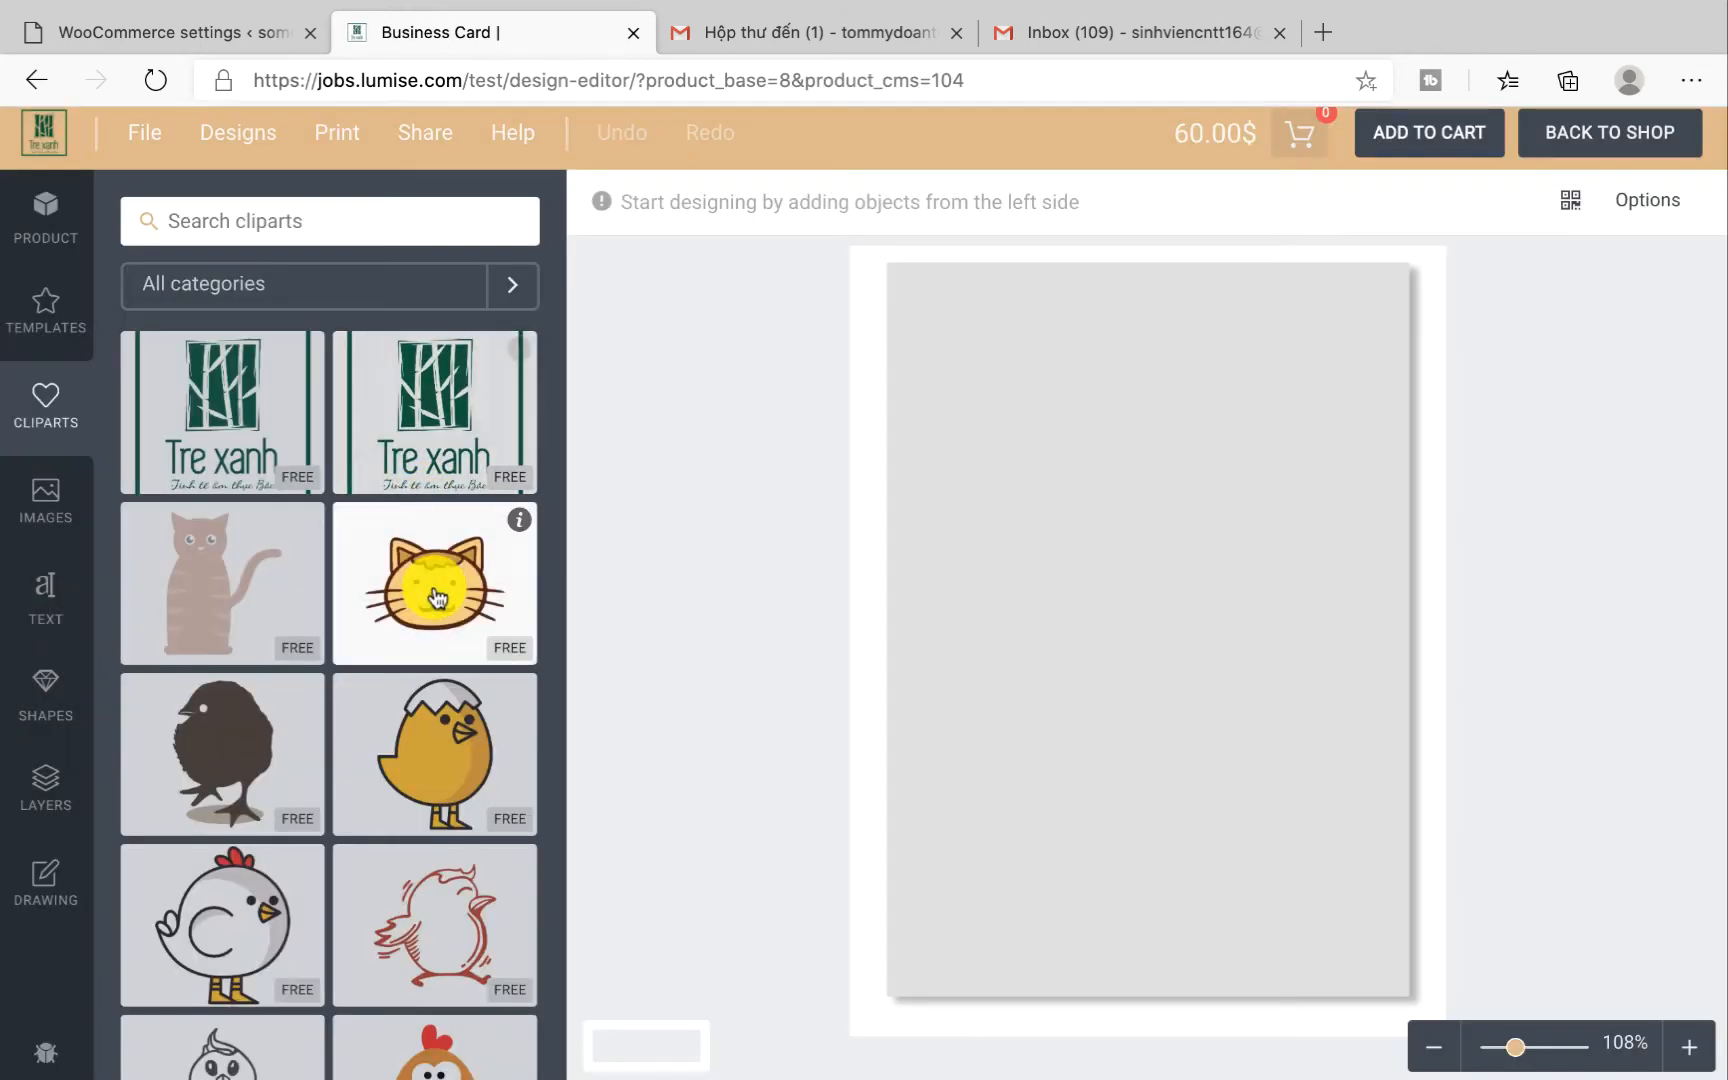
click(434, 582)
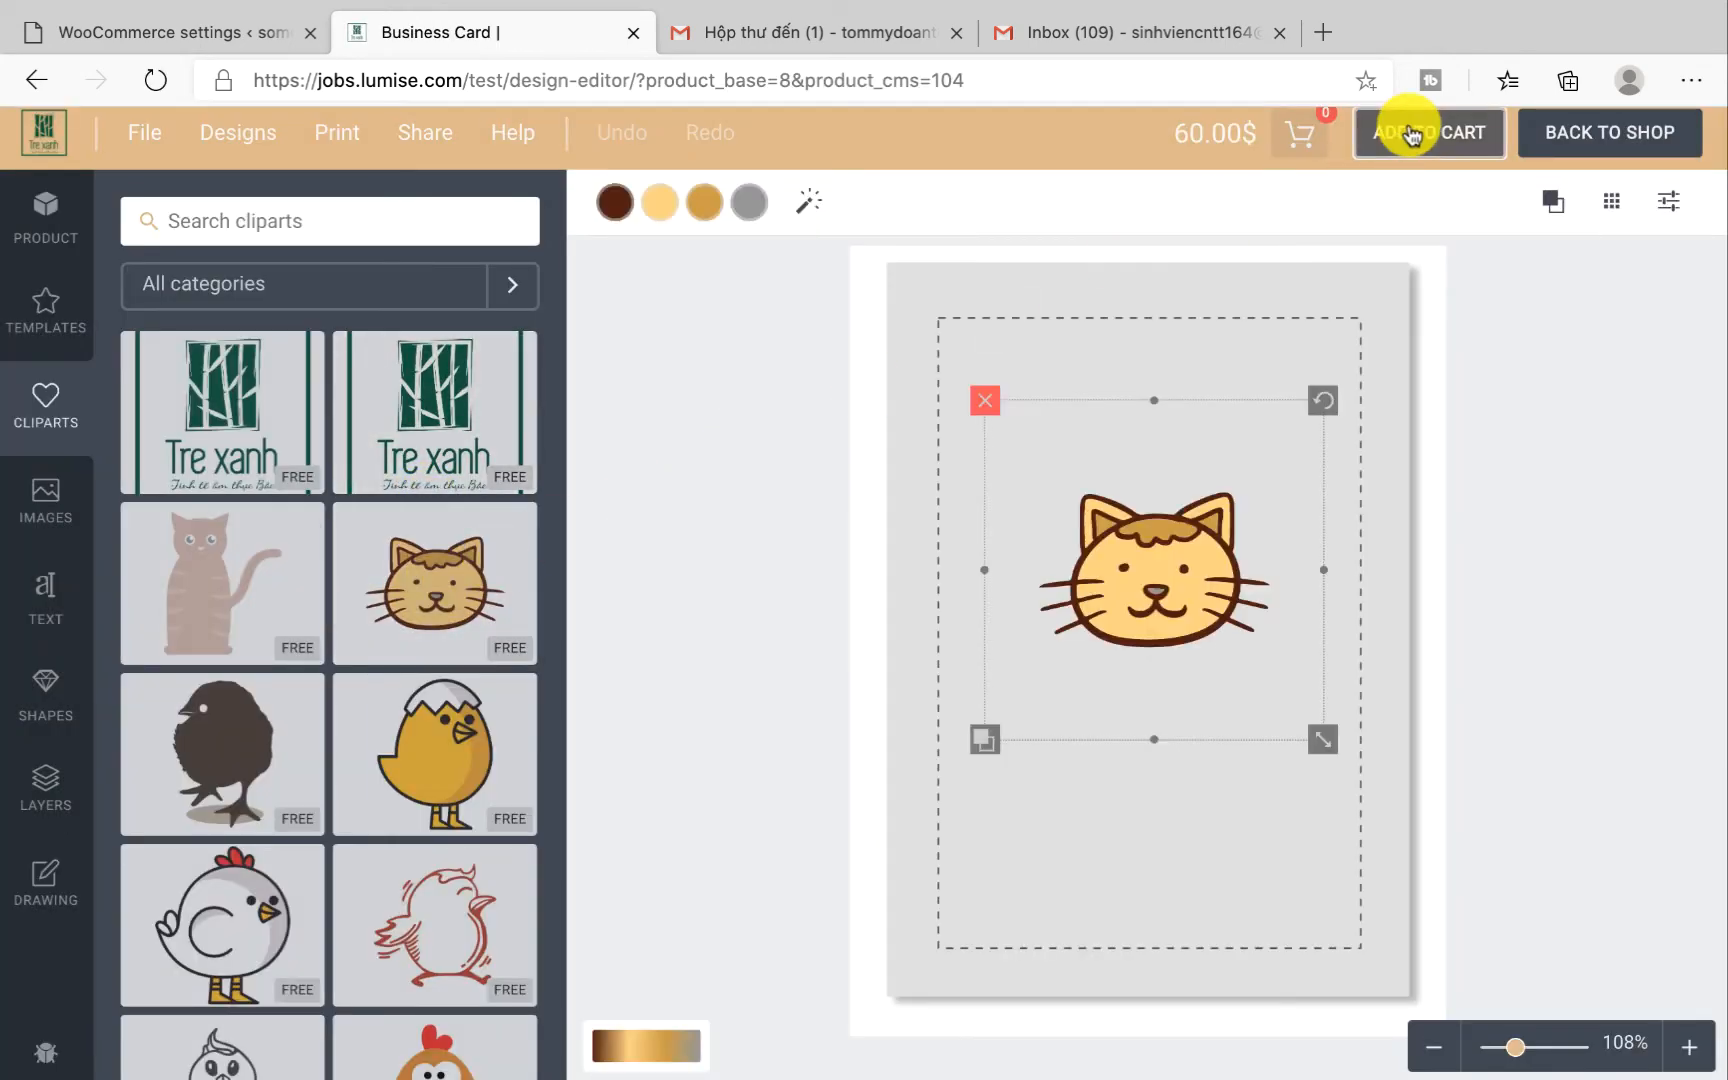
click(1428, 132)
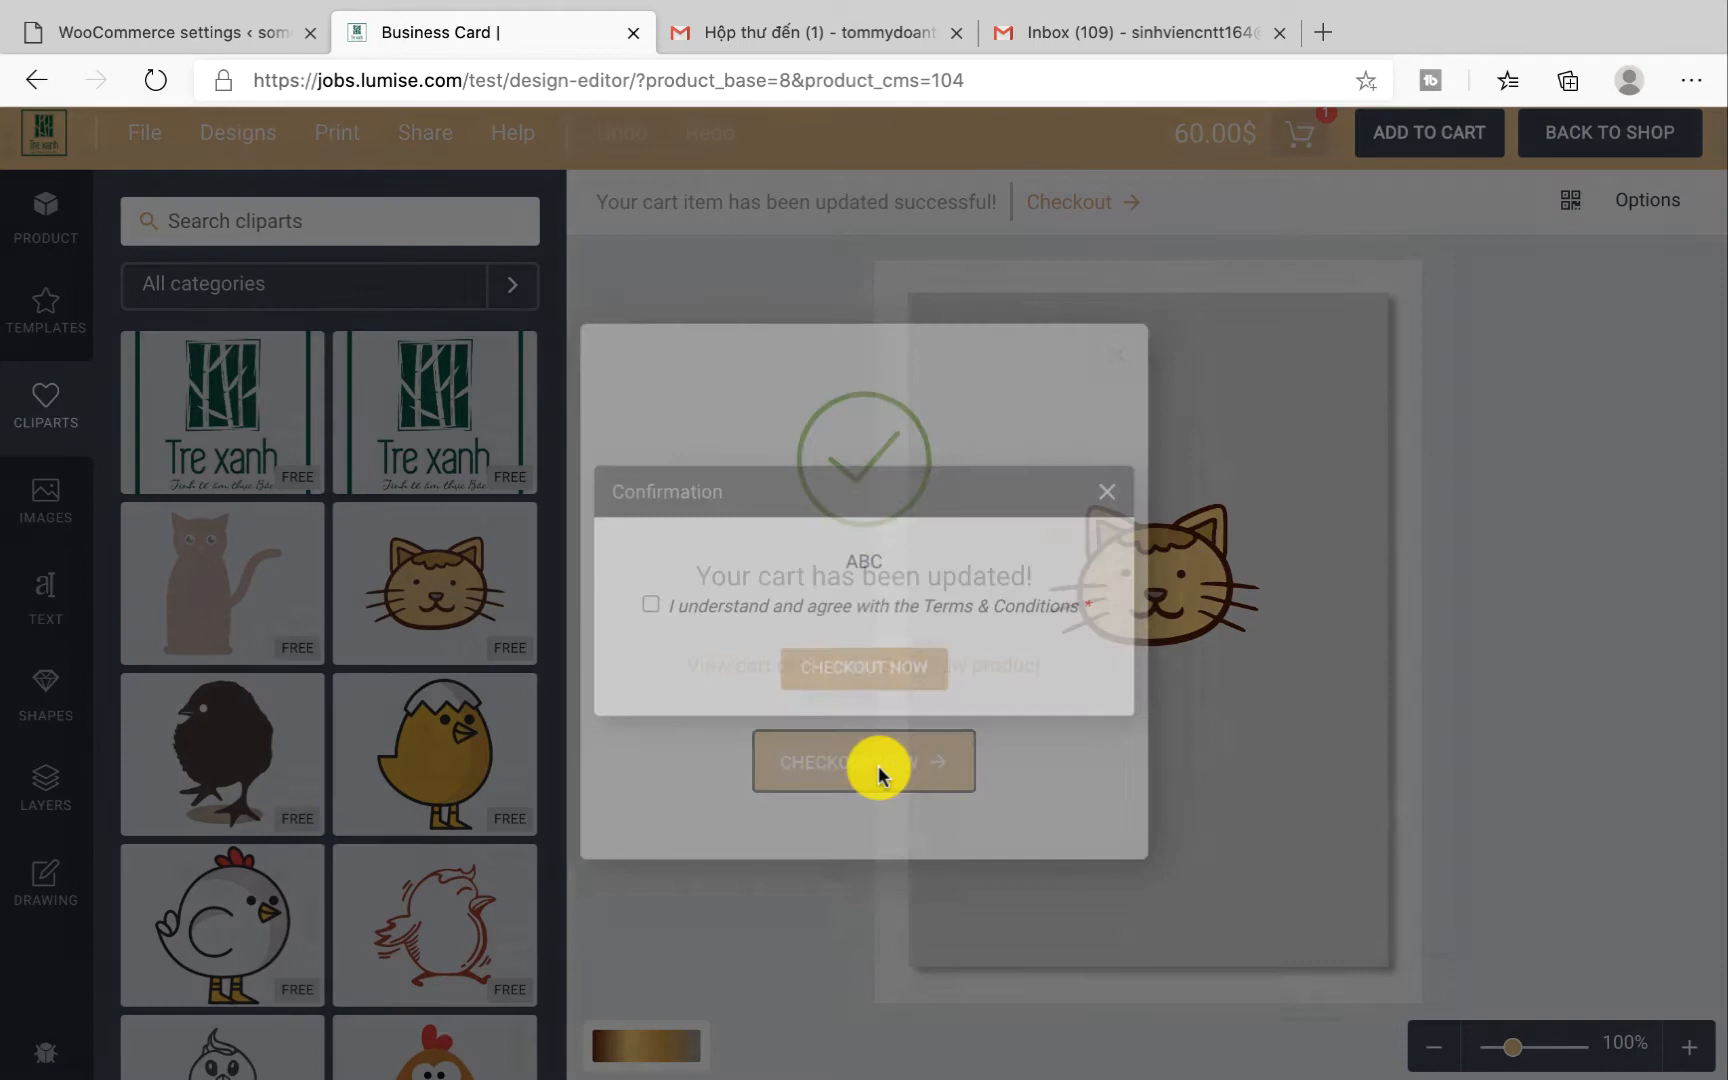
click(862, 762)
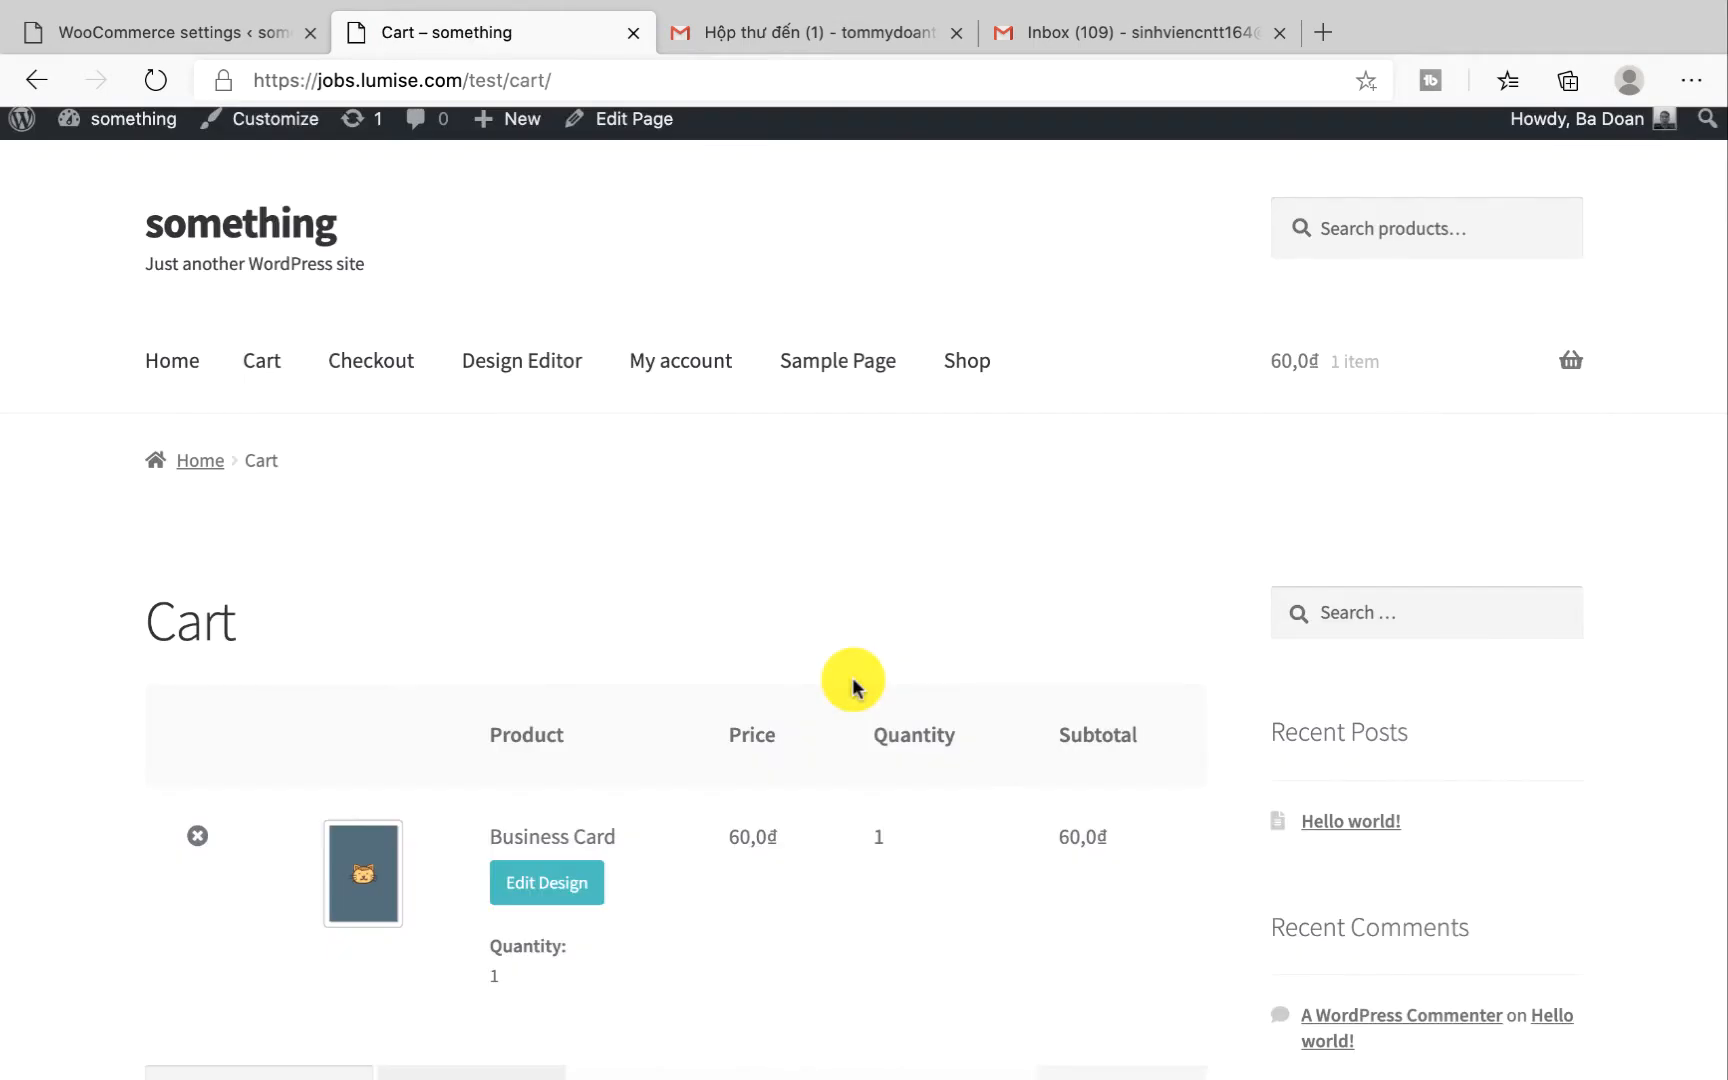
Review the 60,0₫ cart total with free shipping and proceed to checkout
scroll(down, 3)
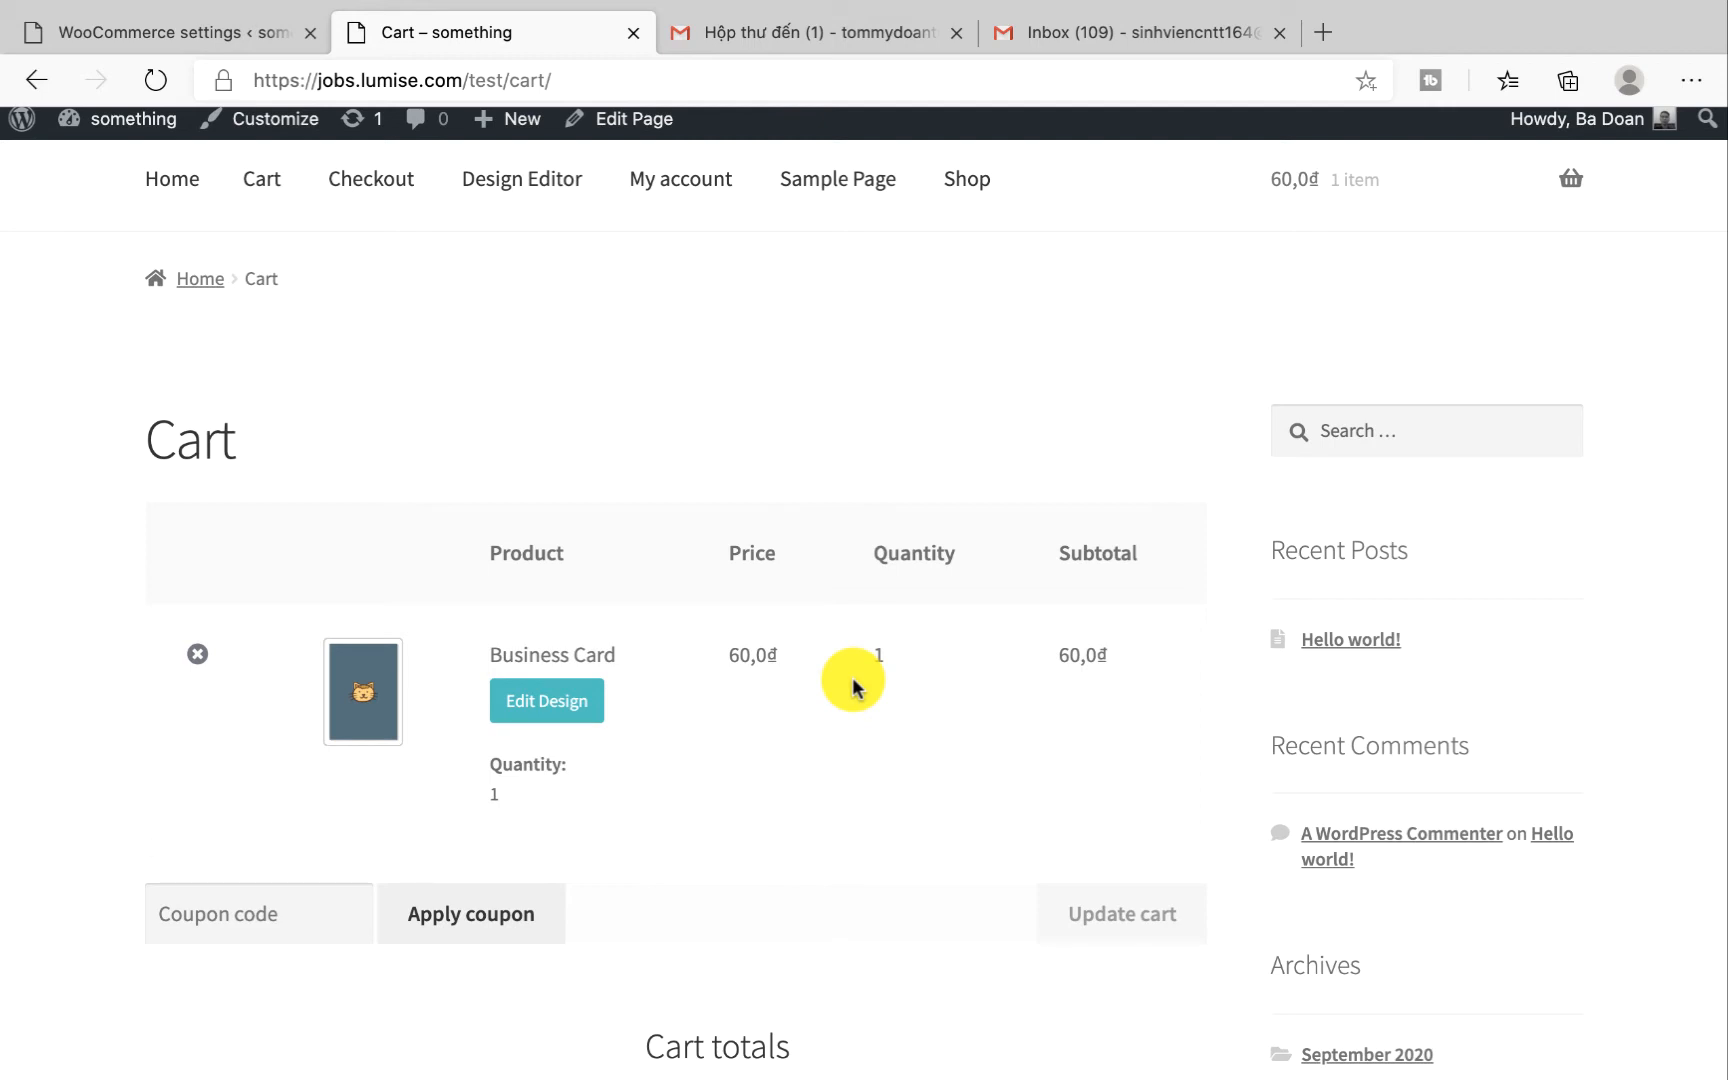
mouse_move(882, 850)
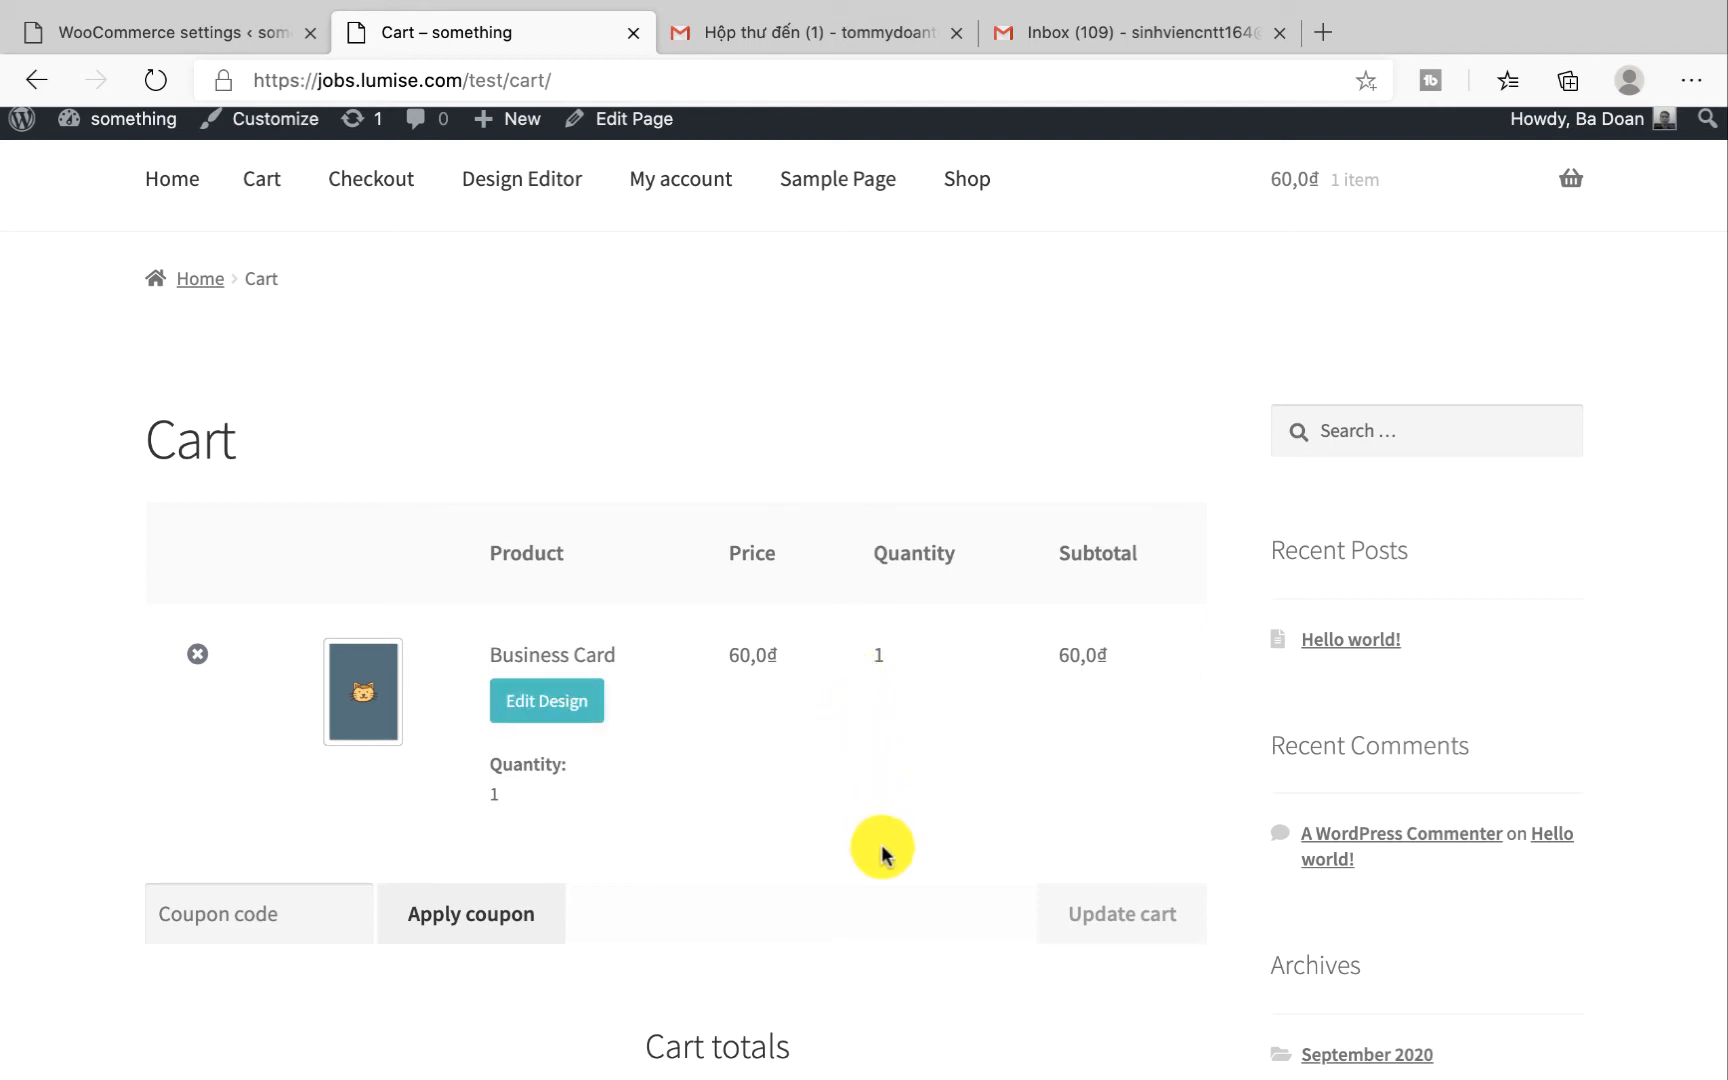
scroll(down, 3)
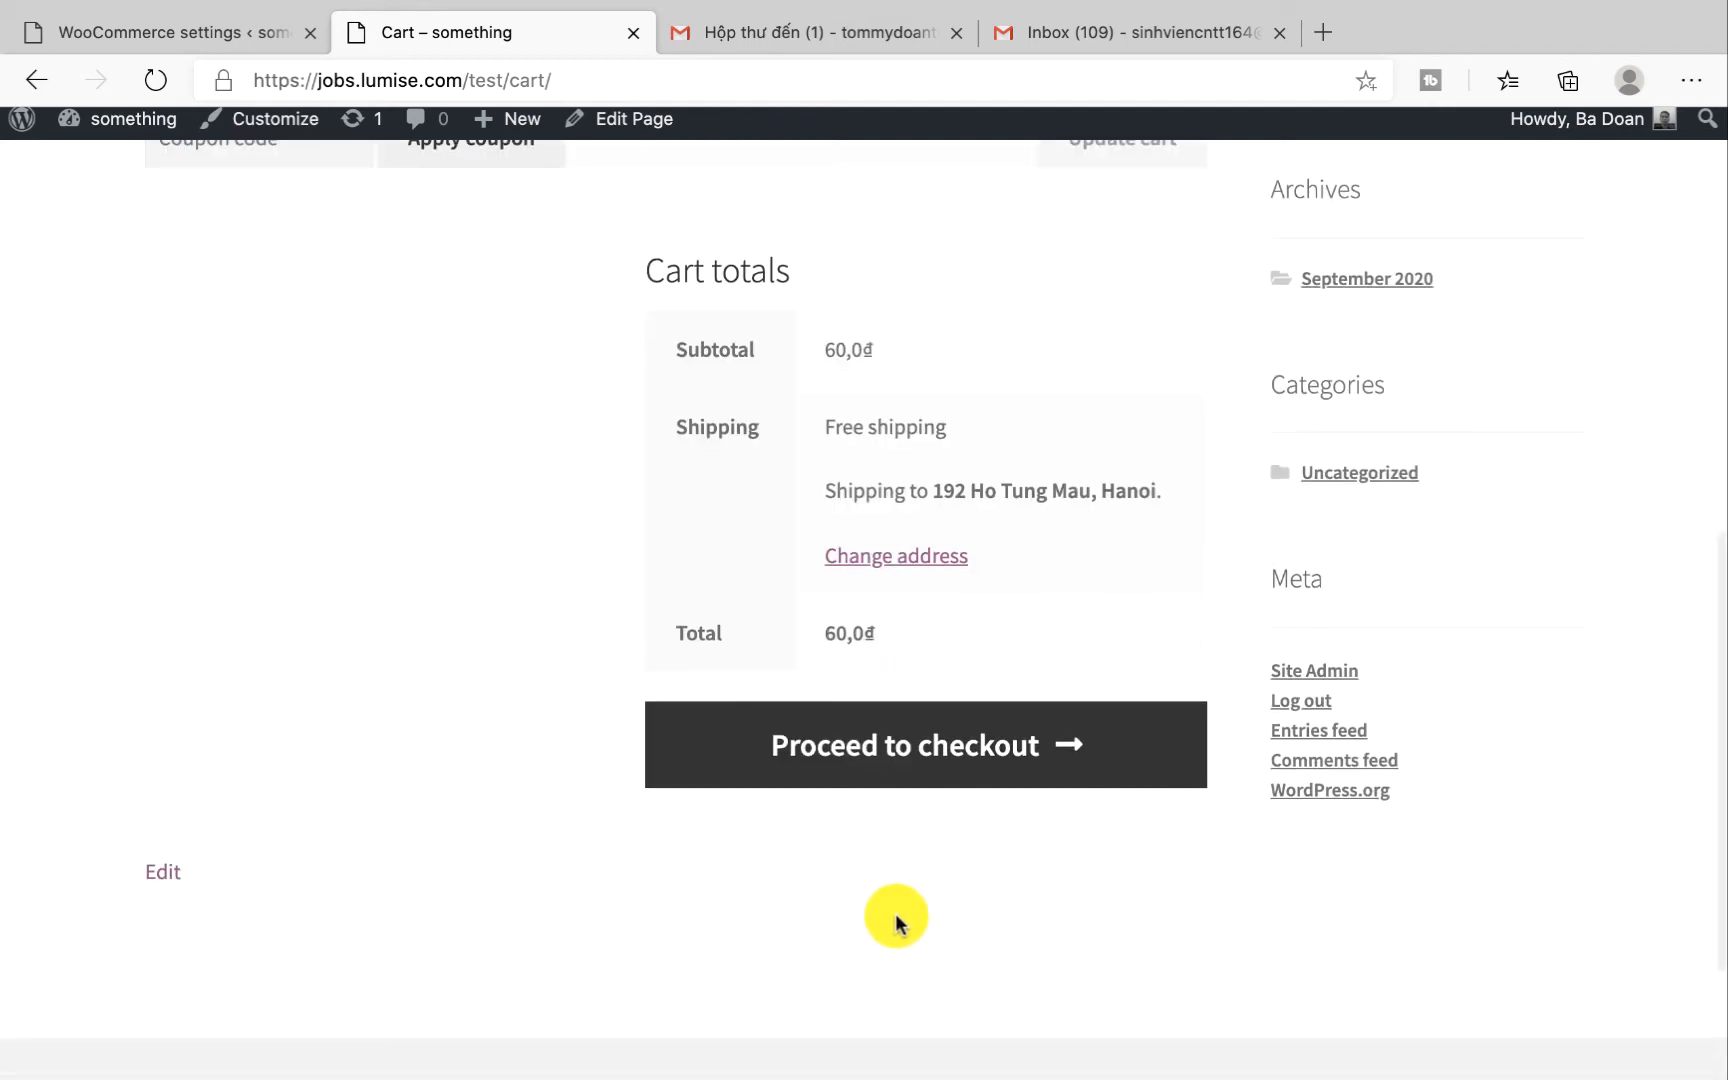
click(926, 744)
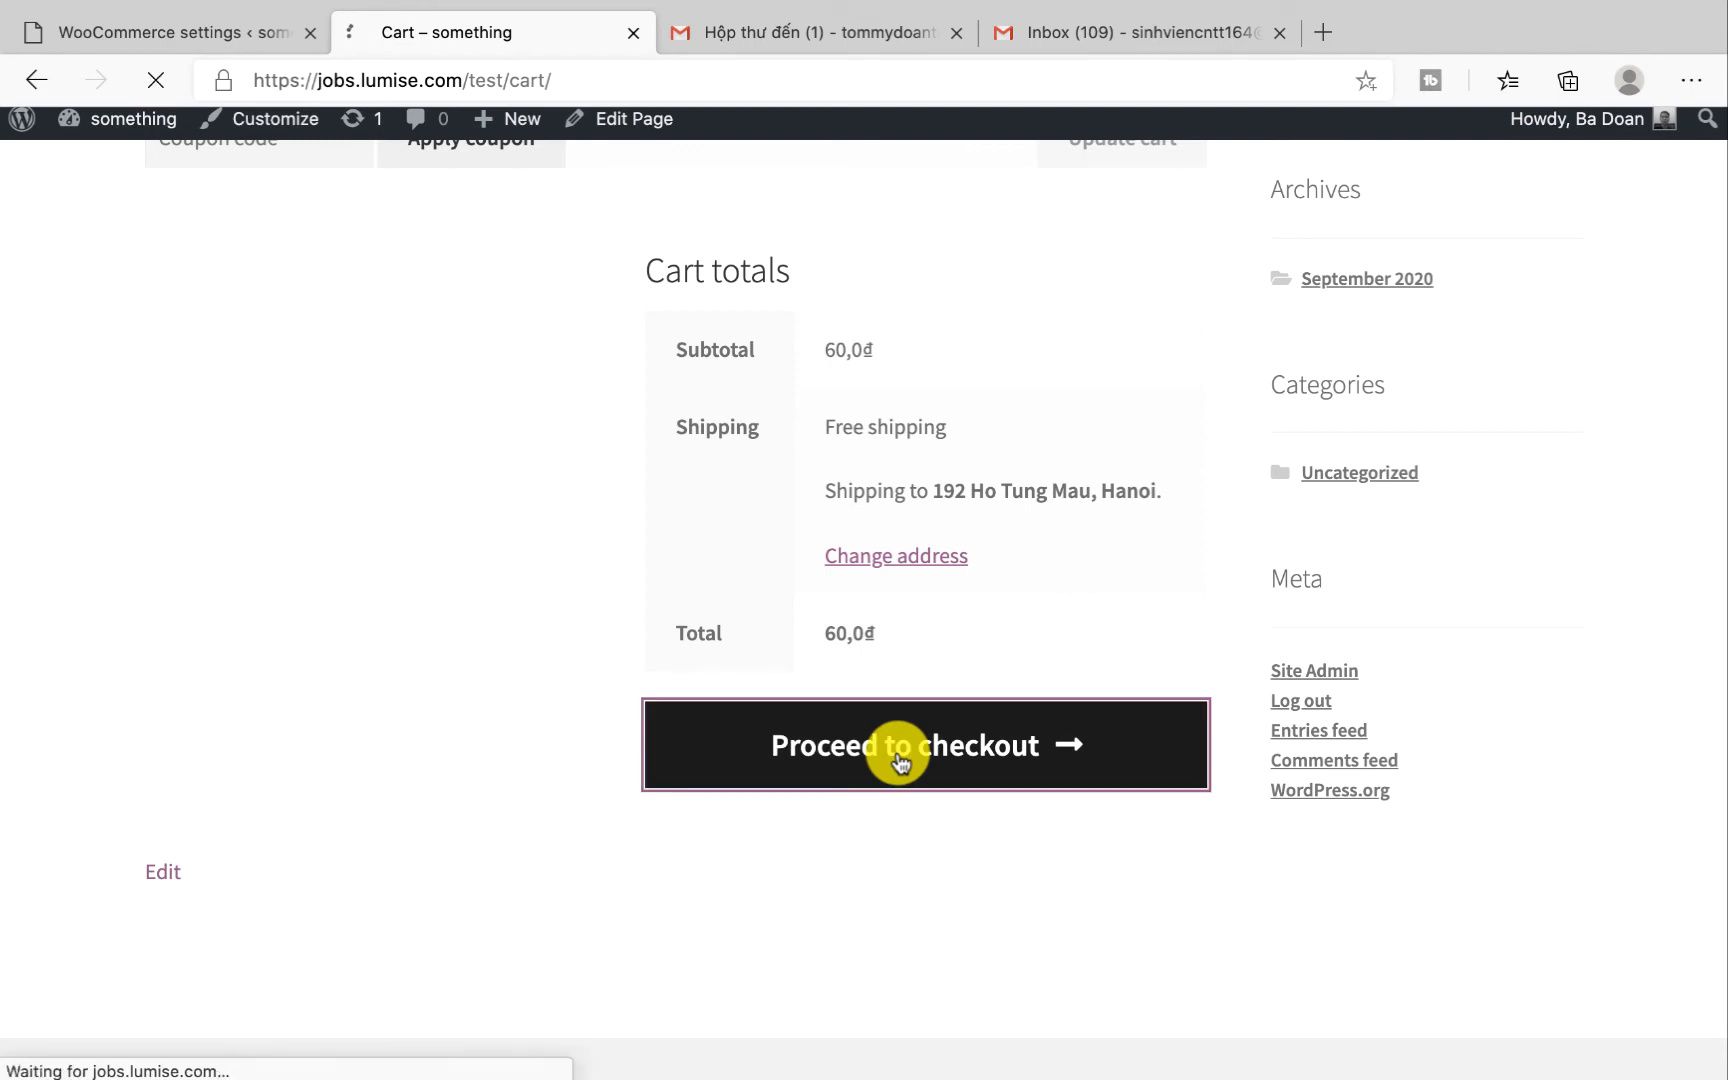
Review the prefilled billing details and place the cash-on-delivery order, numbered 114
click(926, 744)
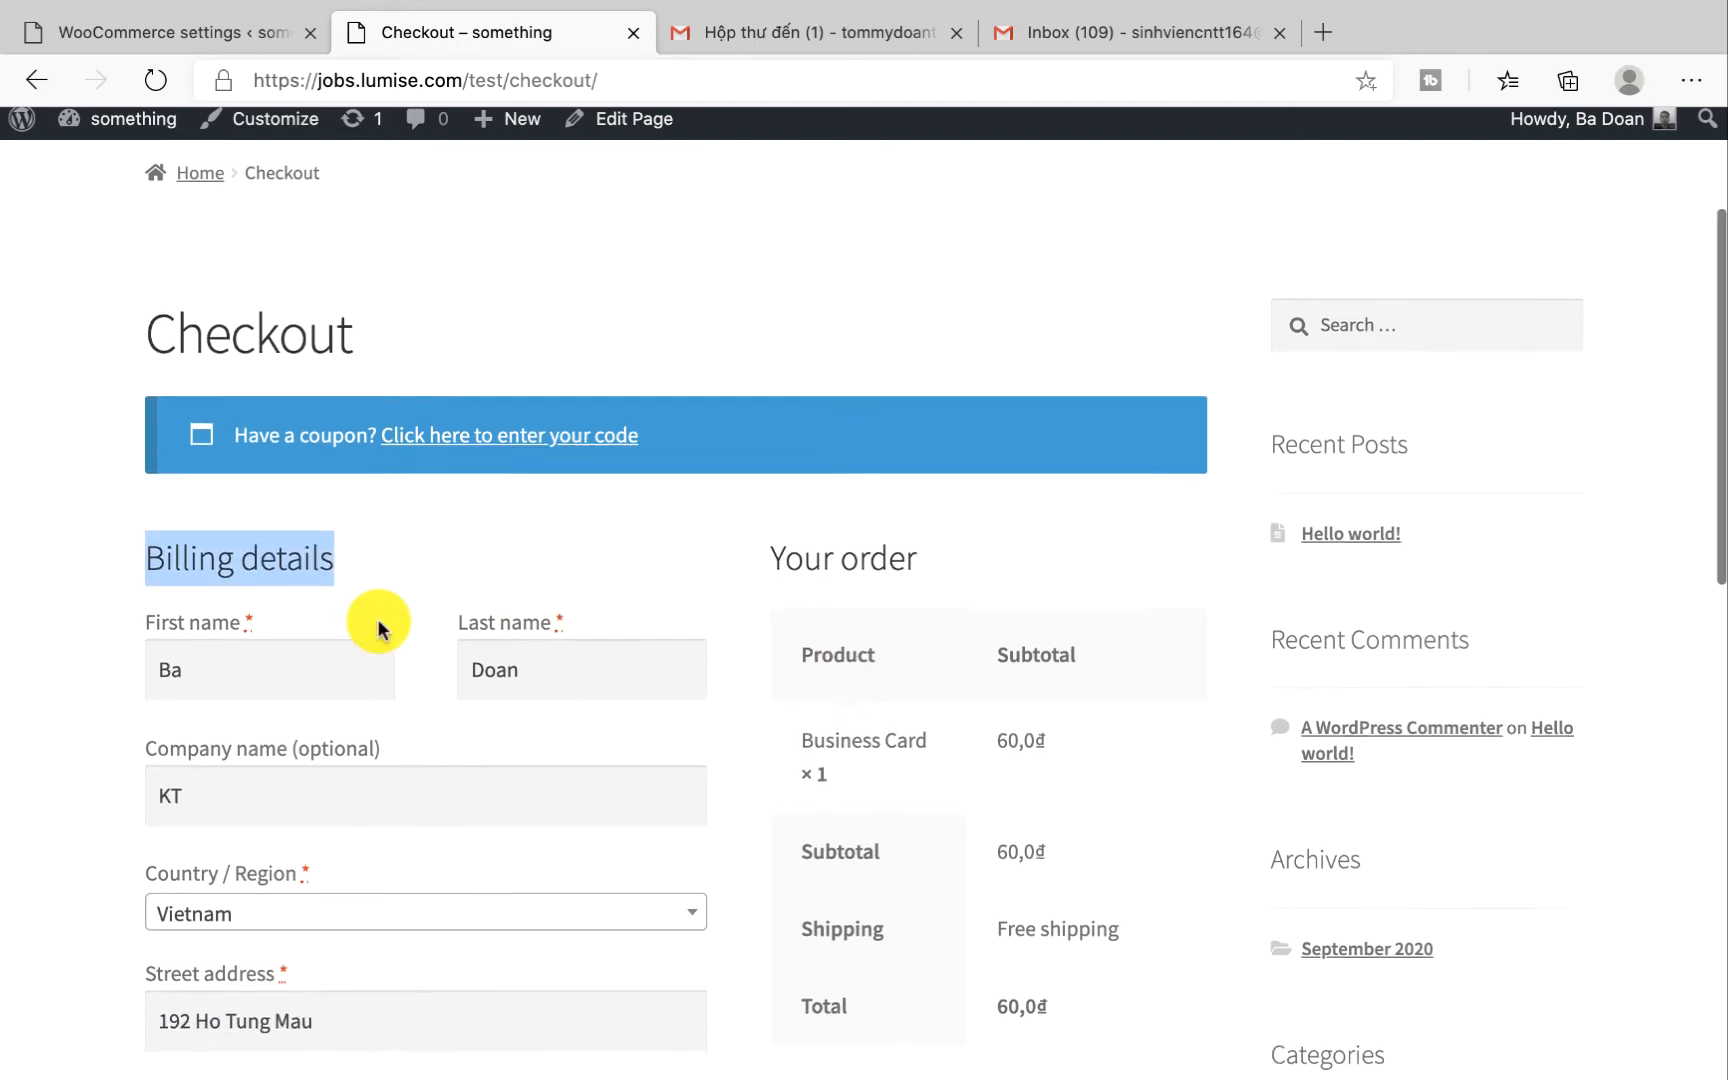
scroll(down, 3)
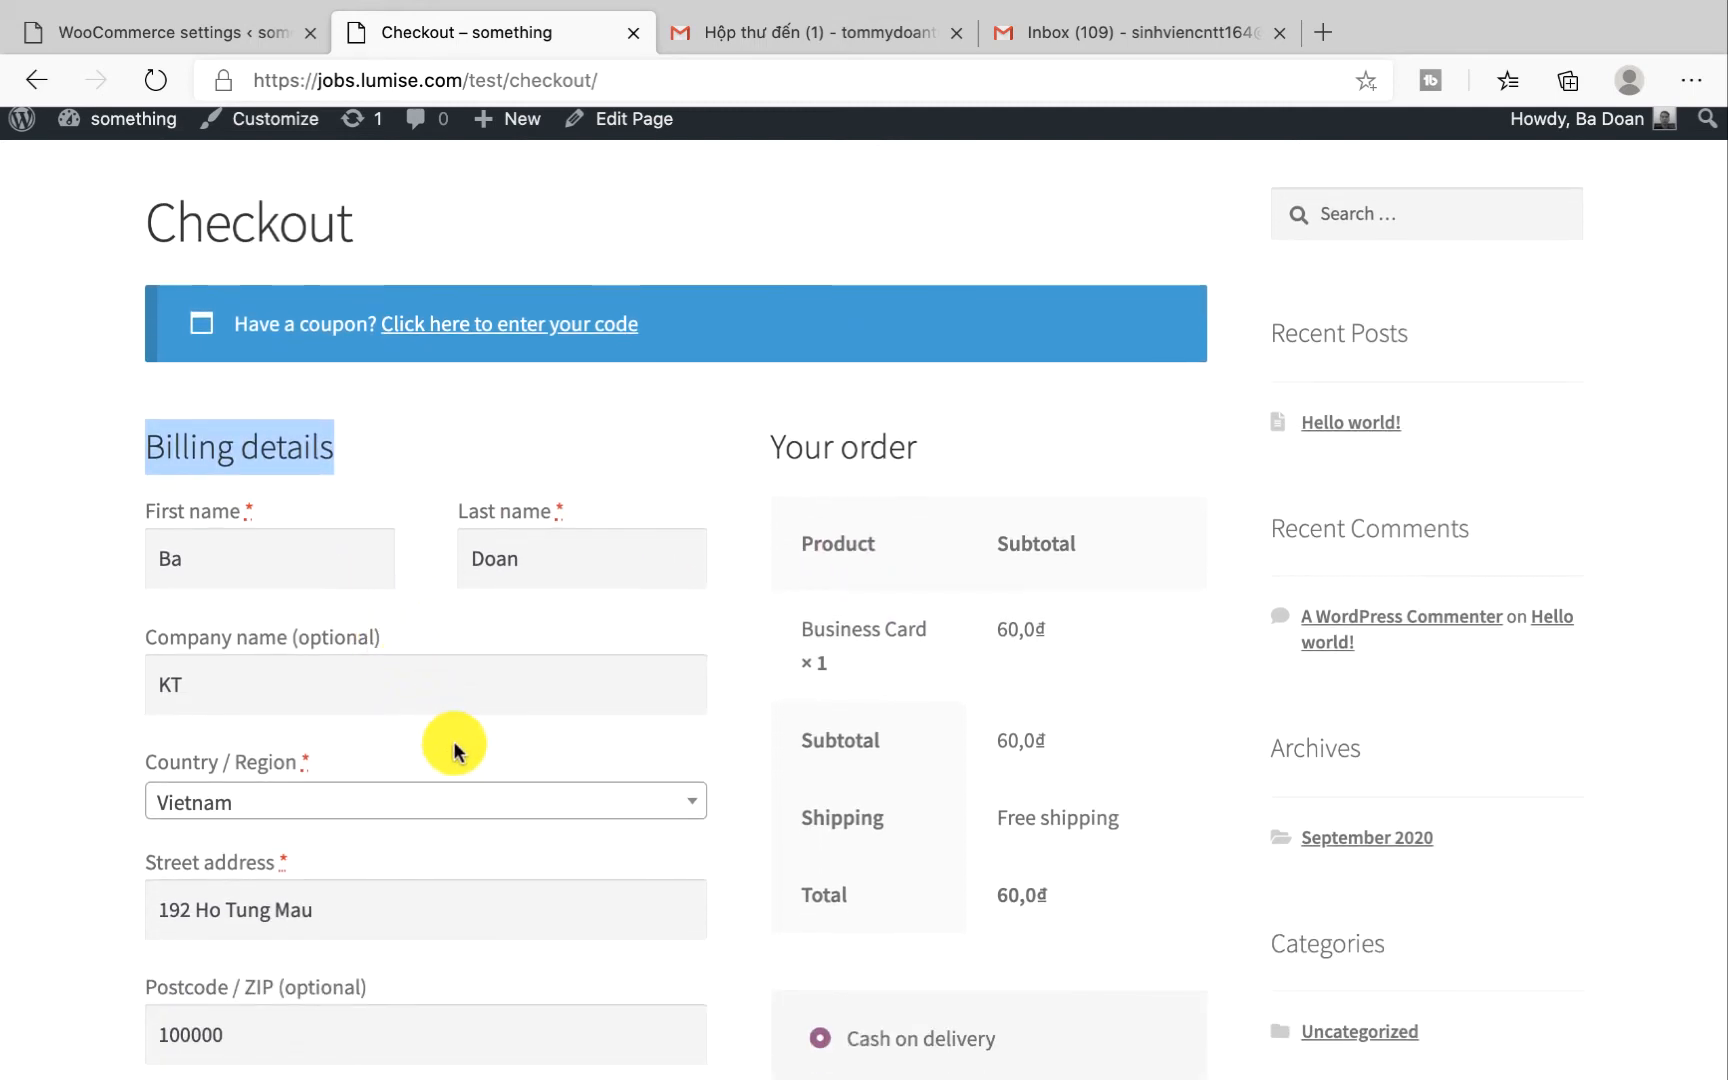
scroll(down, 3)
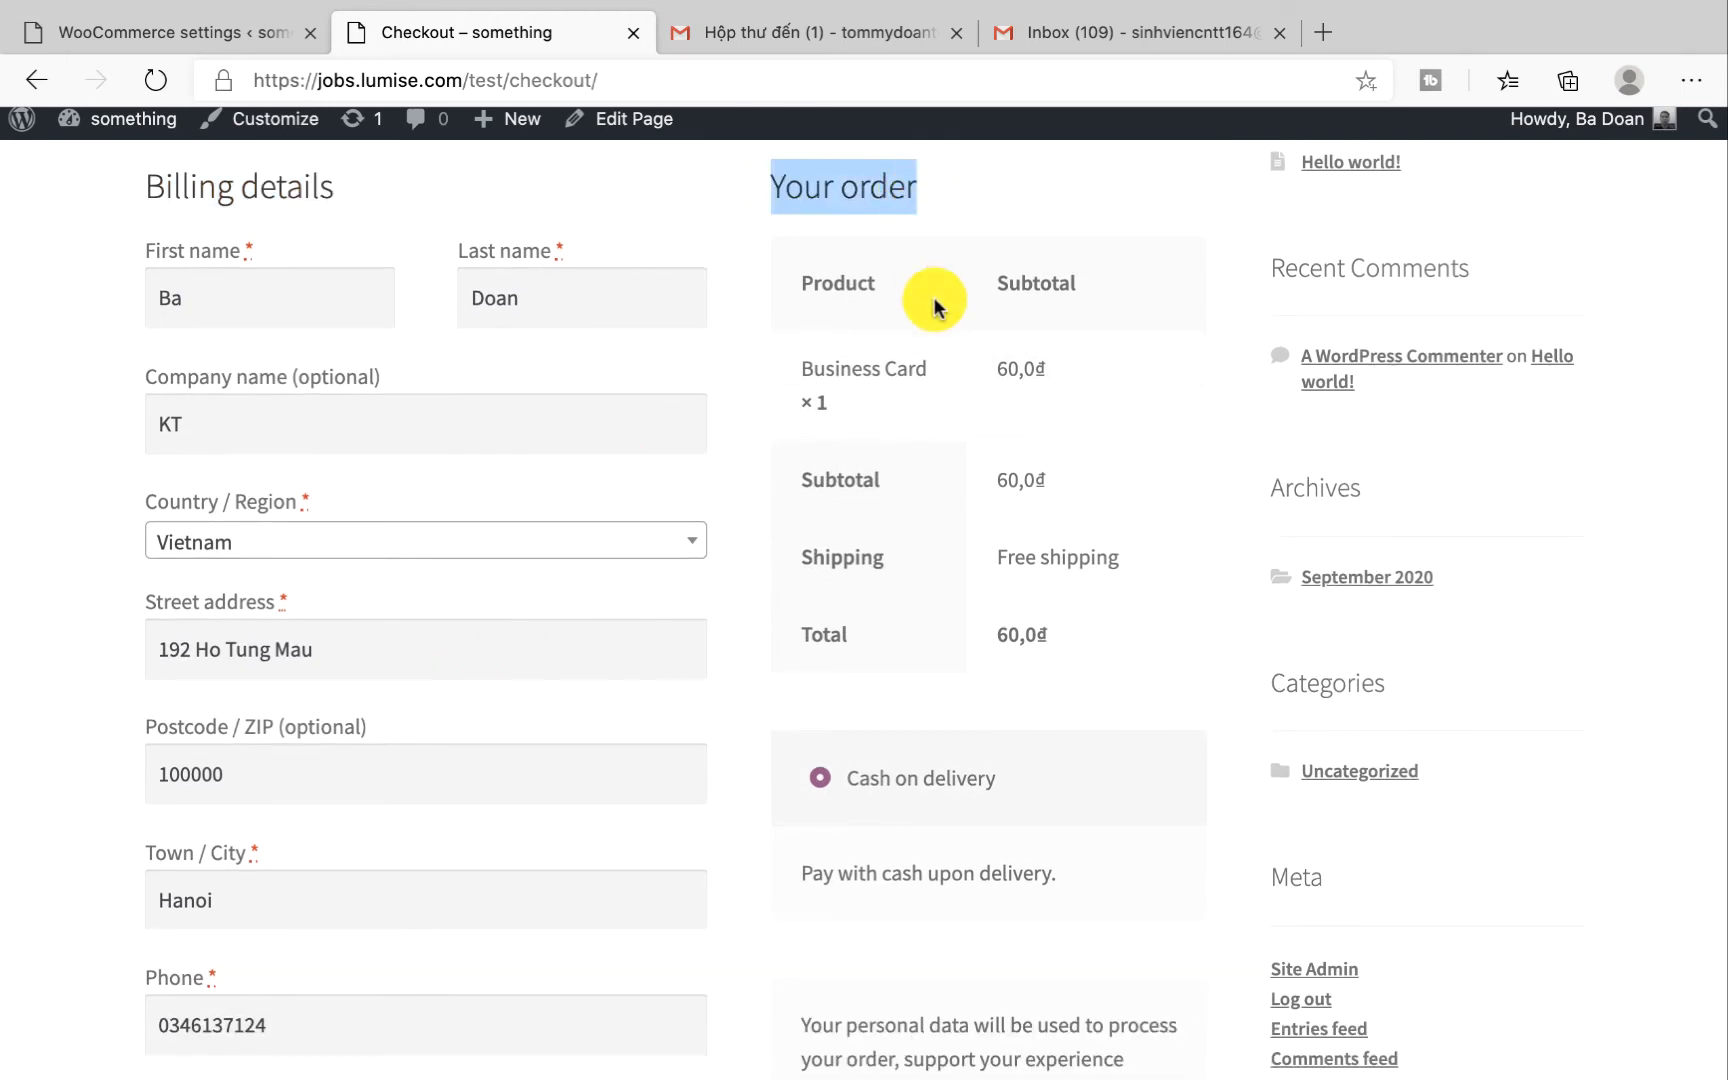
scroll(down, 3)
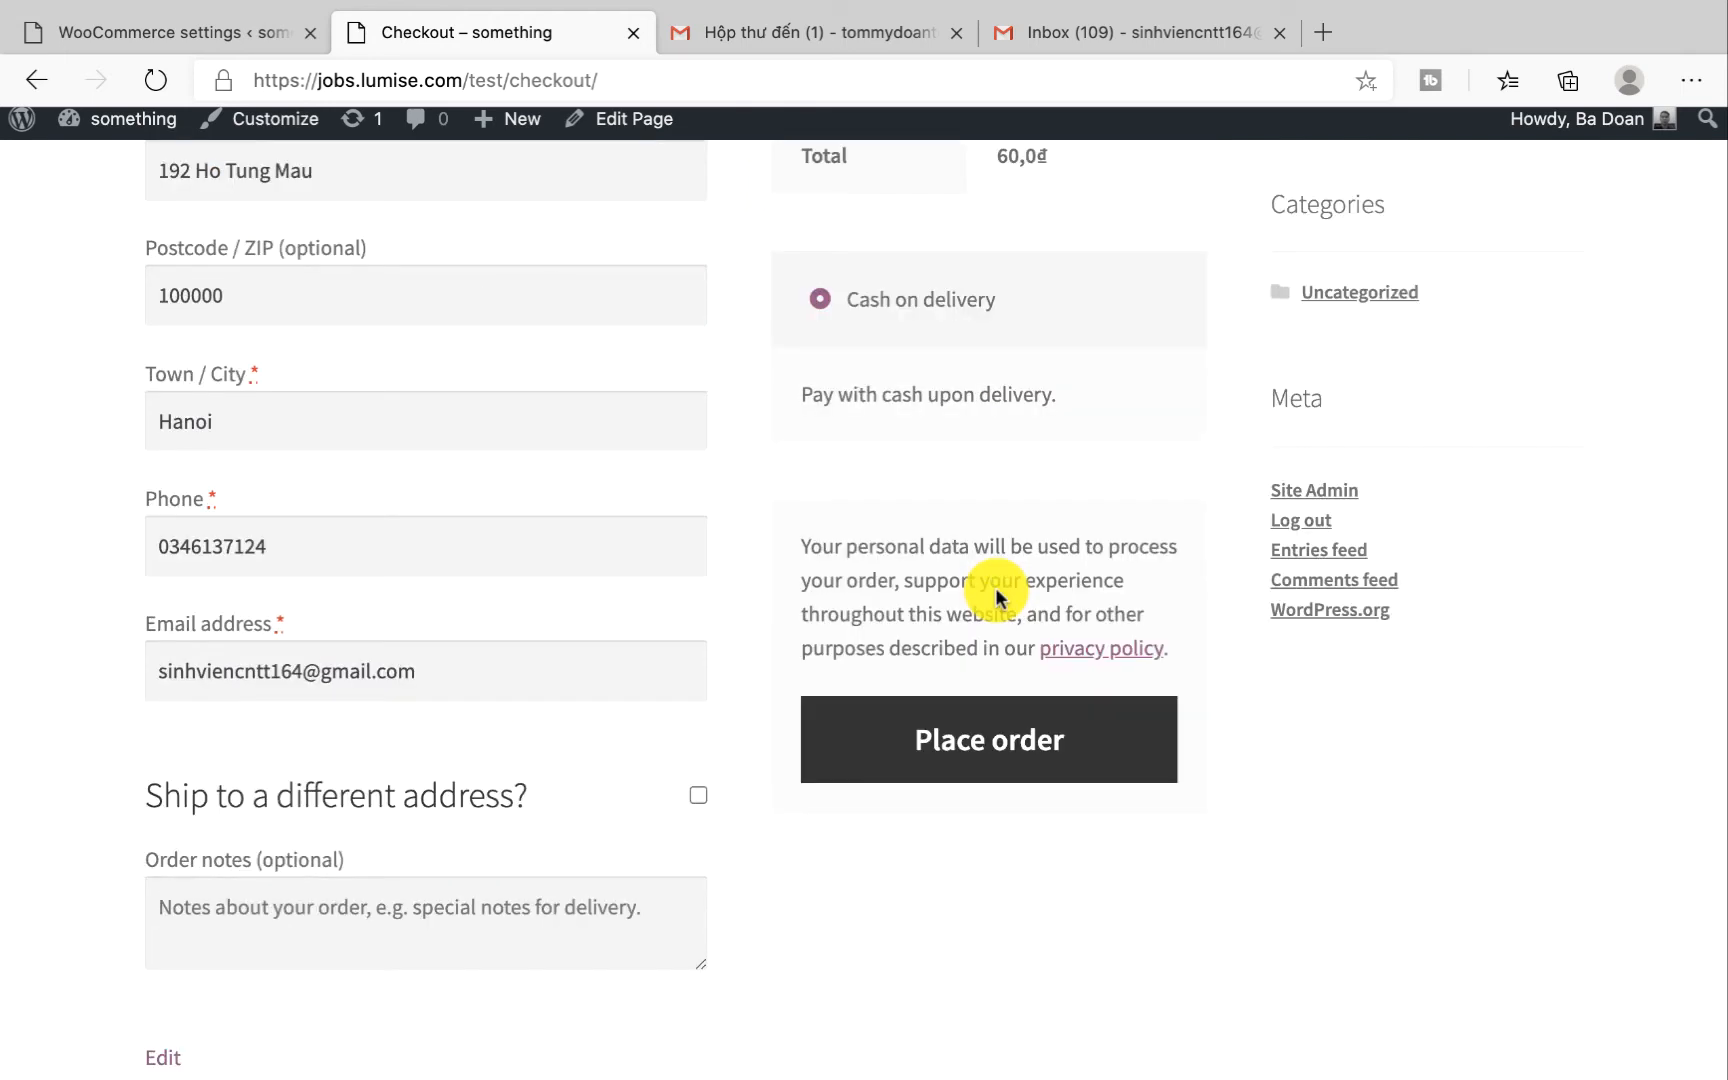
mouse_move(950, 704)
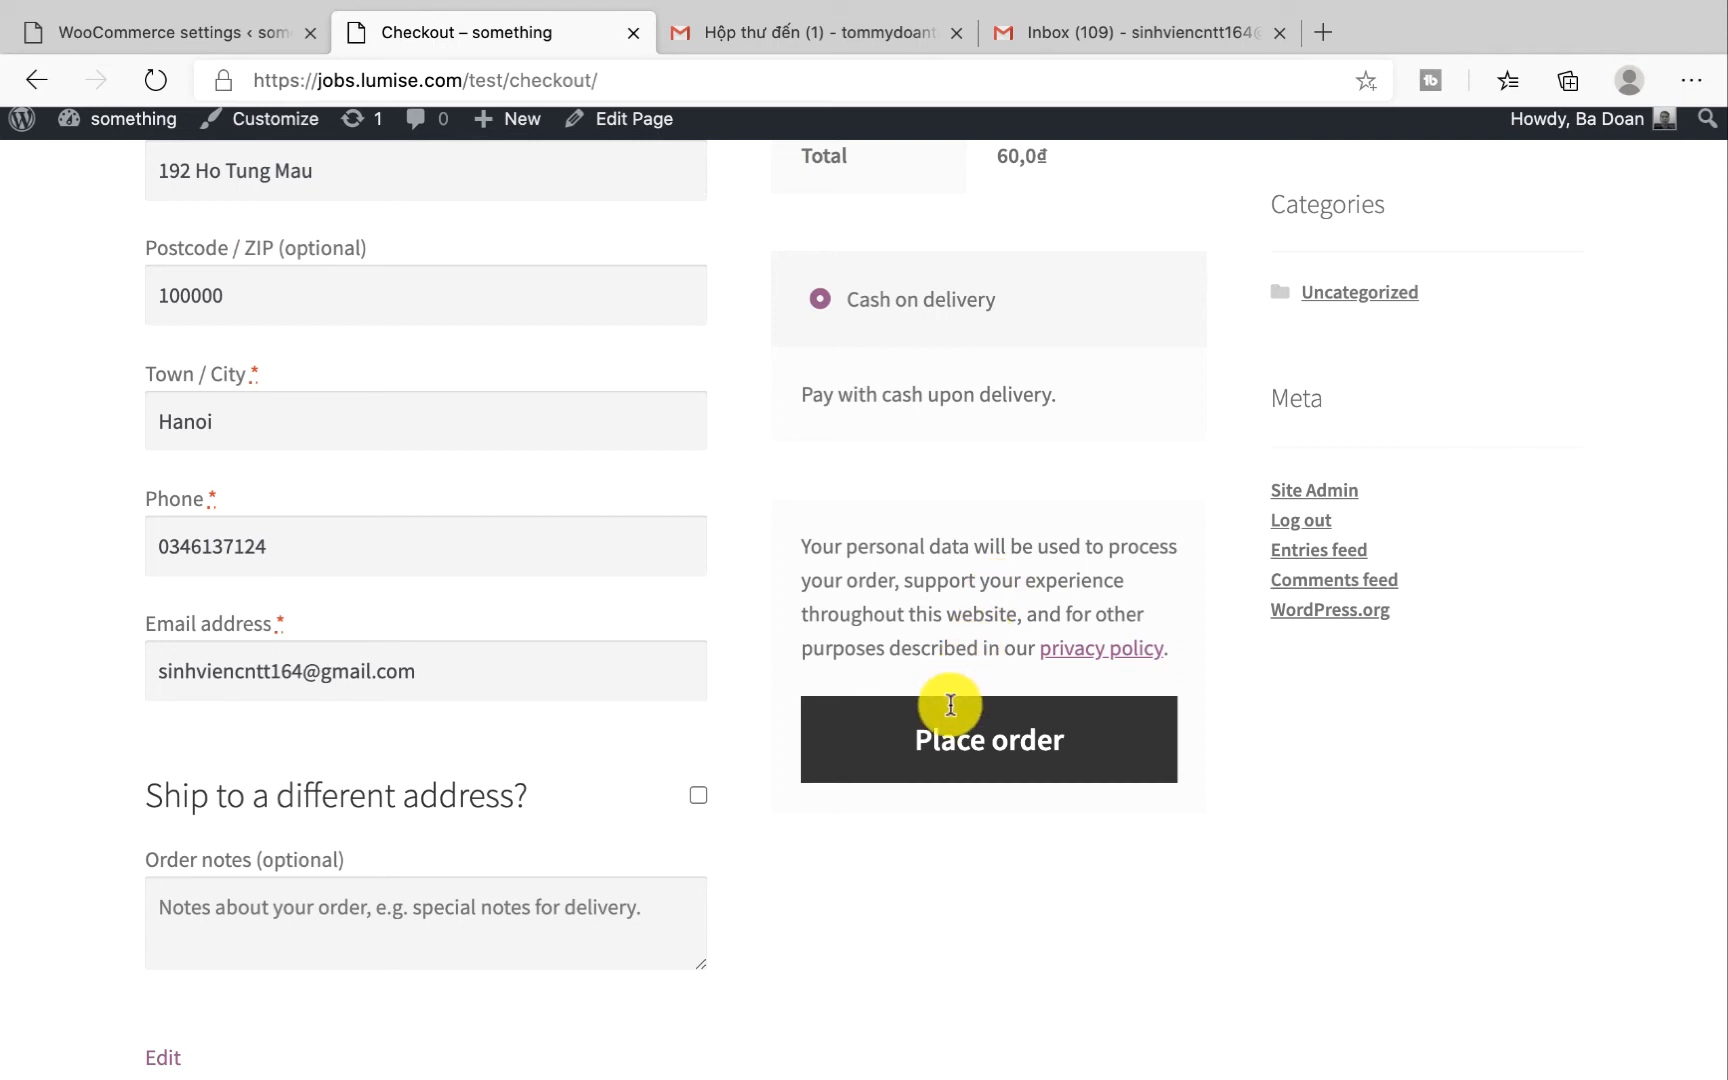
click(988, 740)
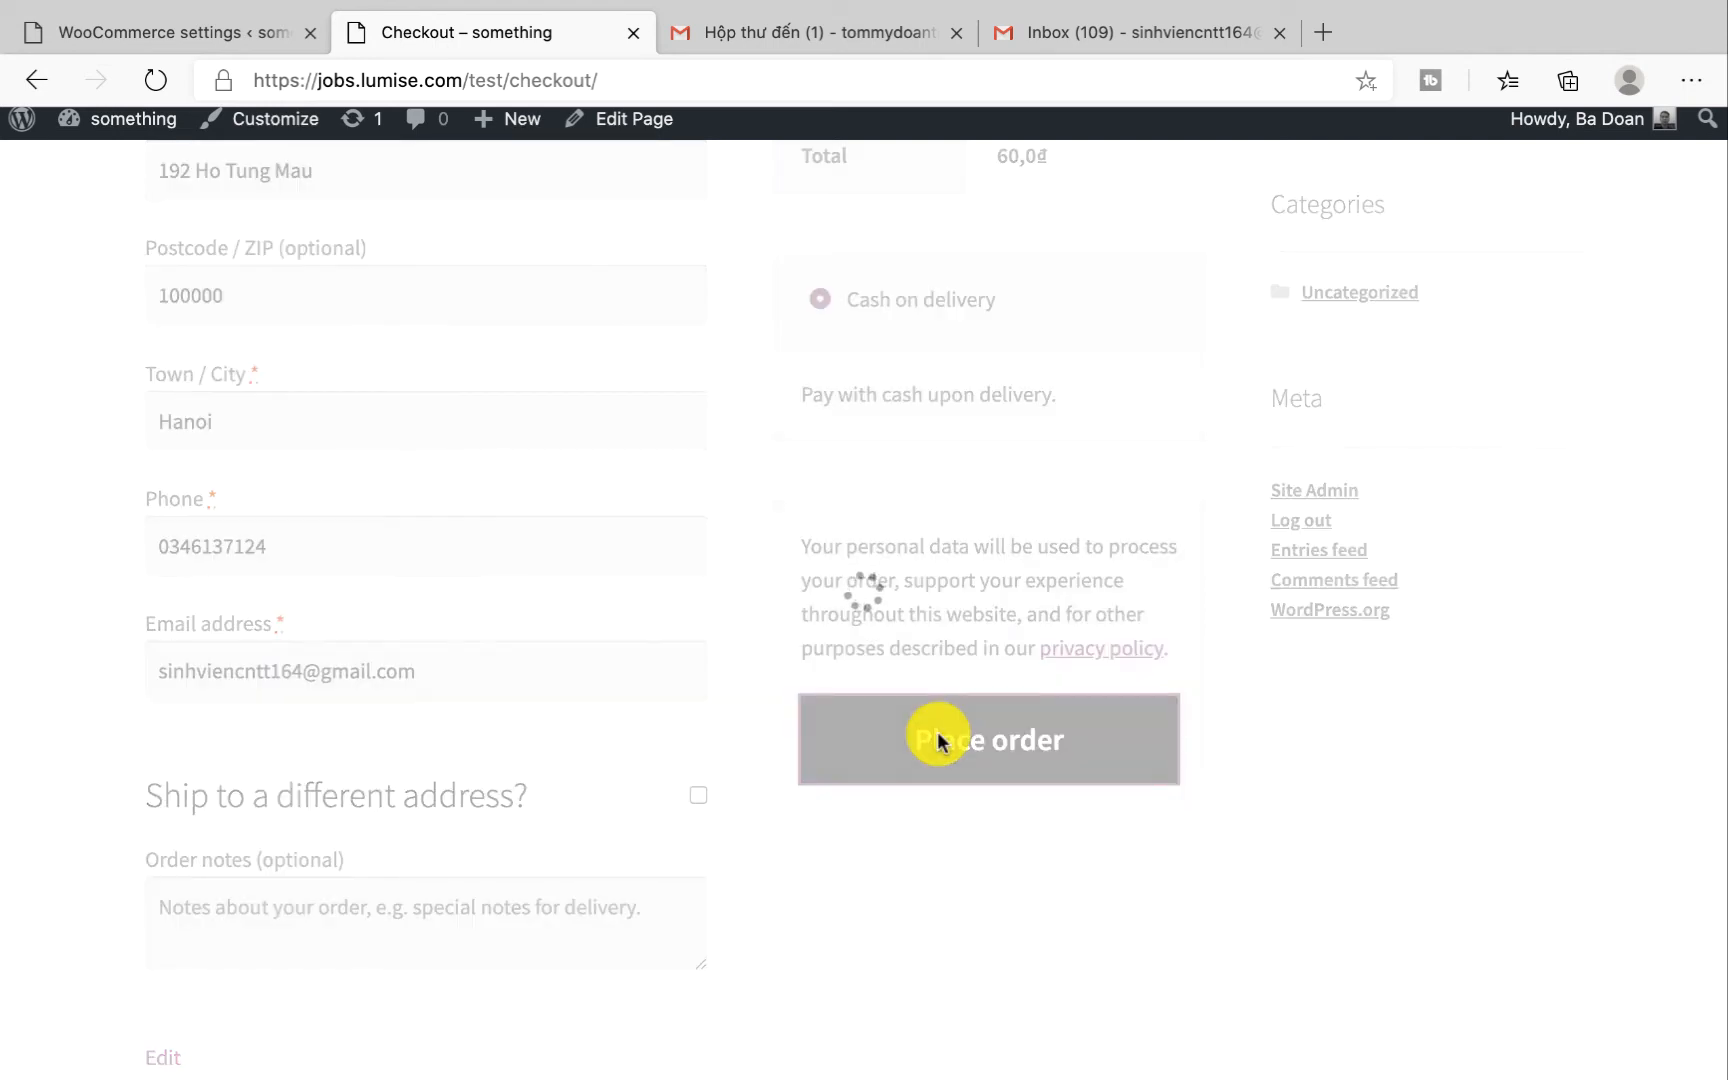
click(988, 740)
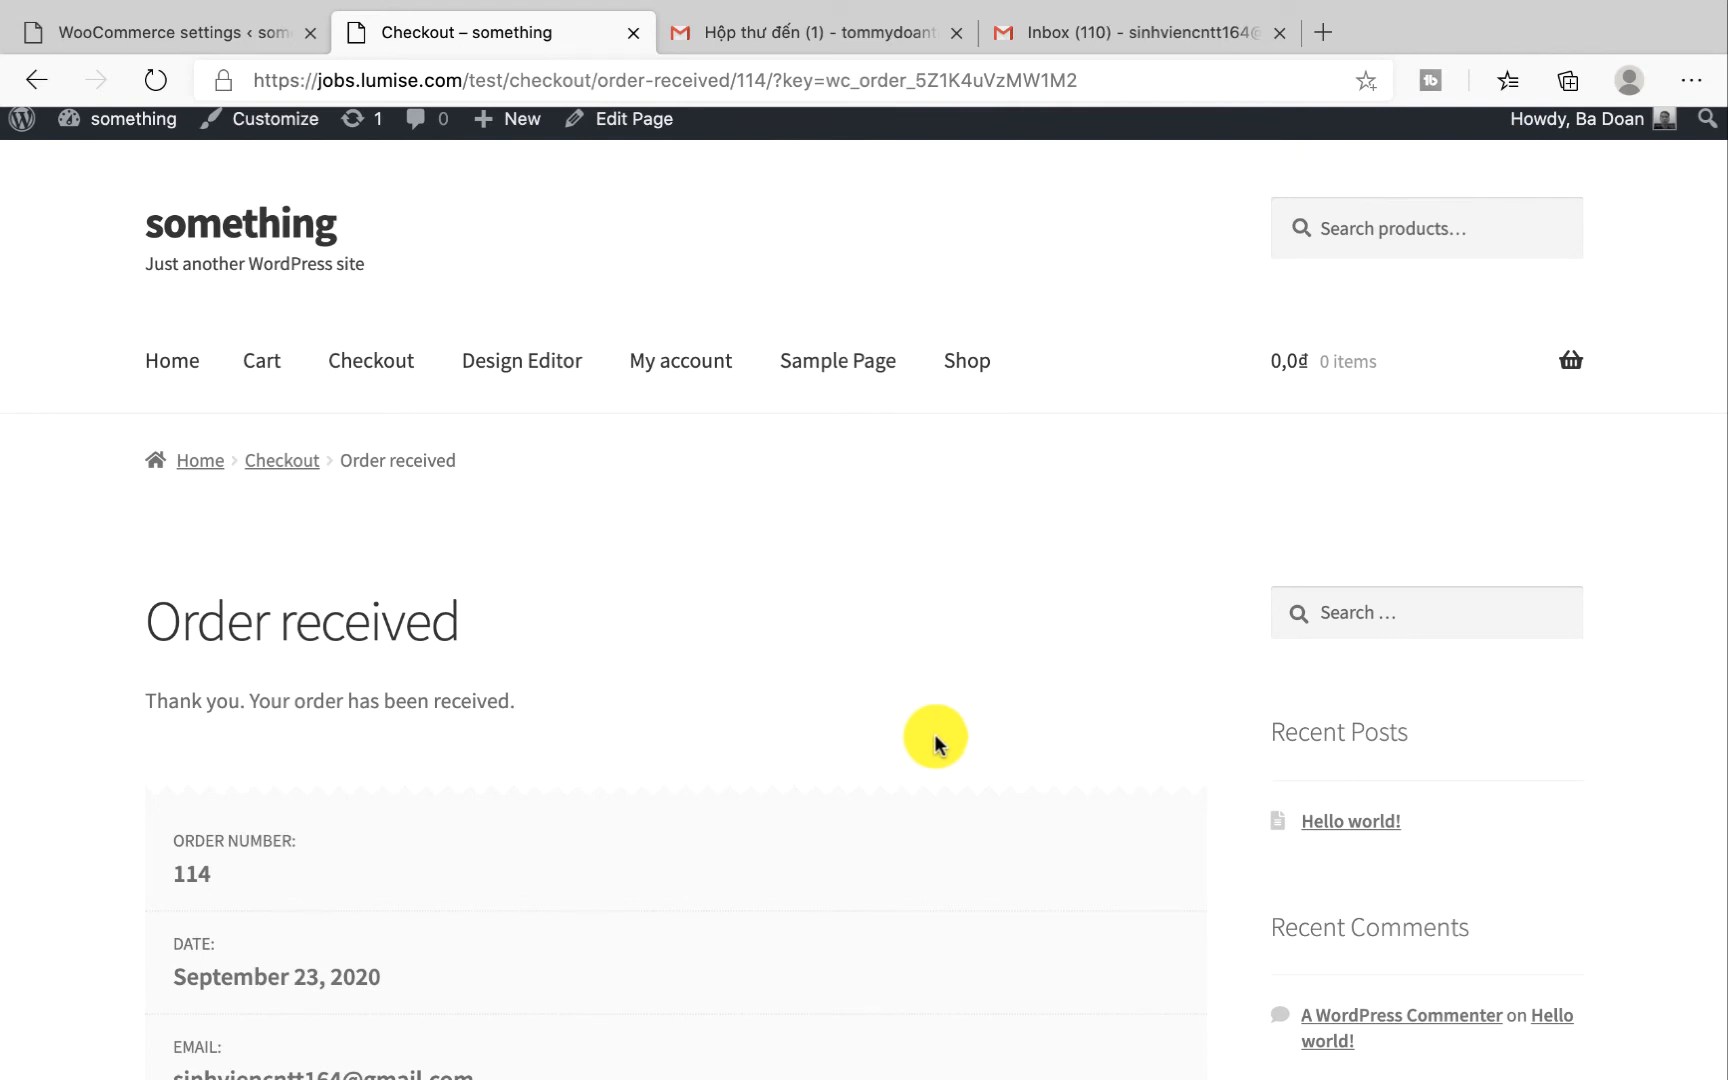
Scroll the Order received page to the summary: order 114, 60,0₫ total, cash on delivery
scroll(down, 3)
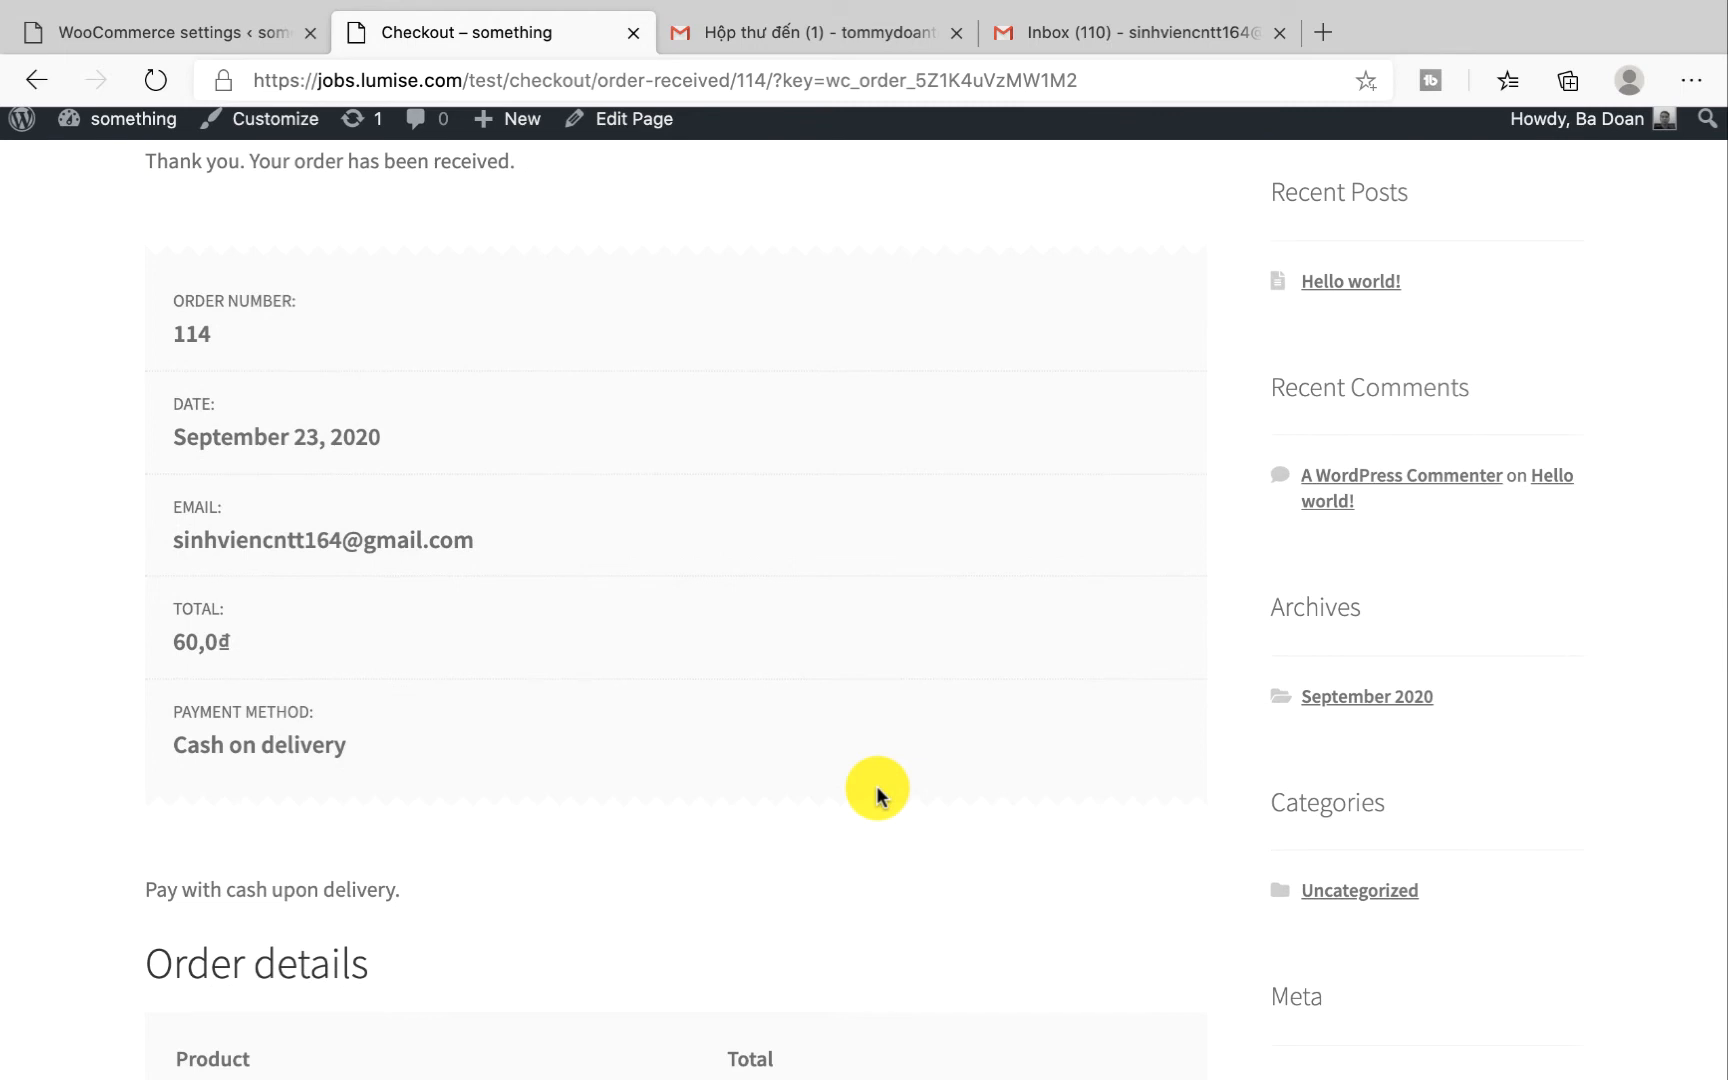
mouse_move(684, 344)
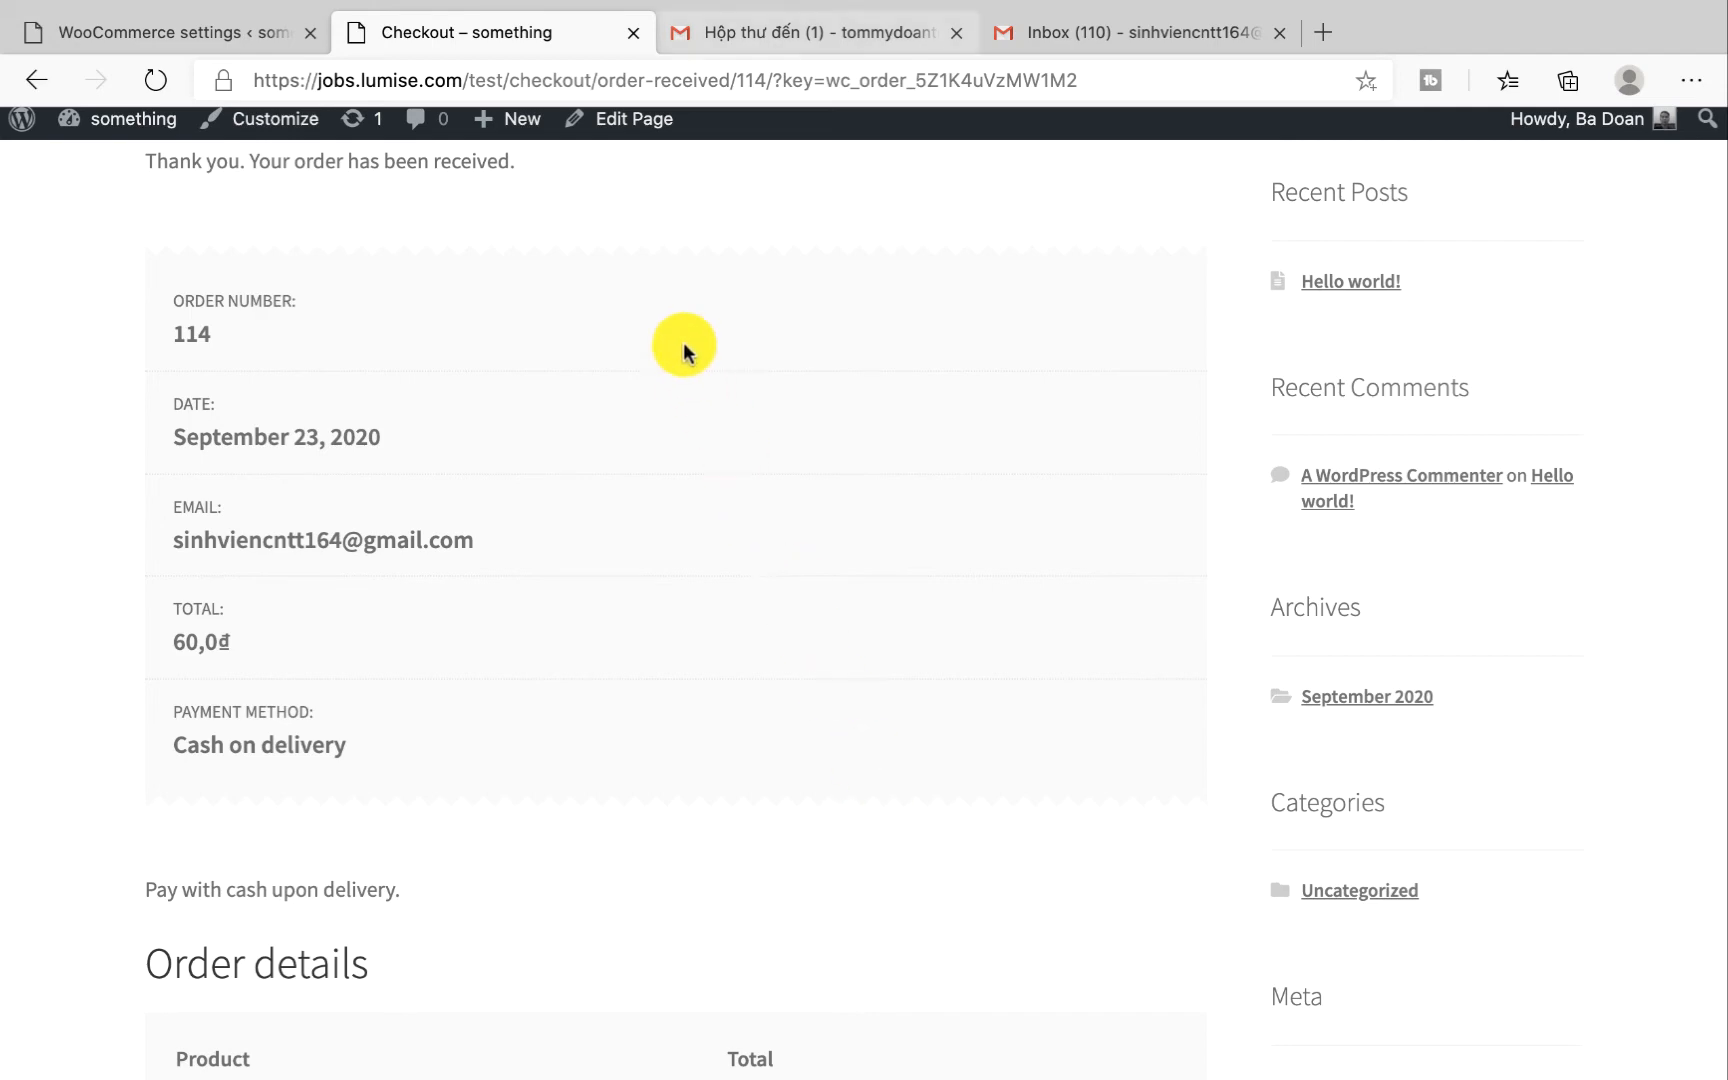
Read the New order #114 email: Business Card at 60,0₫, cash on delivery, cat design
click(816, 32)
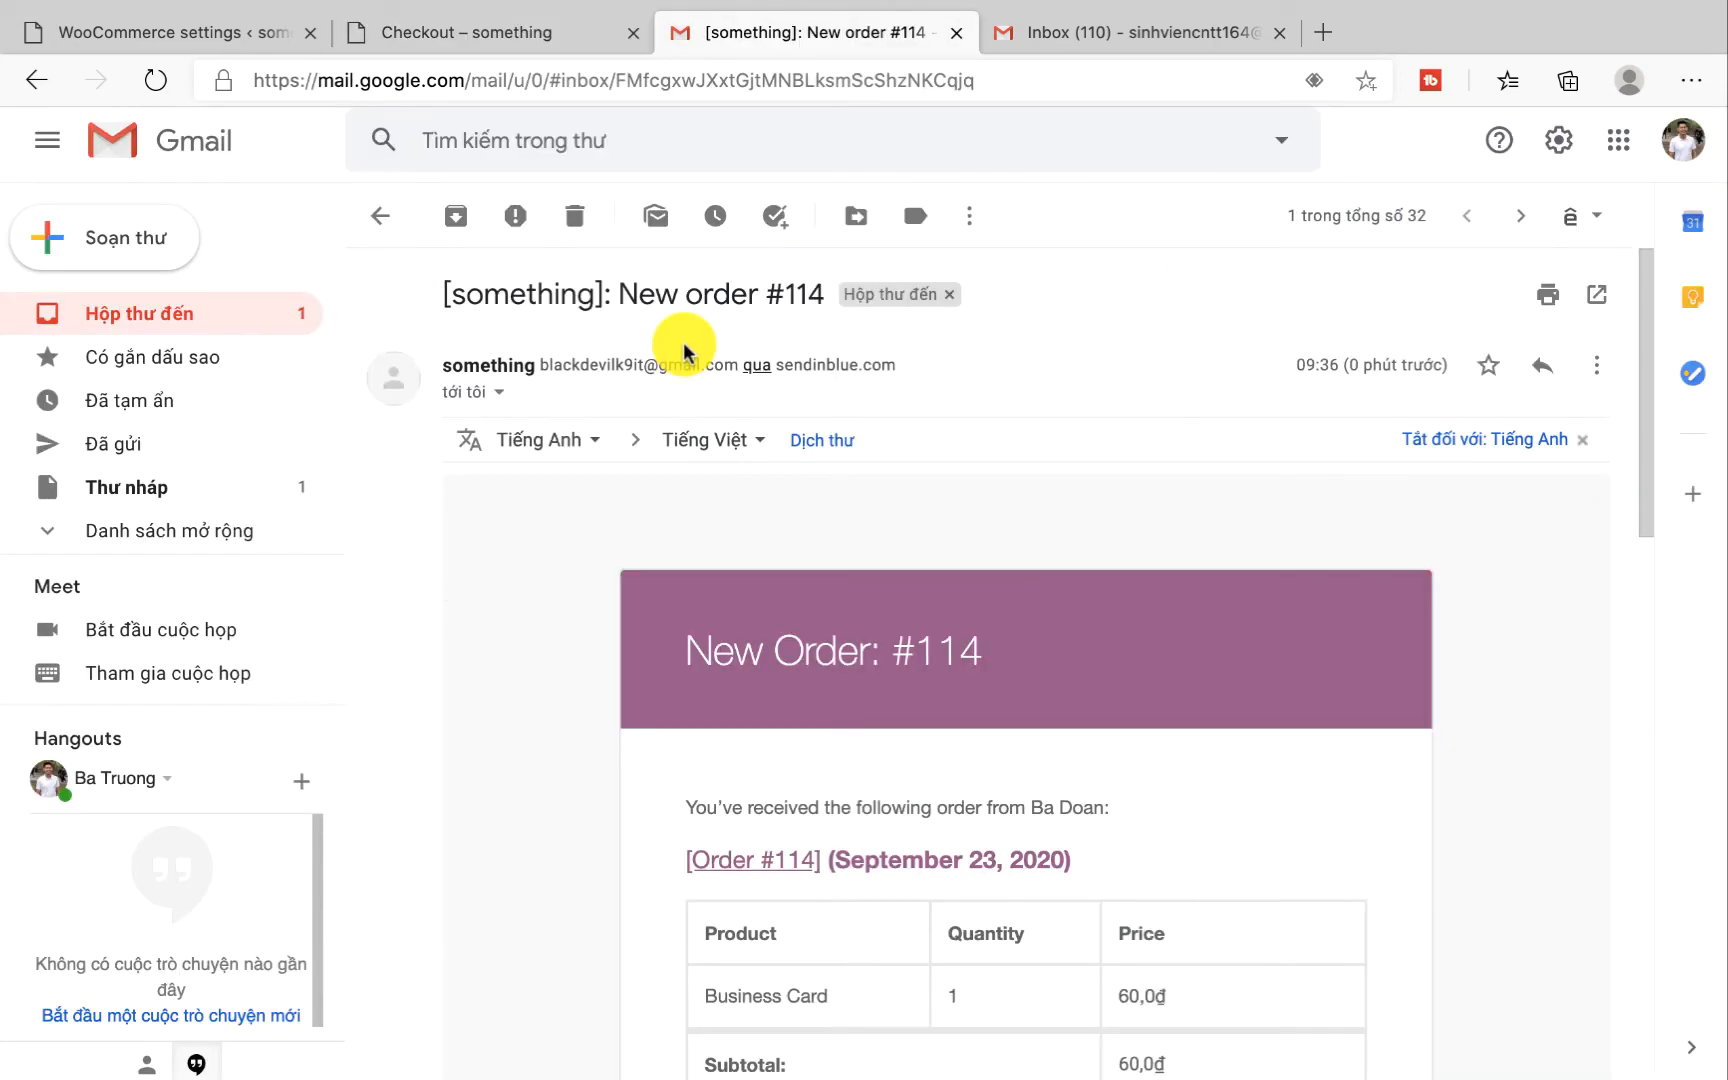
scroll(down, 3)
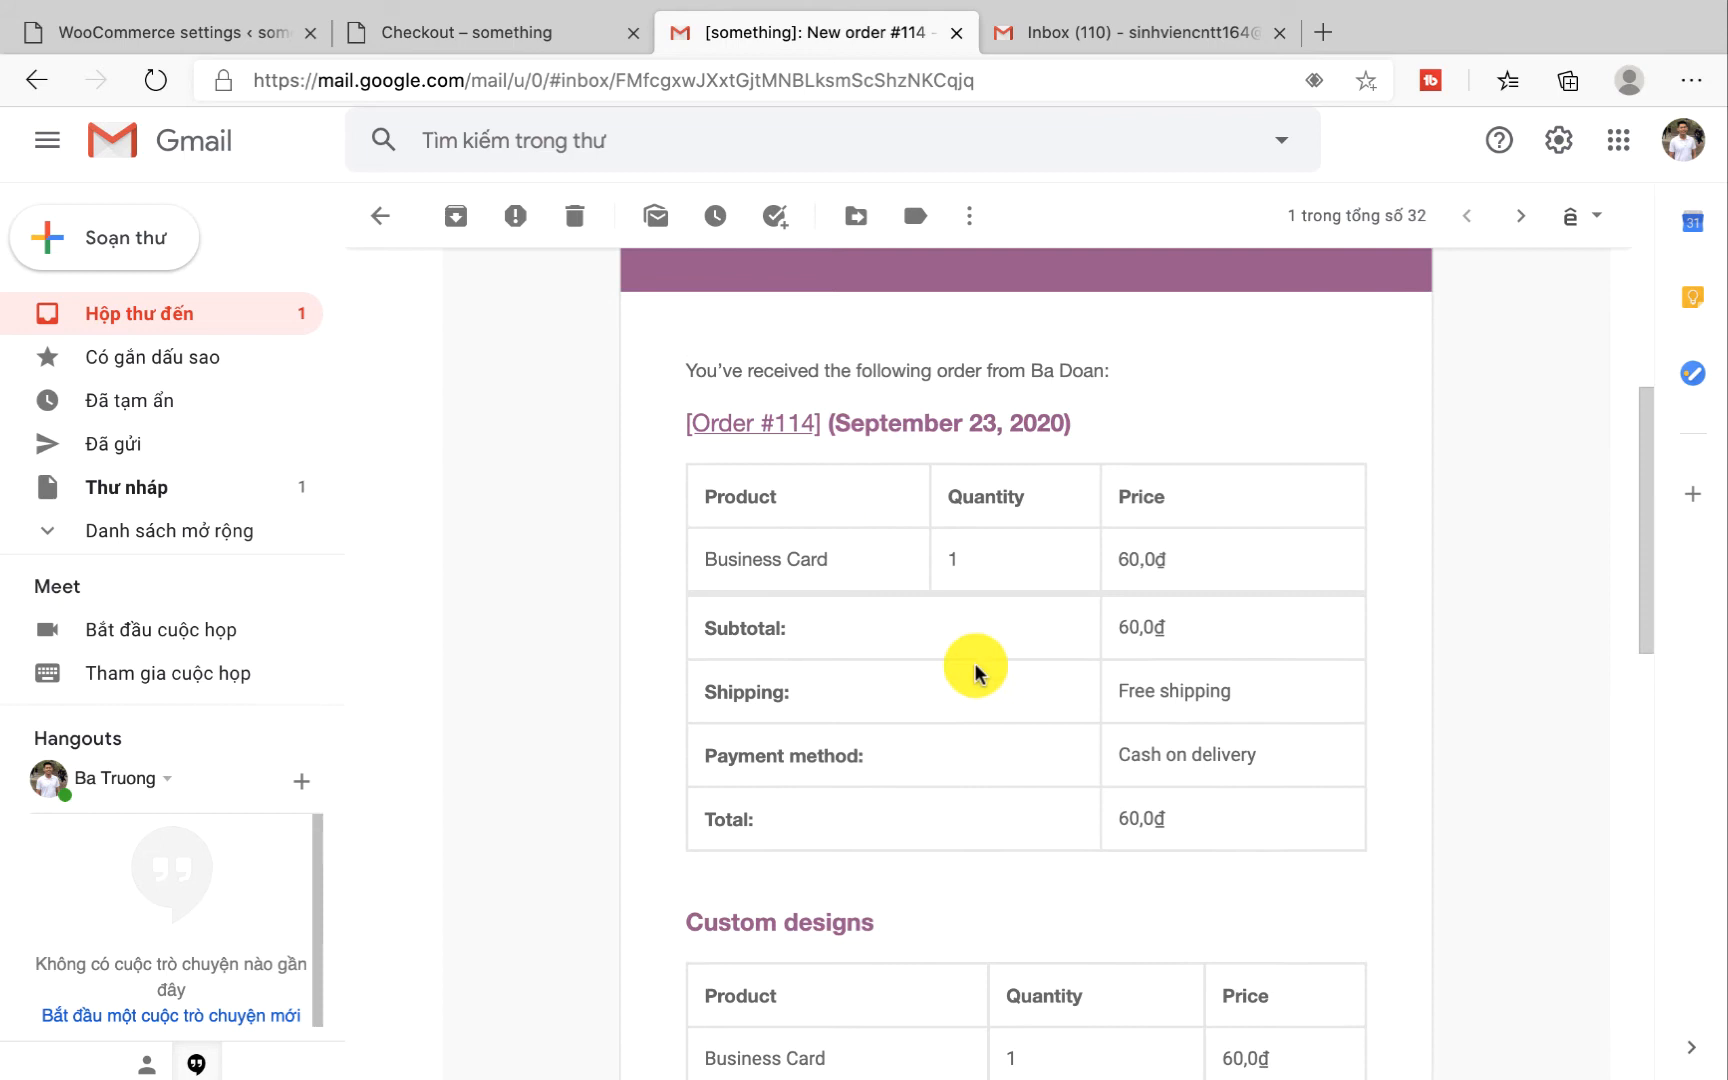
scroll(down, 3)
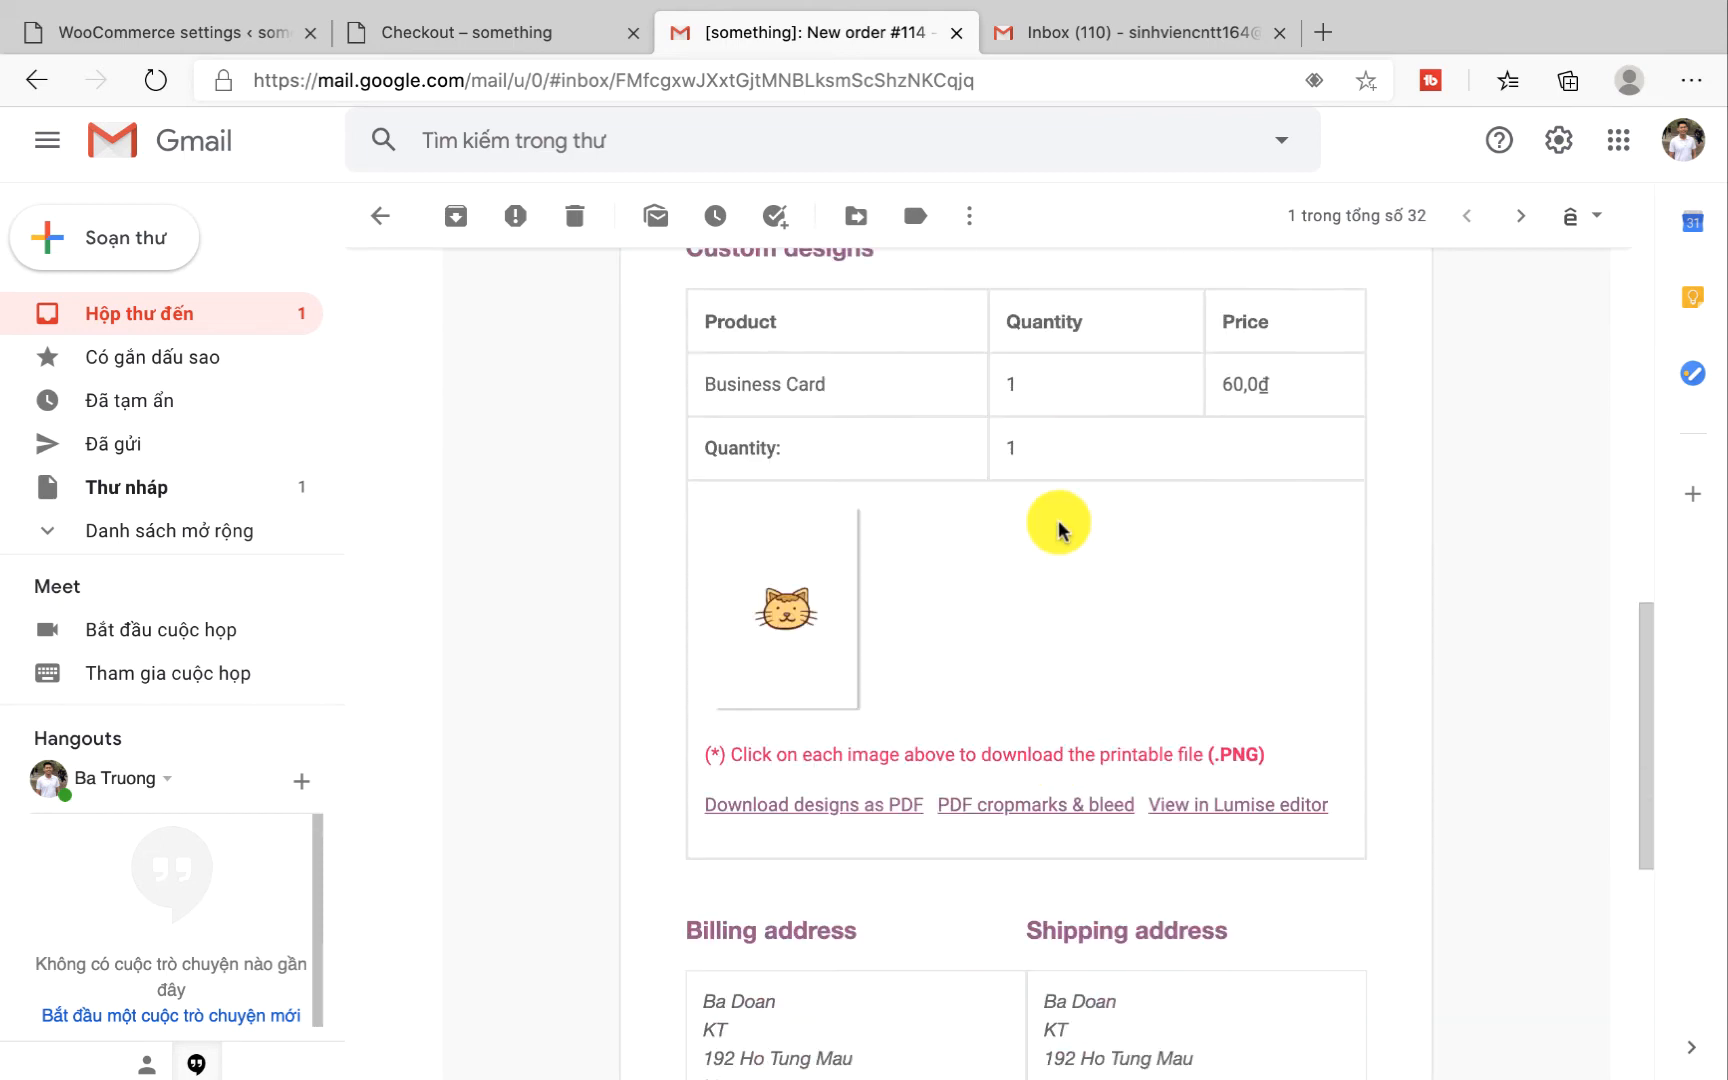
mouse_move(1204, 546)
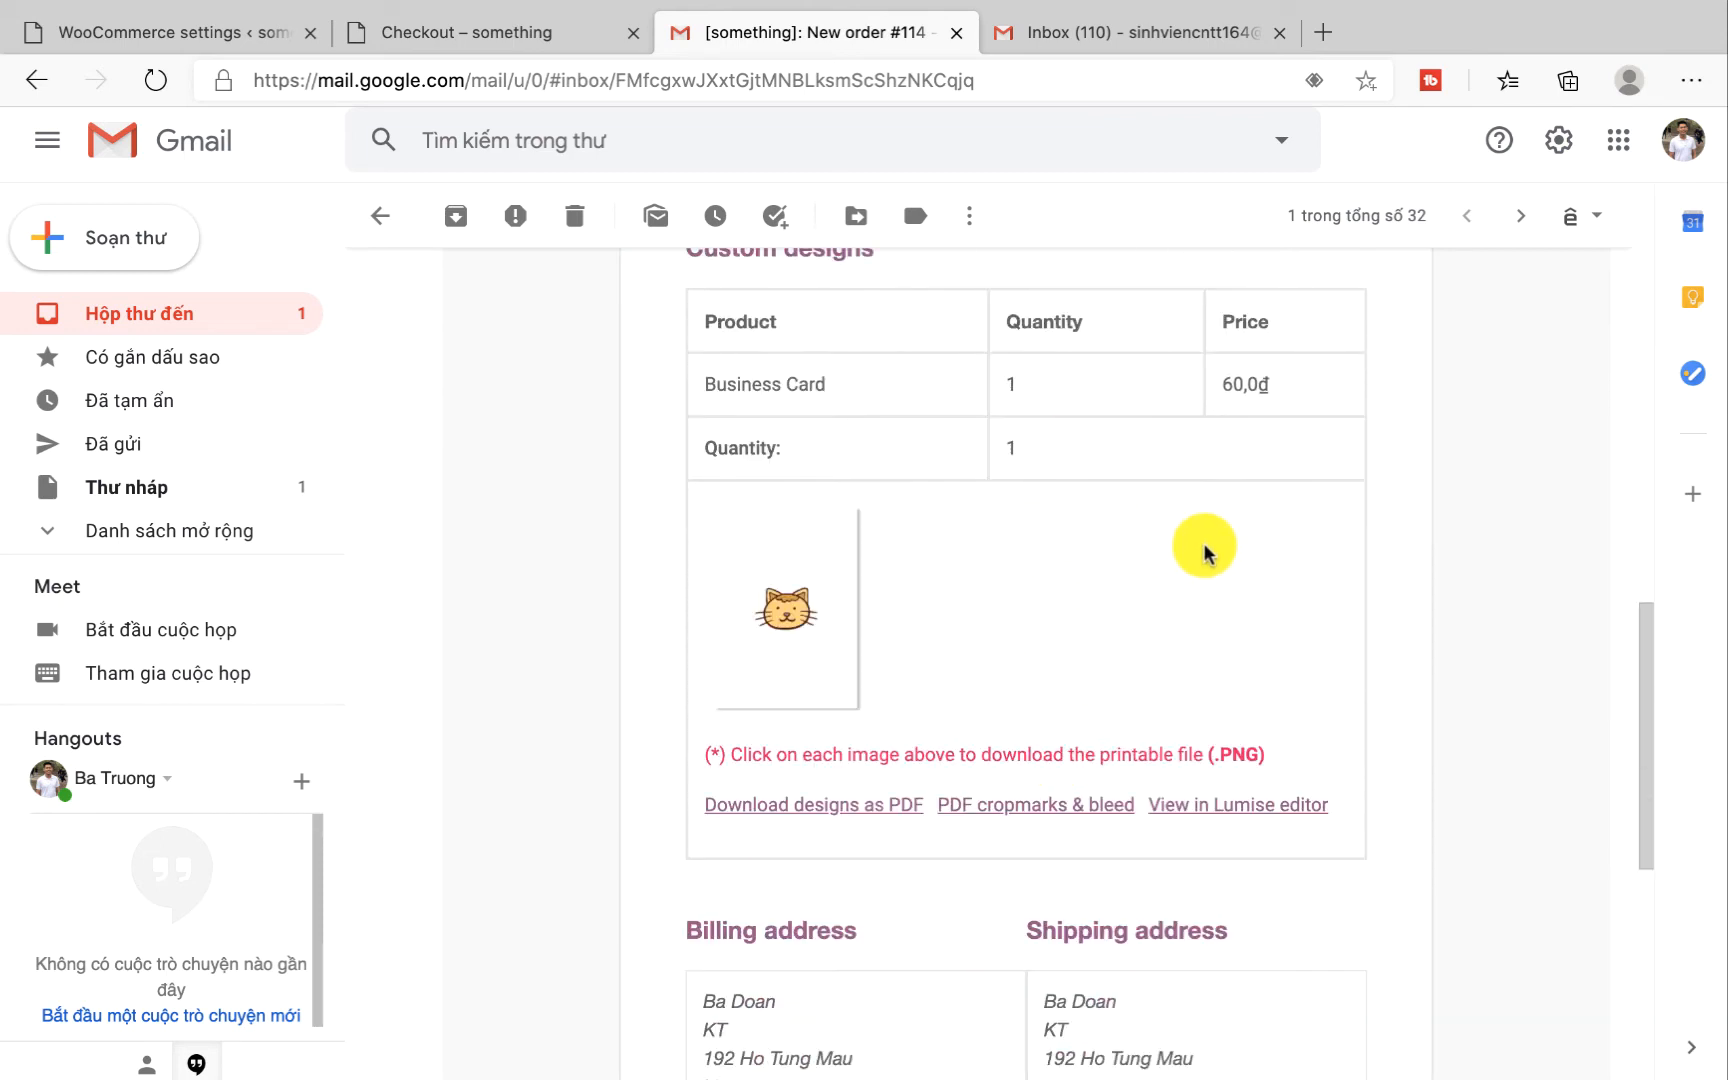
scroll(up, 3)
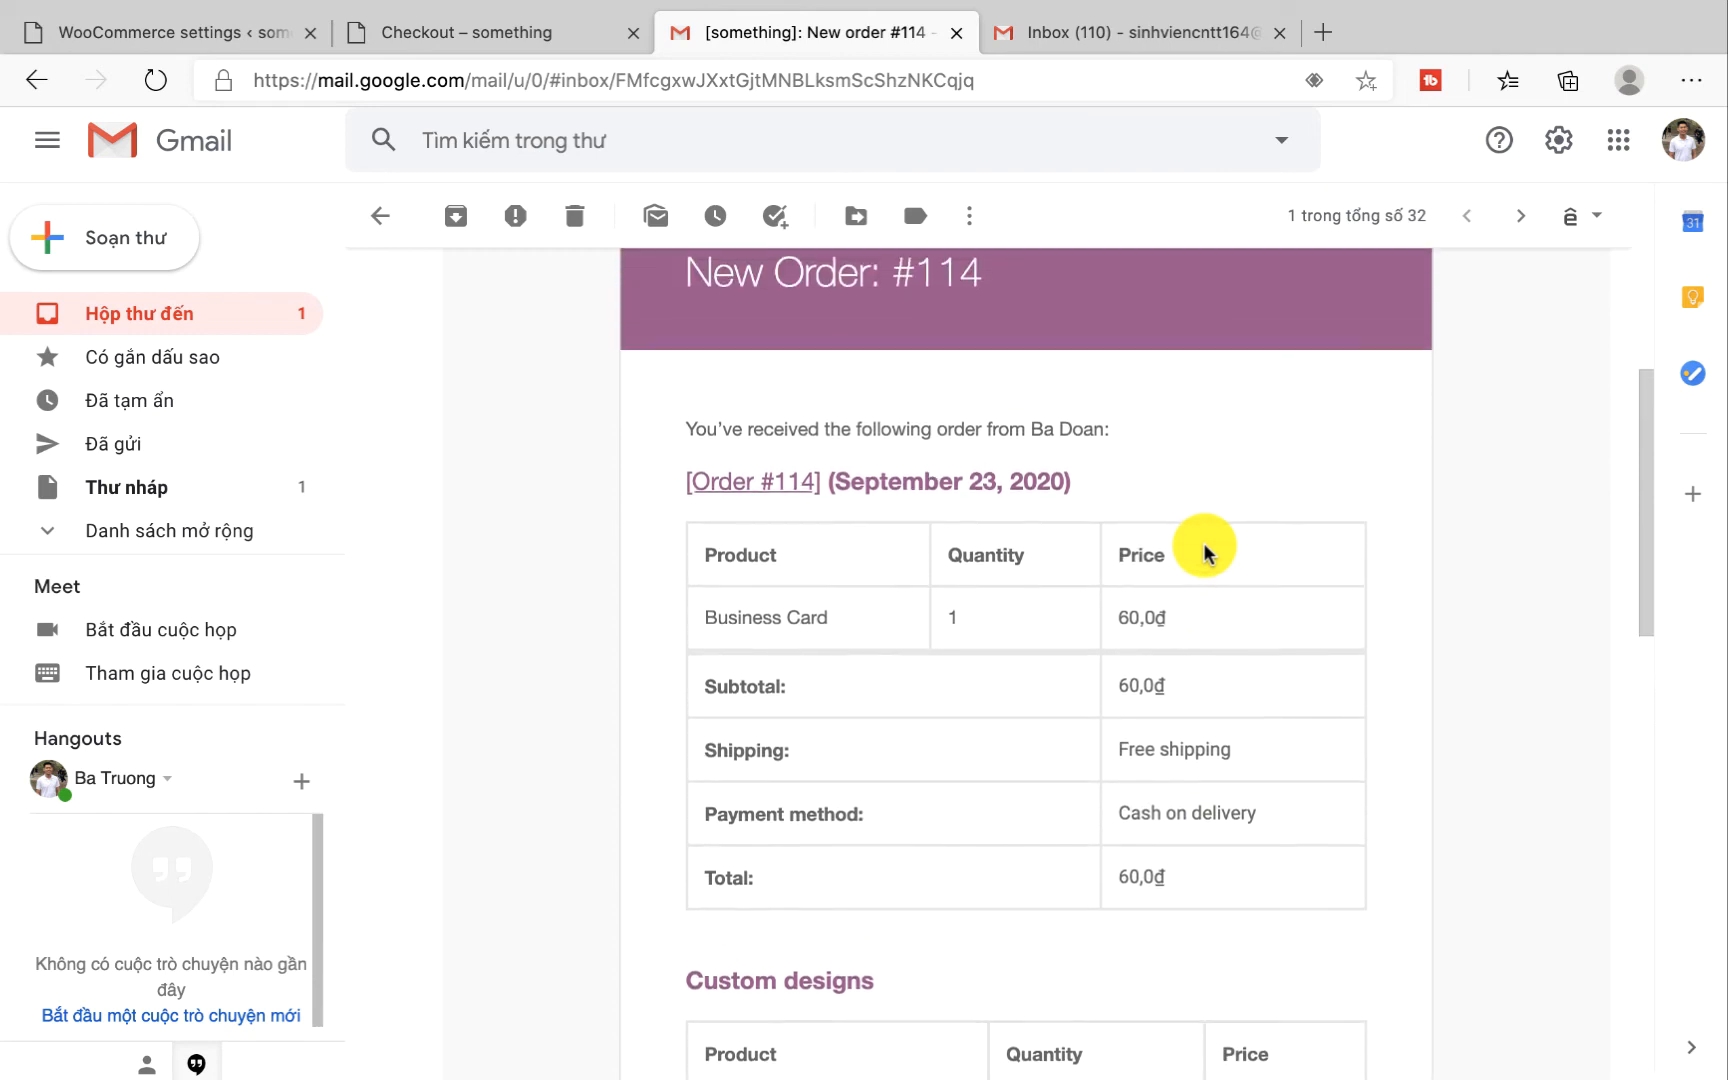
scroll(down, 3)
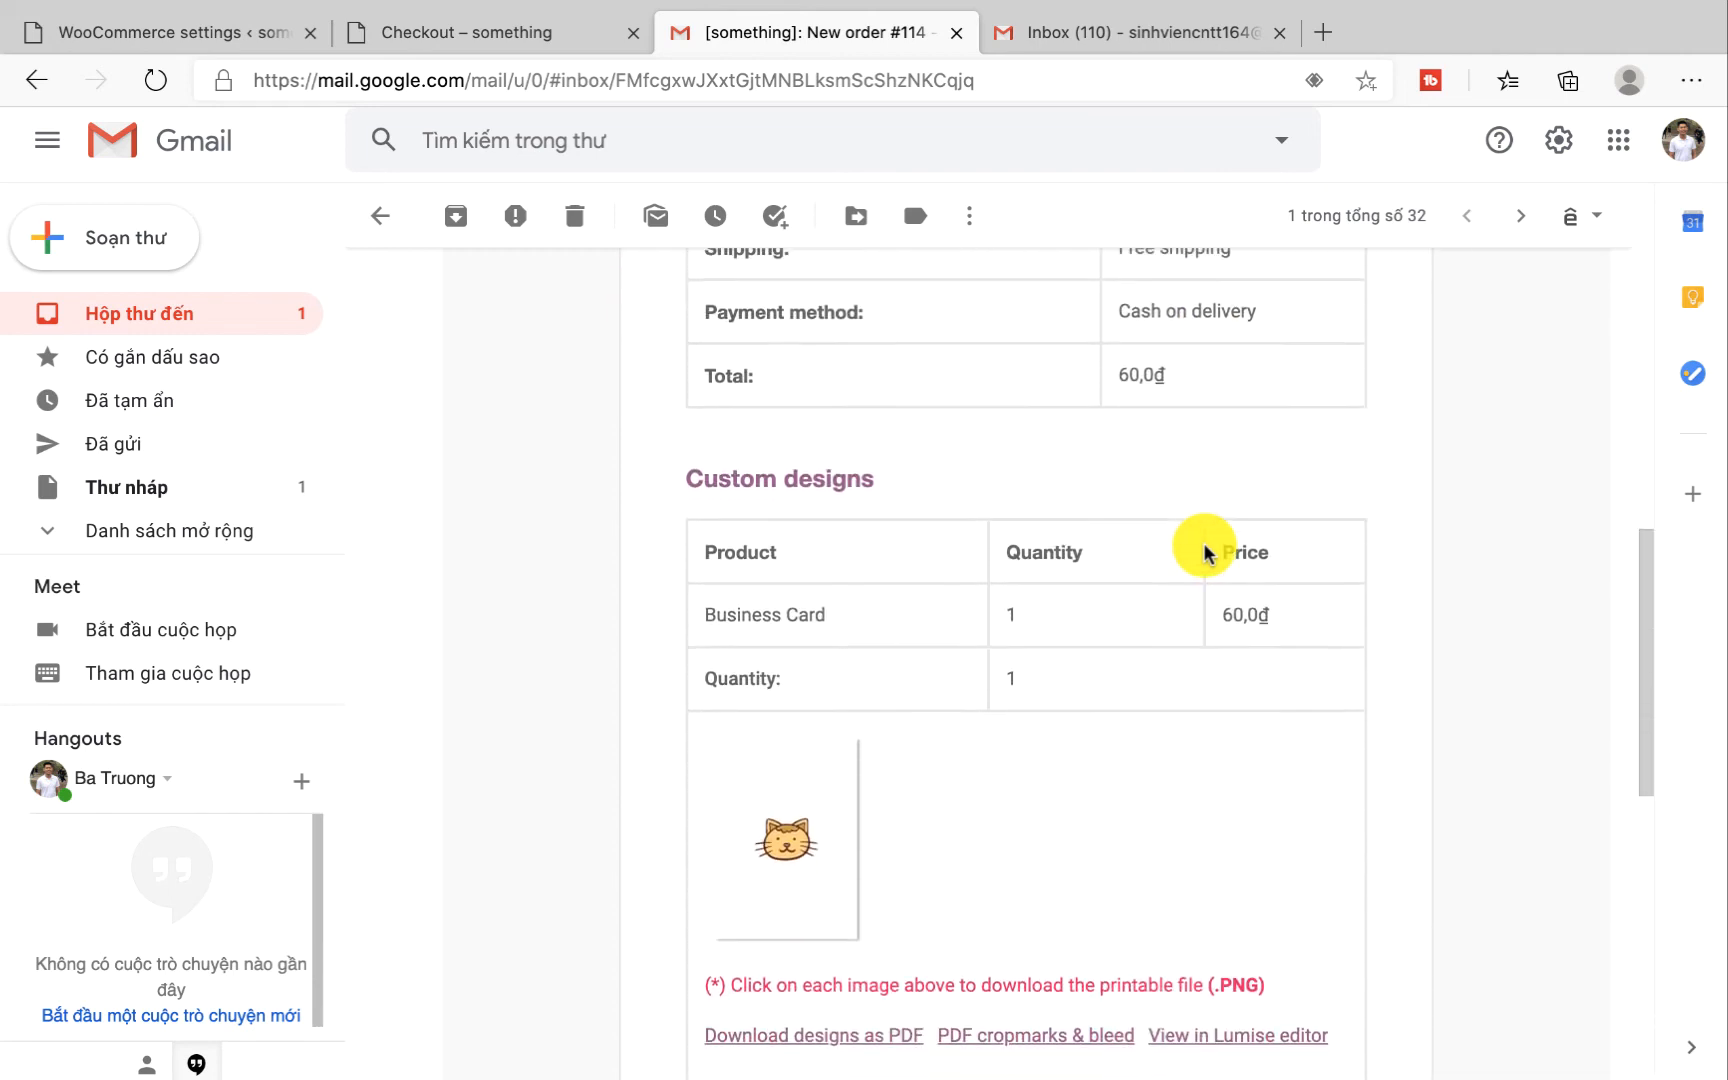
scroll(down, 3)
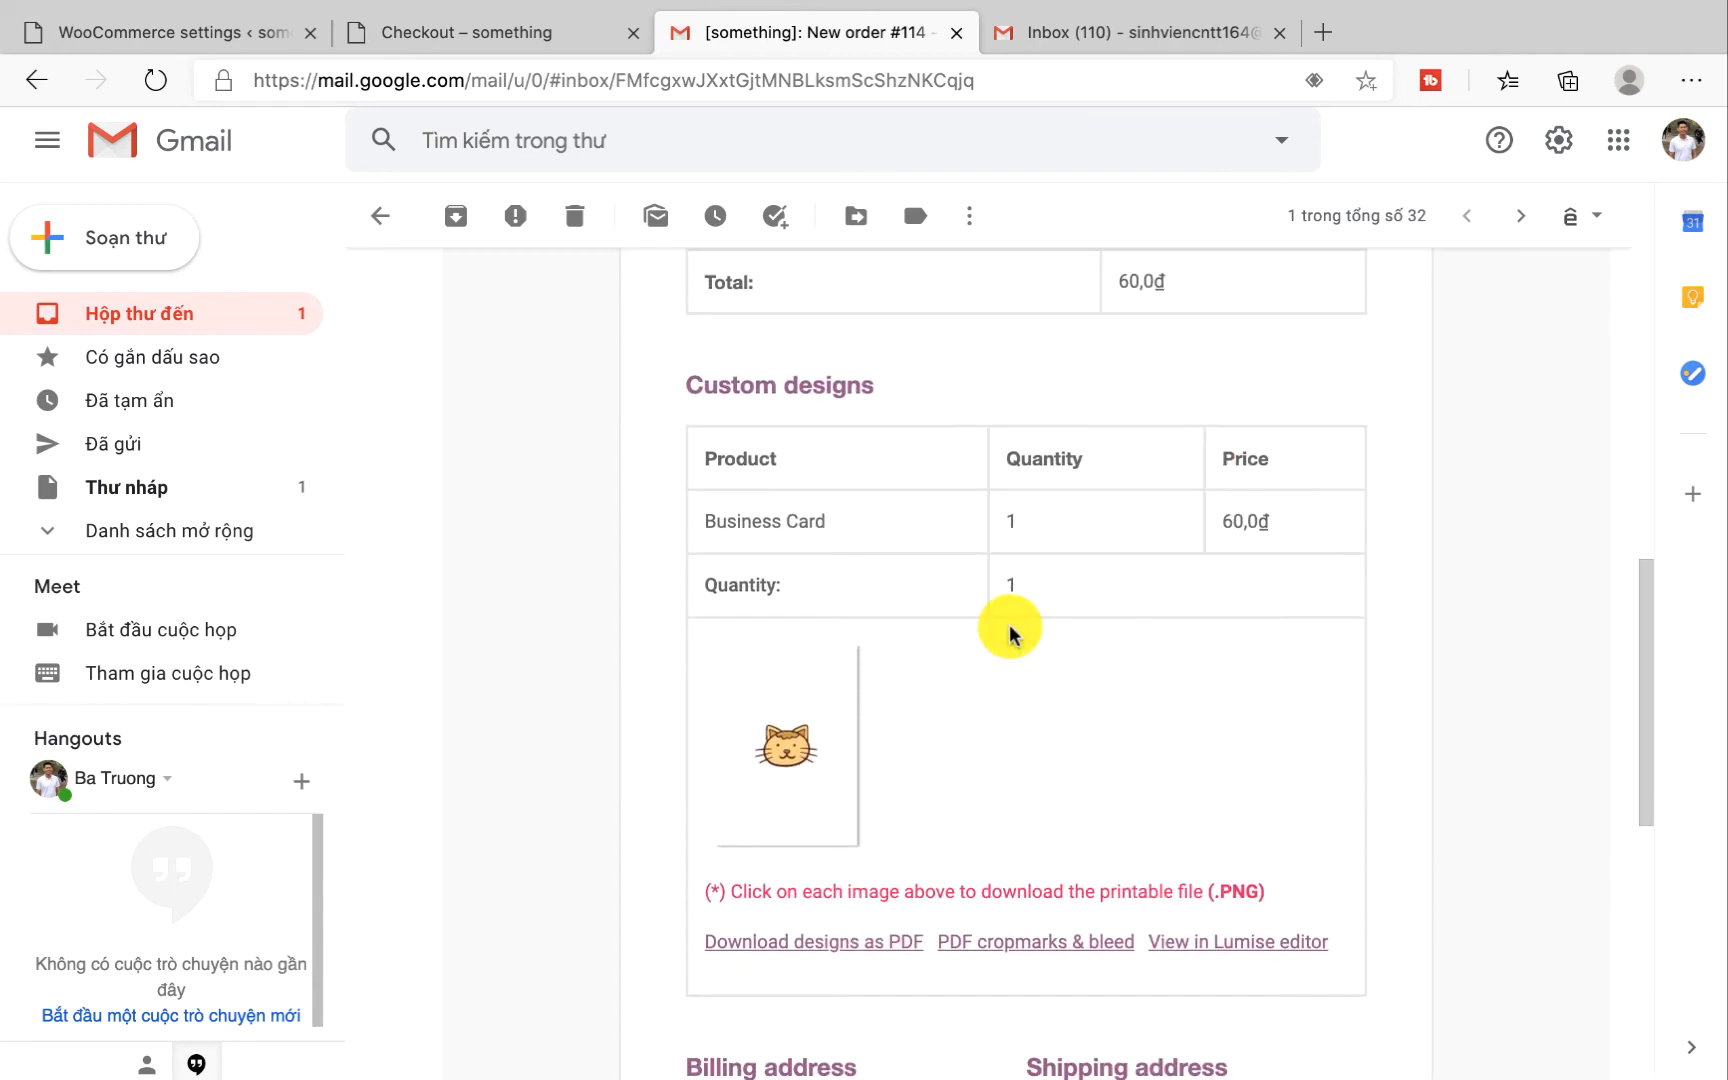
scroll(down, 3)
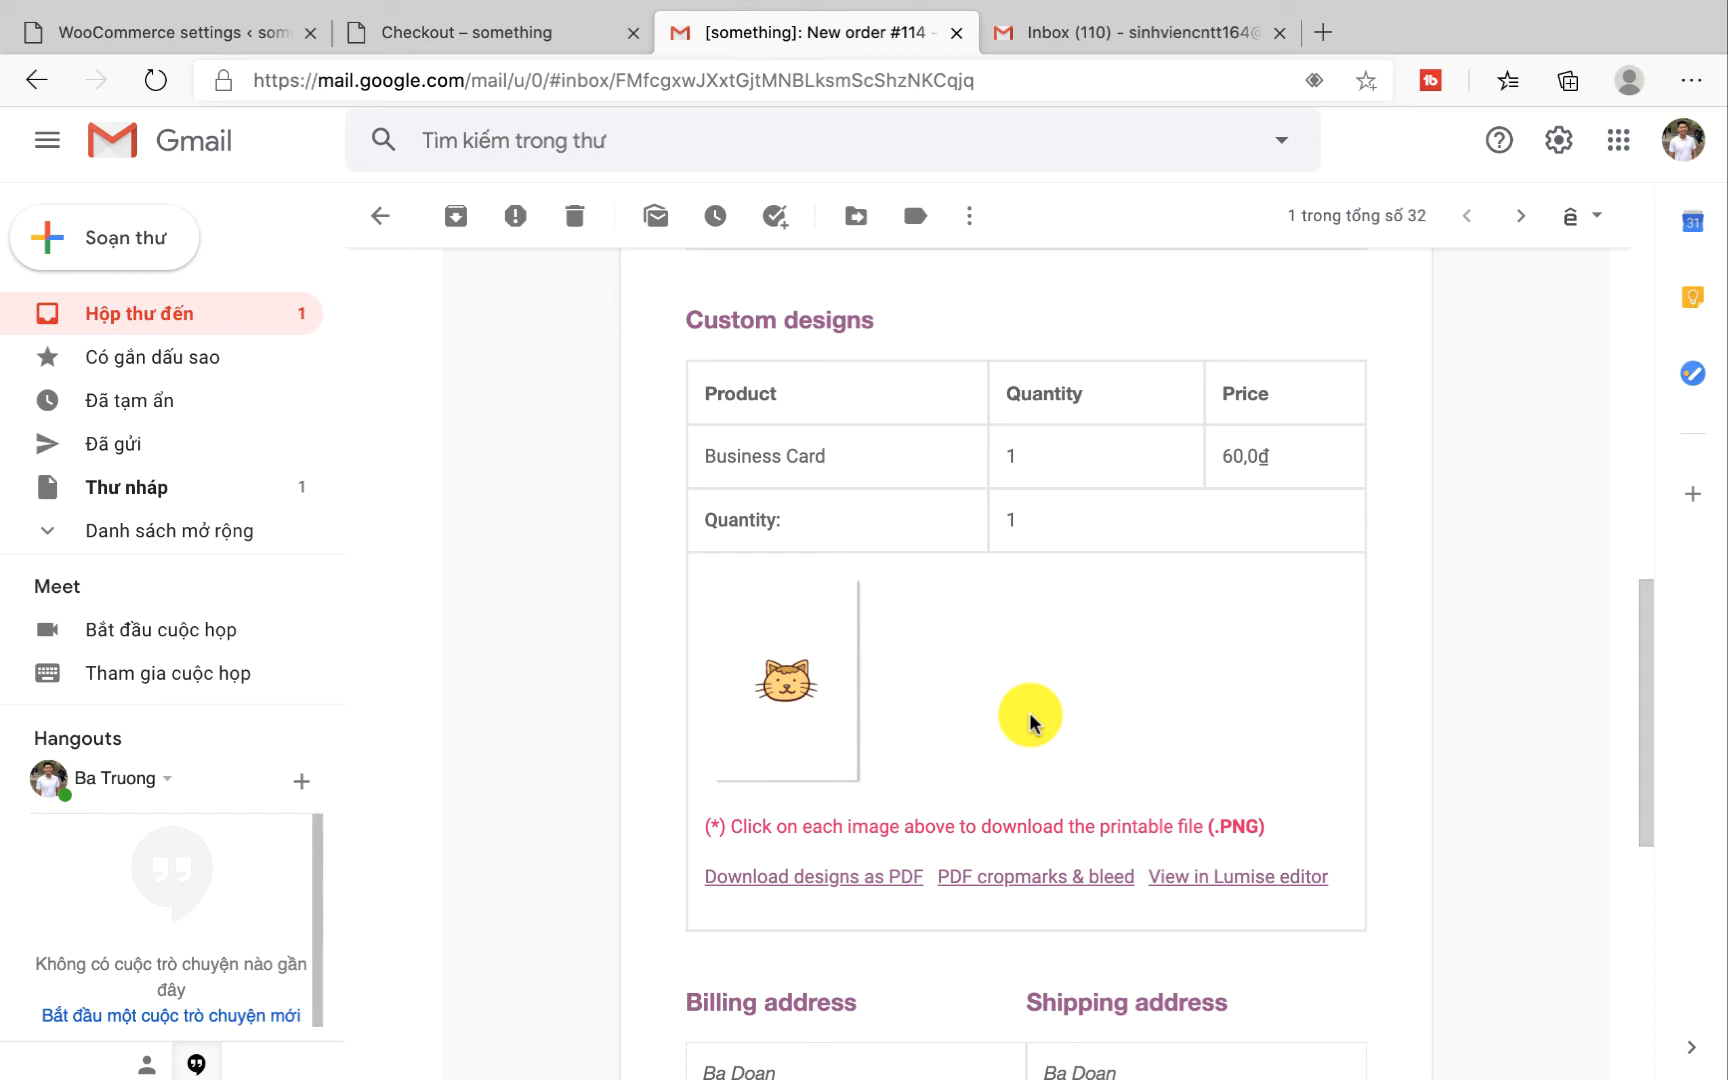
mouse_move(1284, 236)
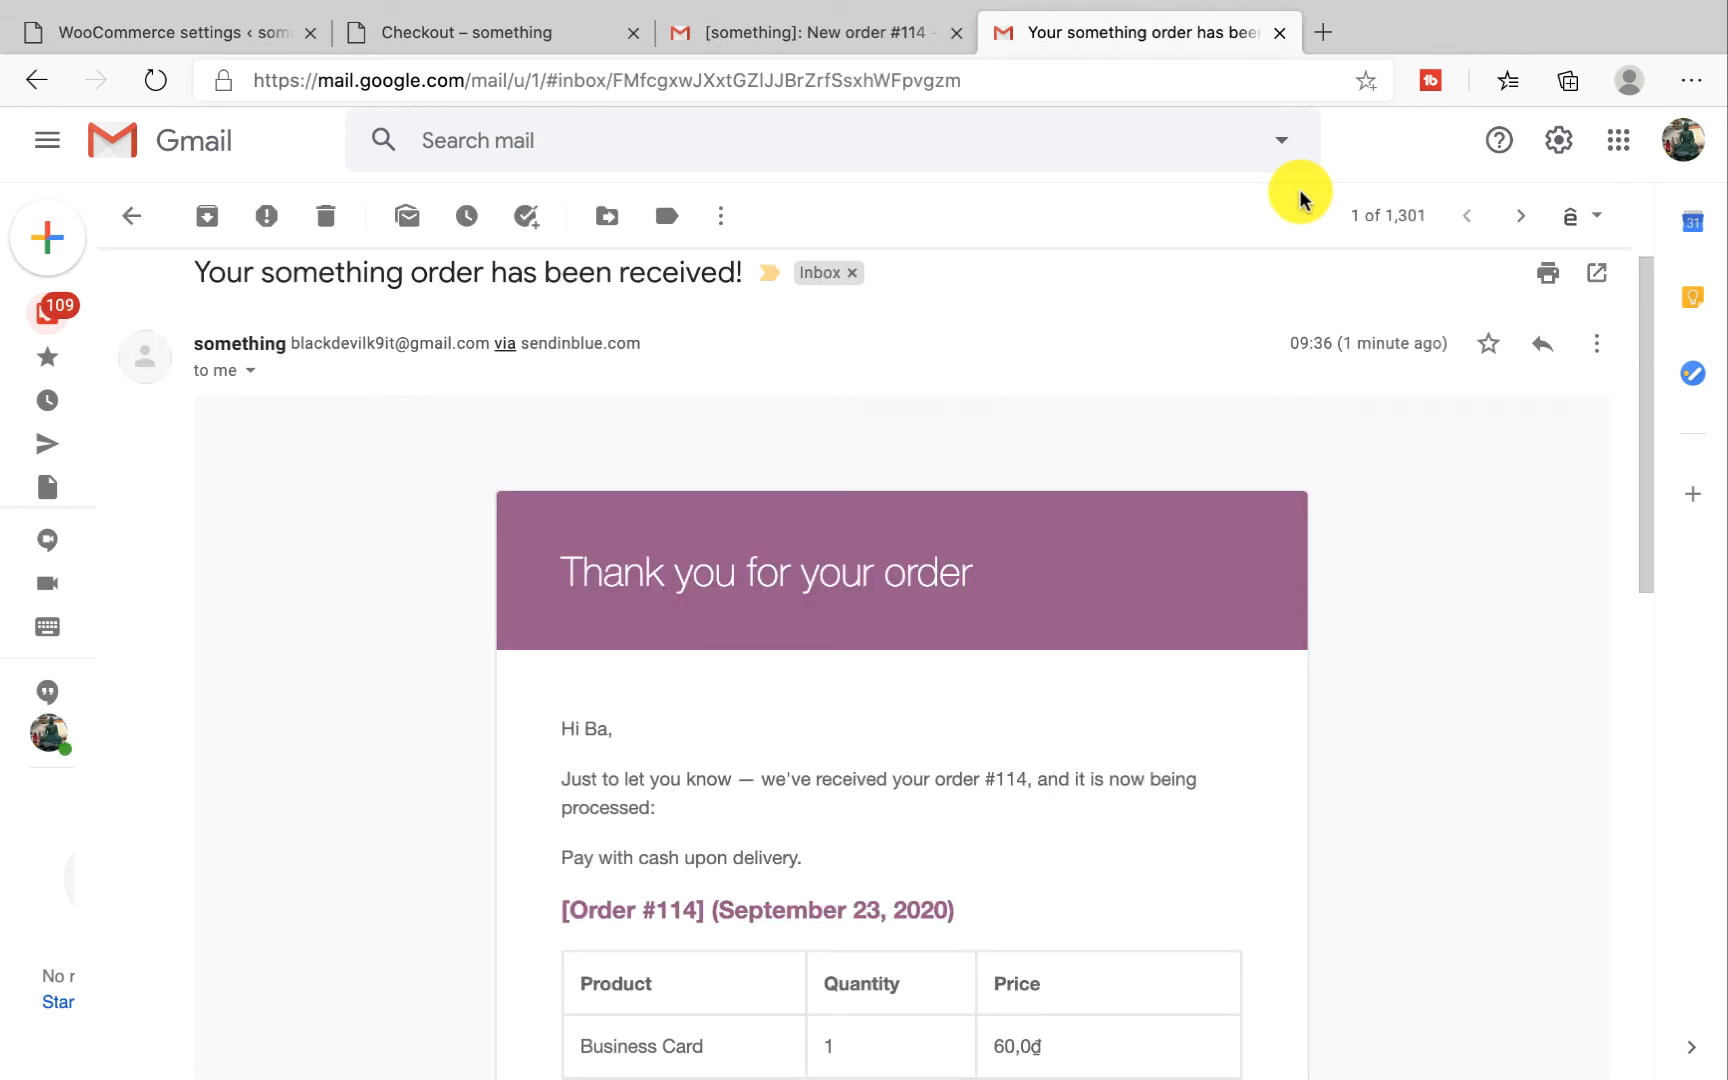
mouse_move(668, 406)
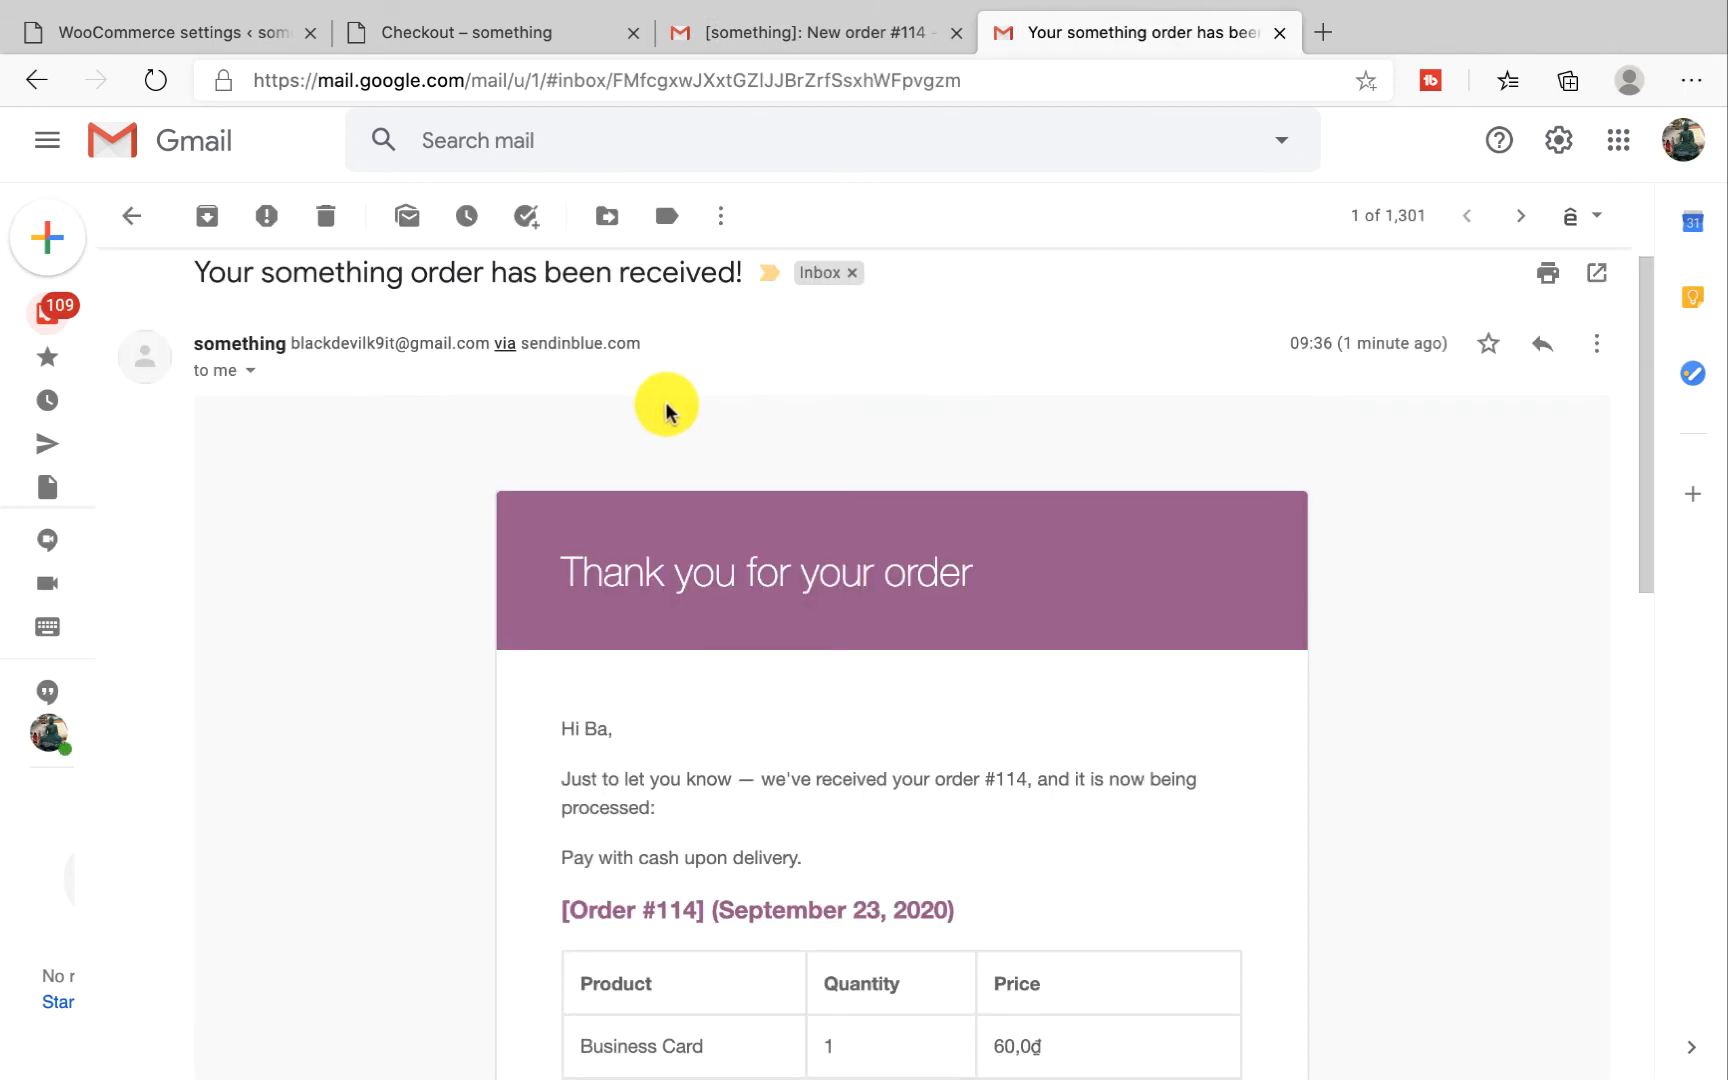
Scroll the customer's order-received email for #114 down to totals and billing and shipping addresses
scroll(down, 3)
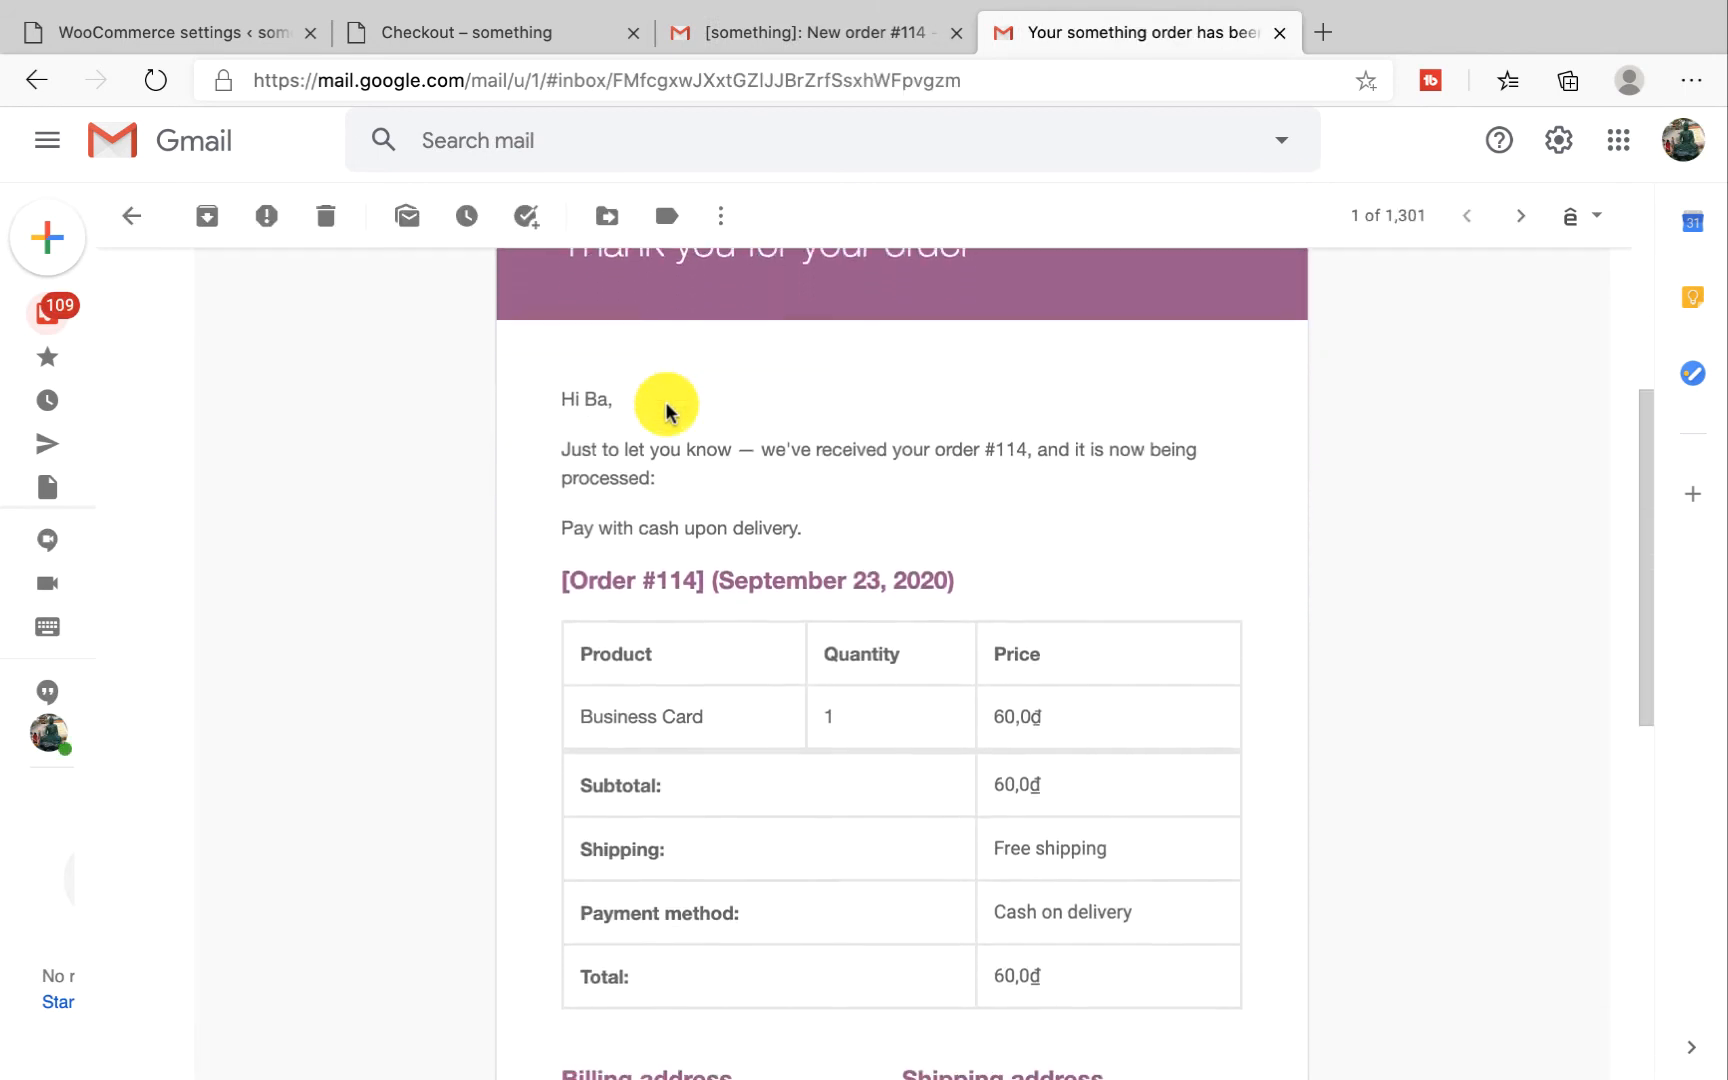
scroll(down, 3)
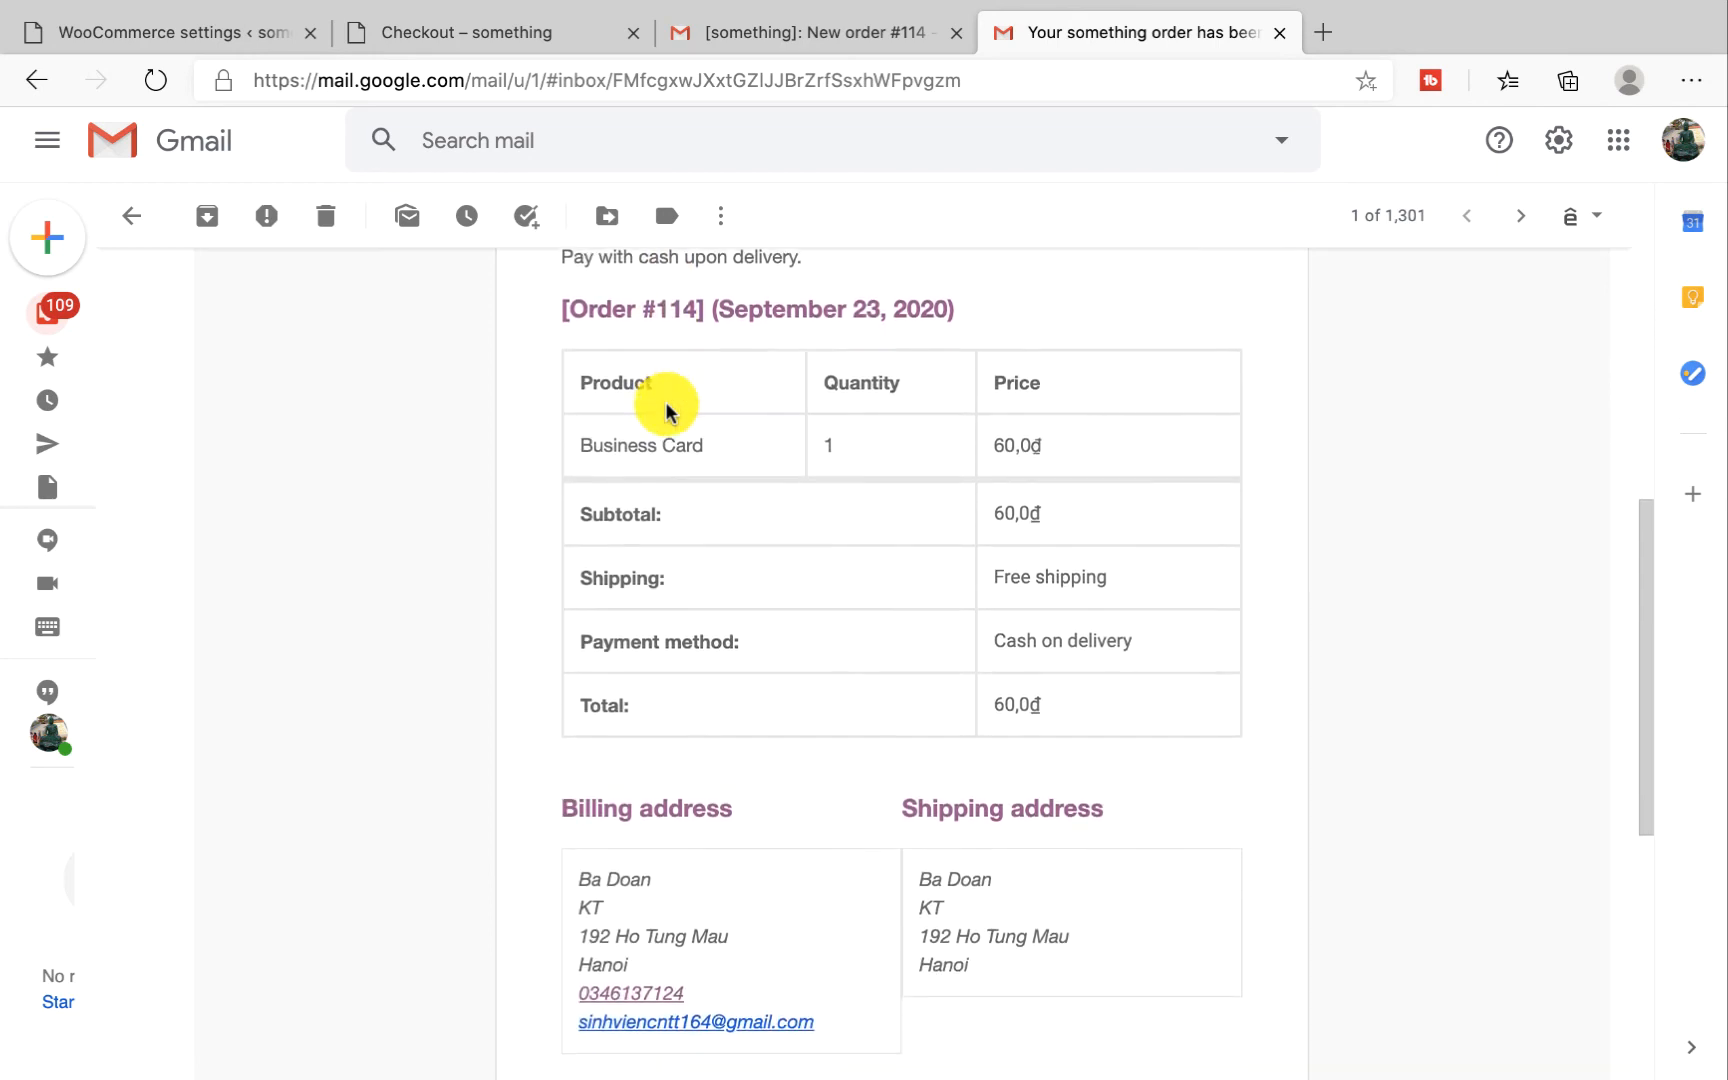
scroll(down, 3)
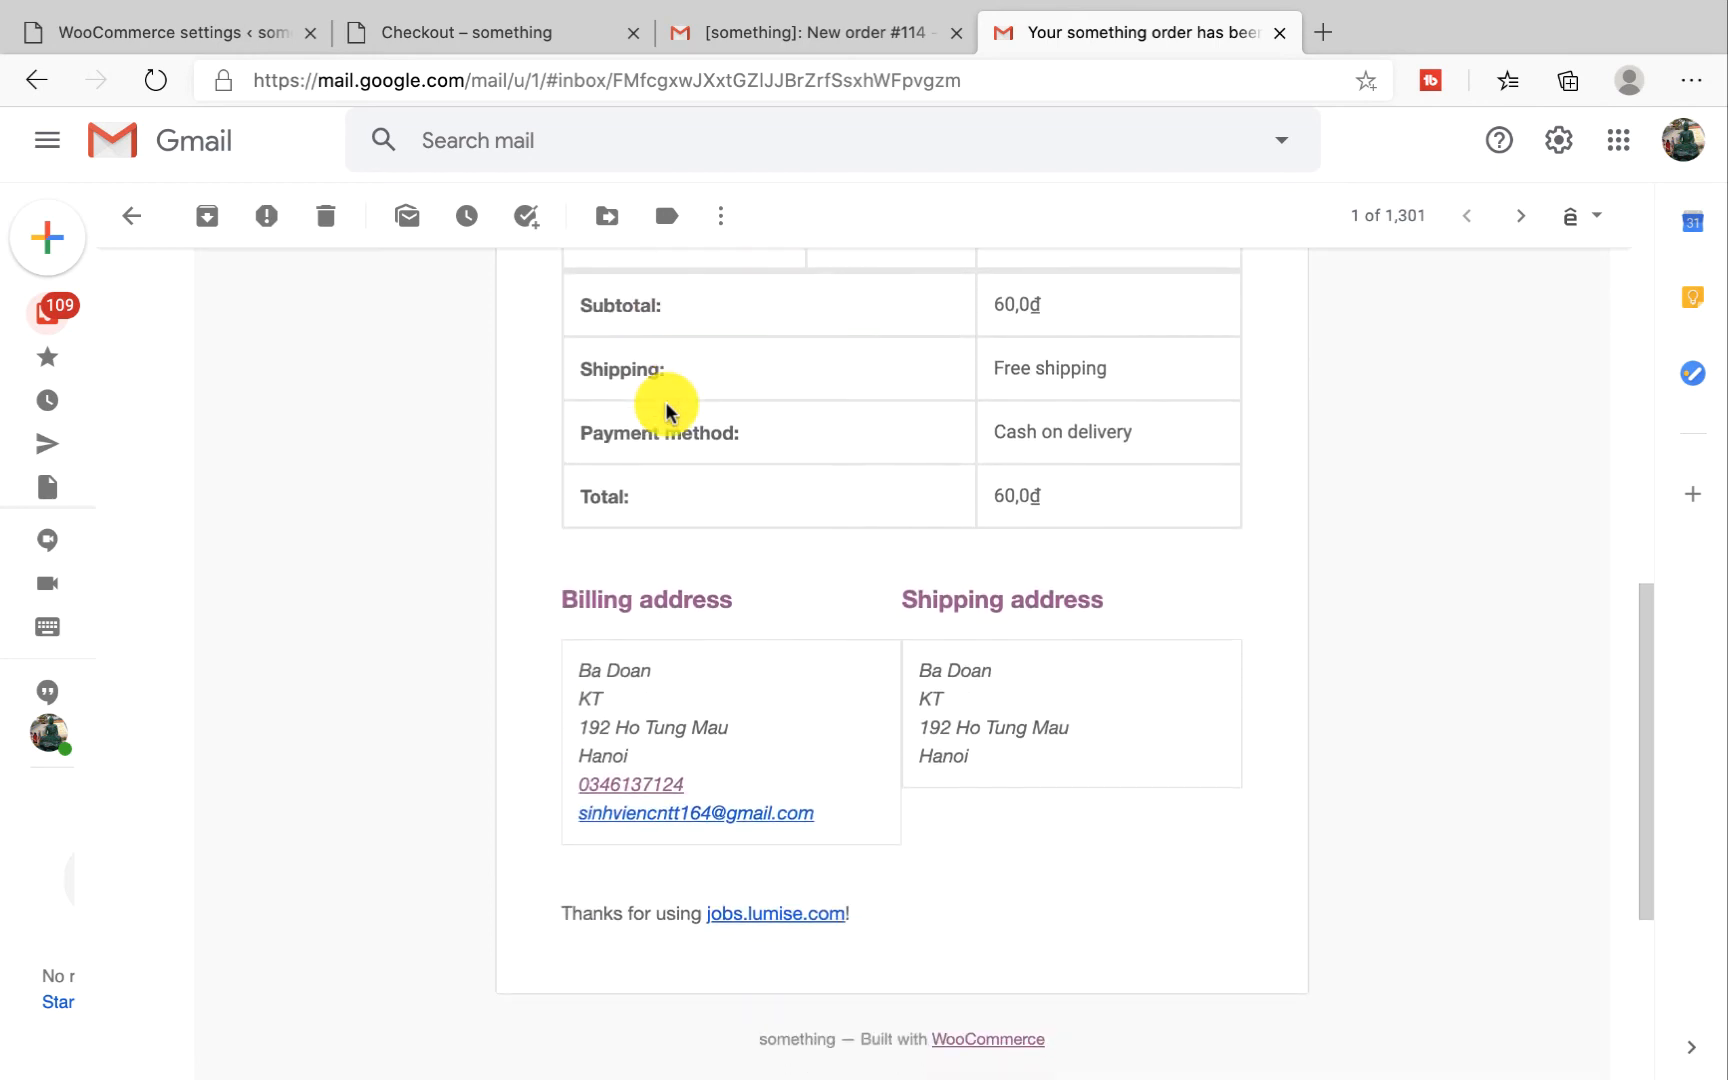
mouse_move(686, 704)
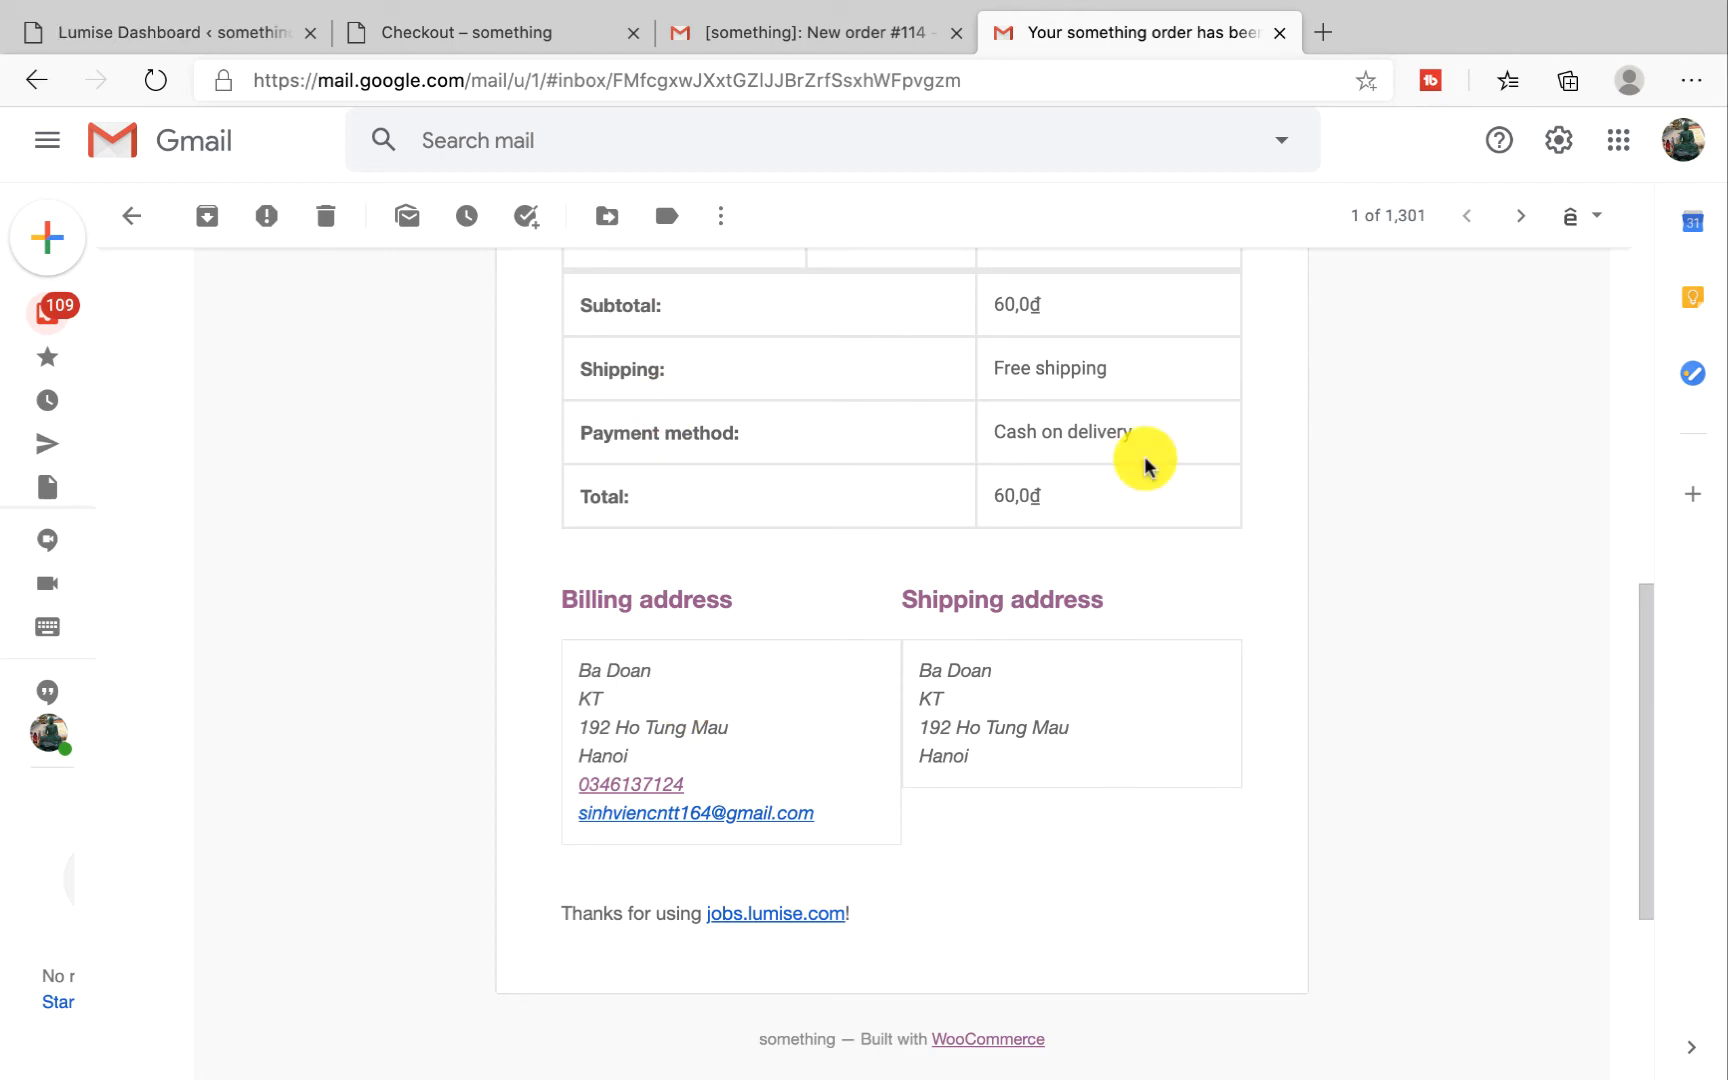
From Lumise's All Orders list, open order #114 and mark its status Completed
click(166, 32)
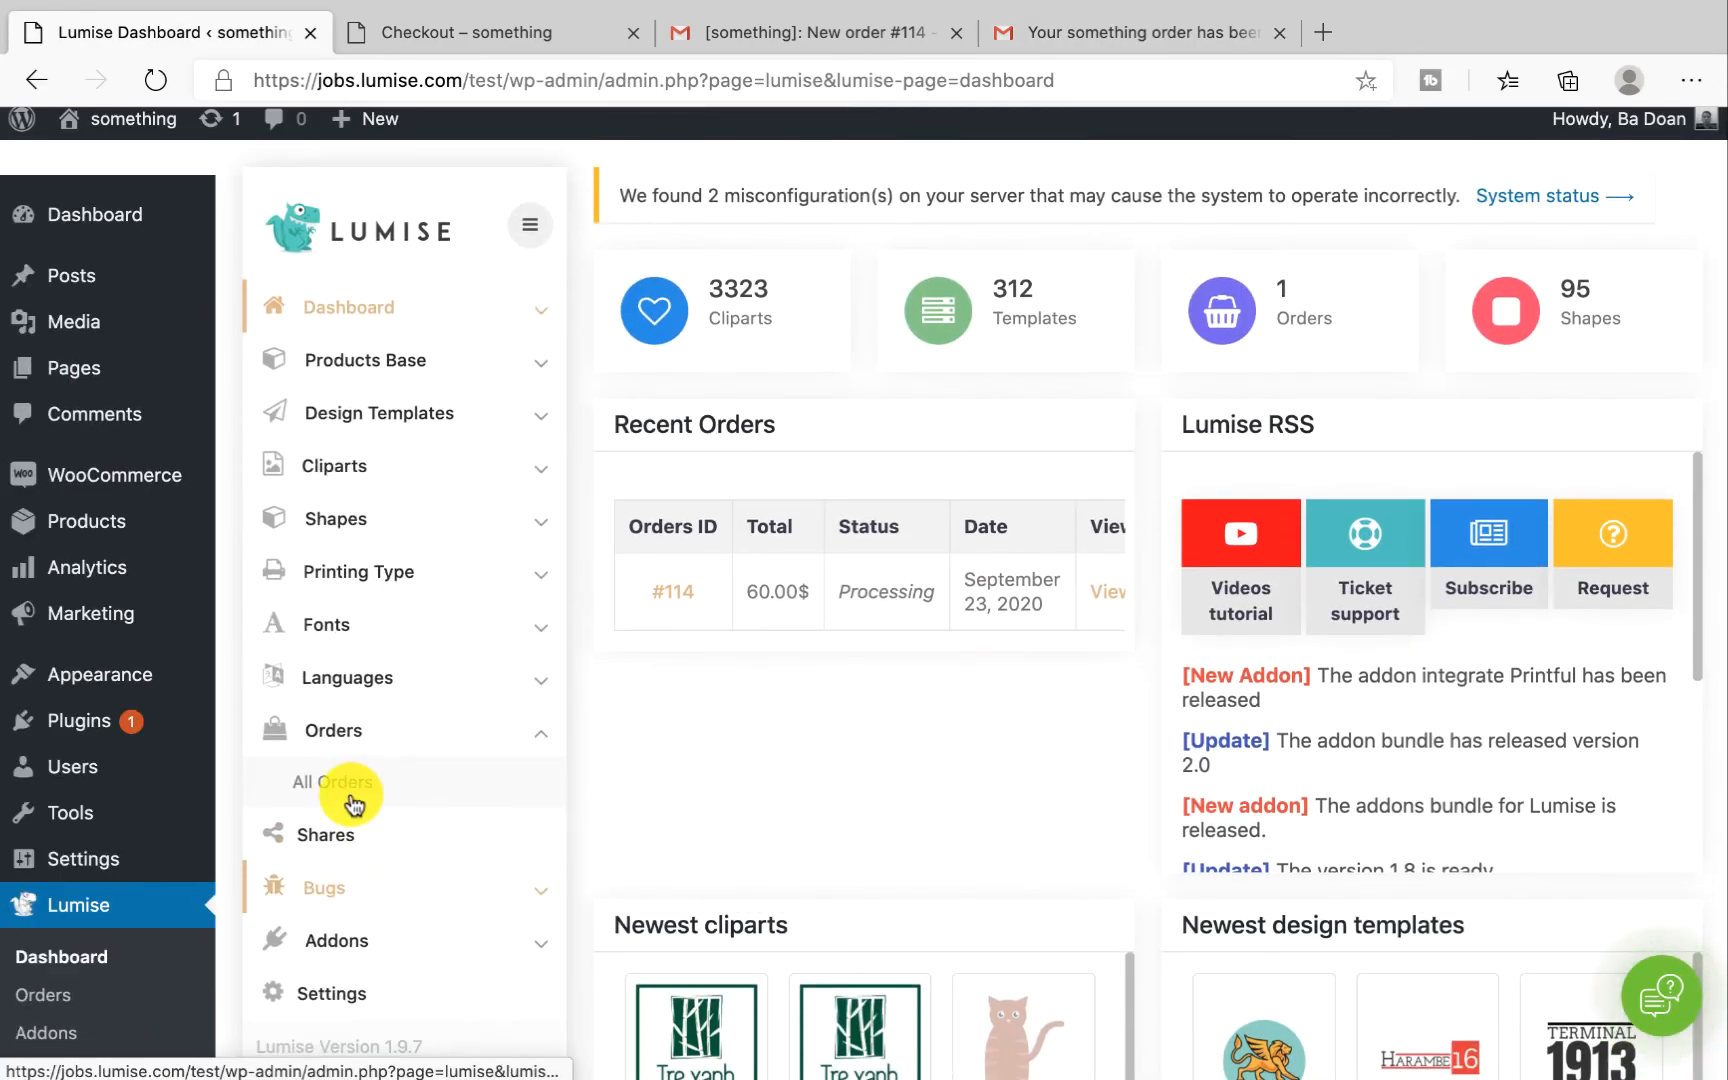
click(338, 782)
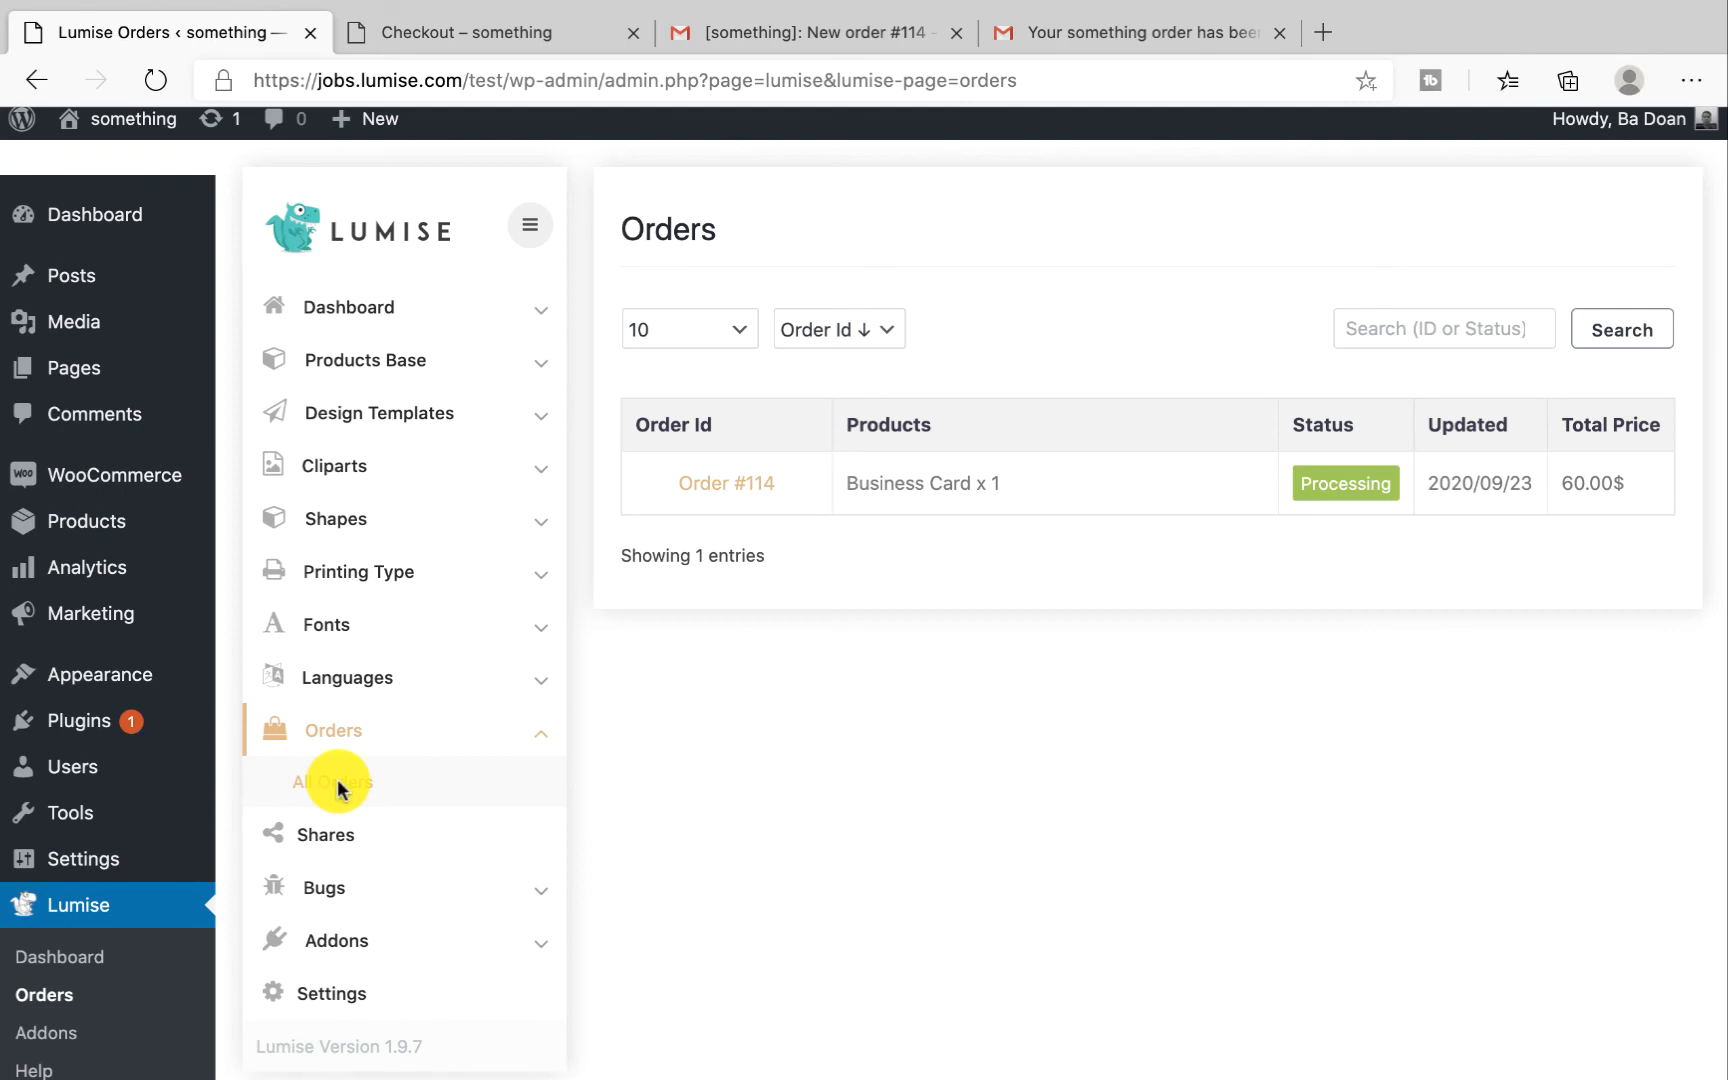
mouse_move(758, 482)
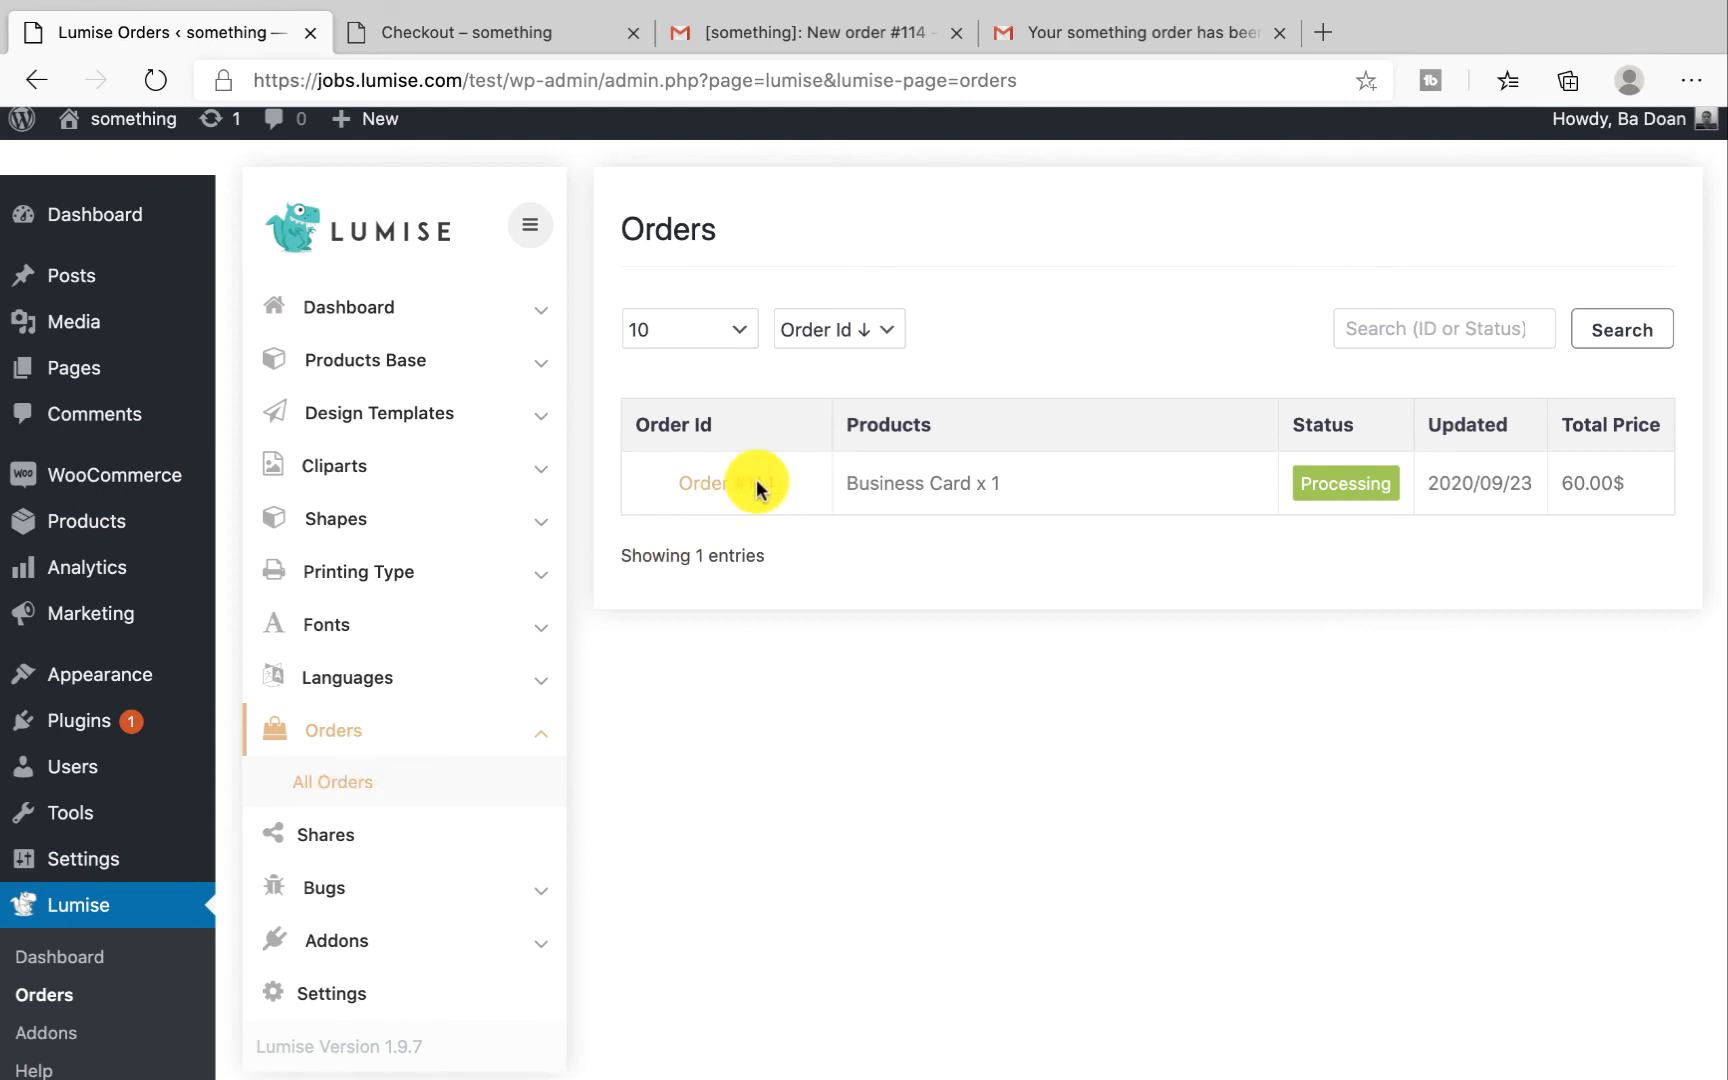
click(702, 482)
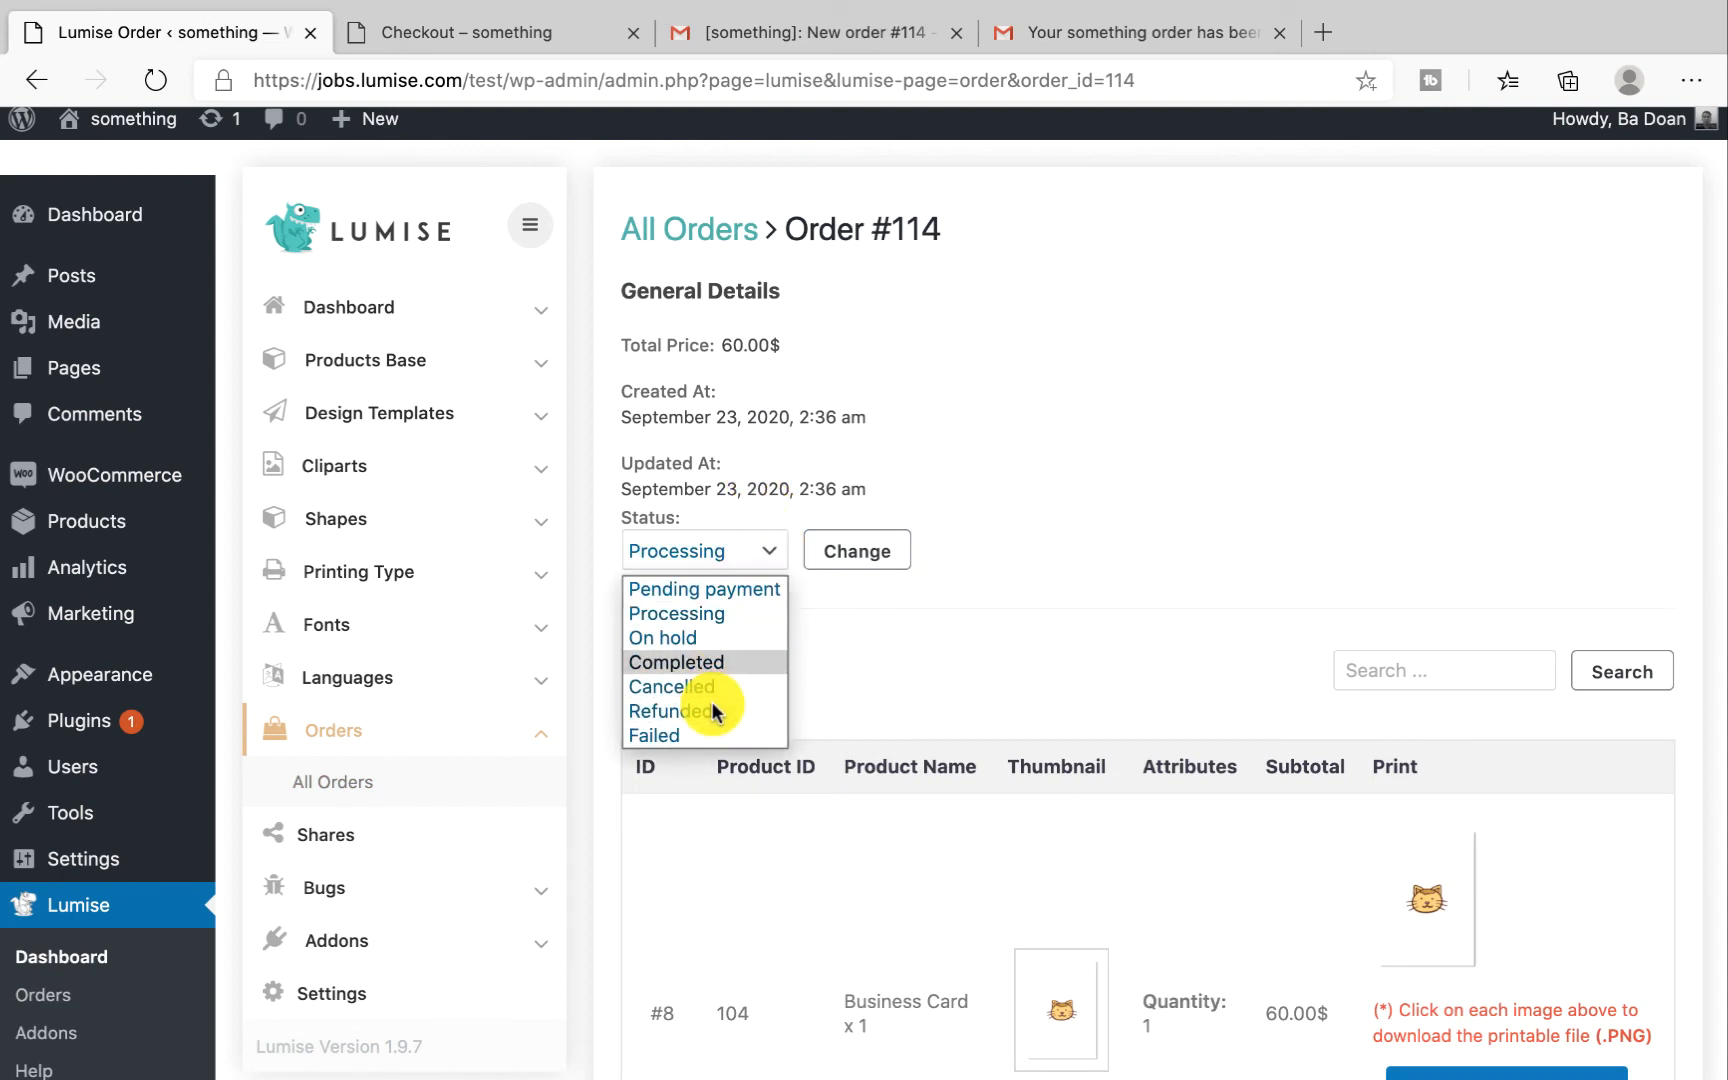
mouse_move(676, 710)
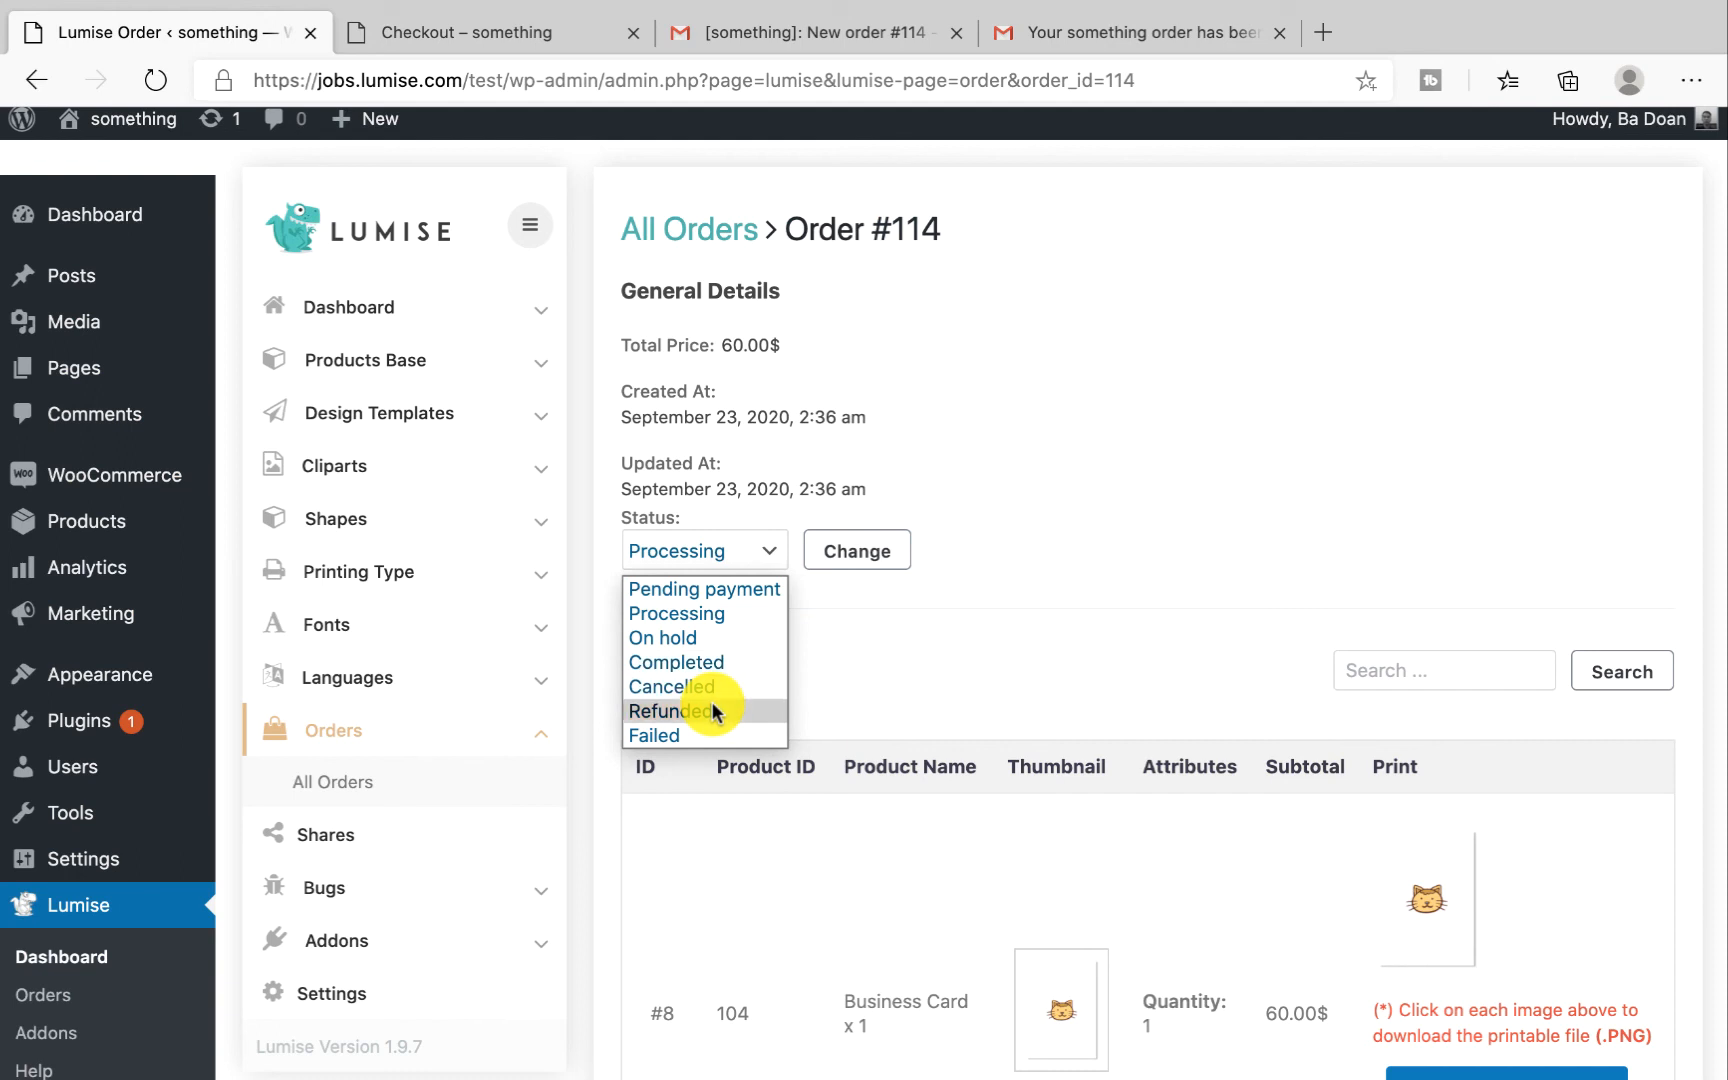
click(1140, 32)
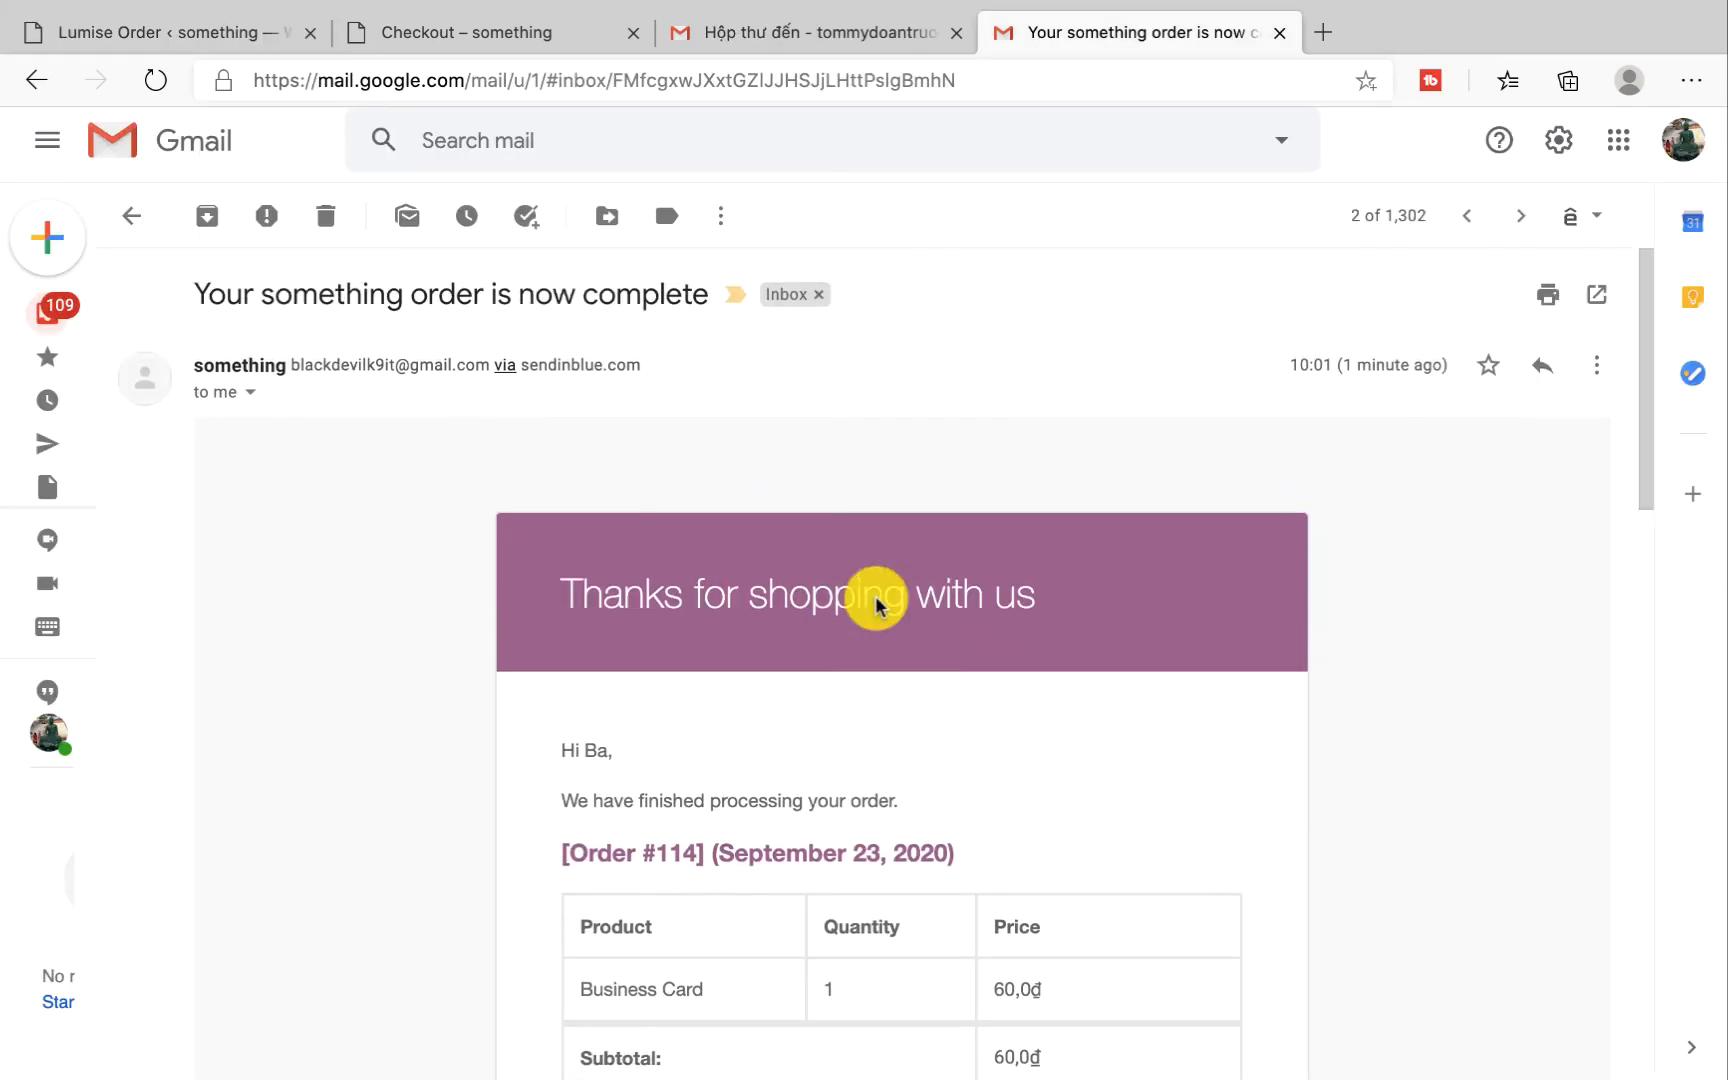
Read the order-complete email for #114 down to the cat design, PDF/PNG download links and addresses
scroll(down, 3)
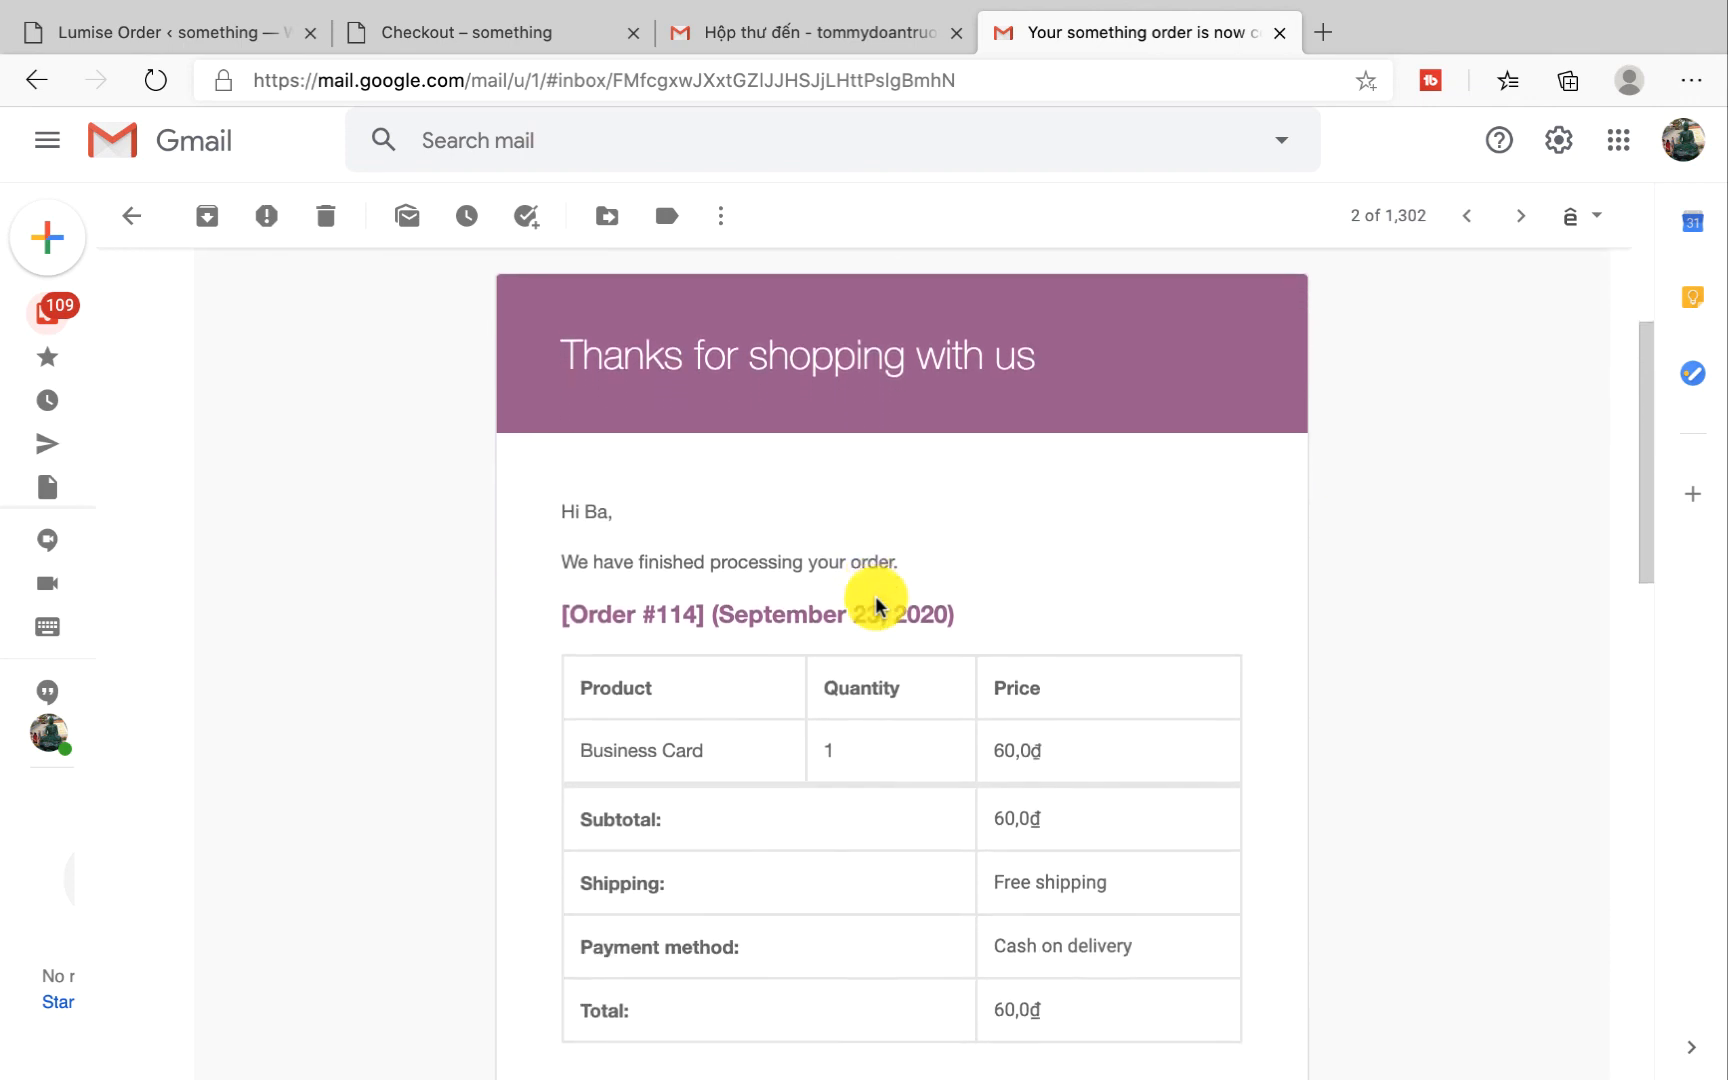
scroll(down, 3)
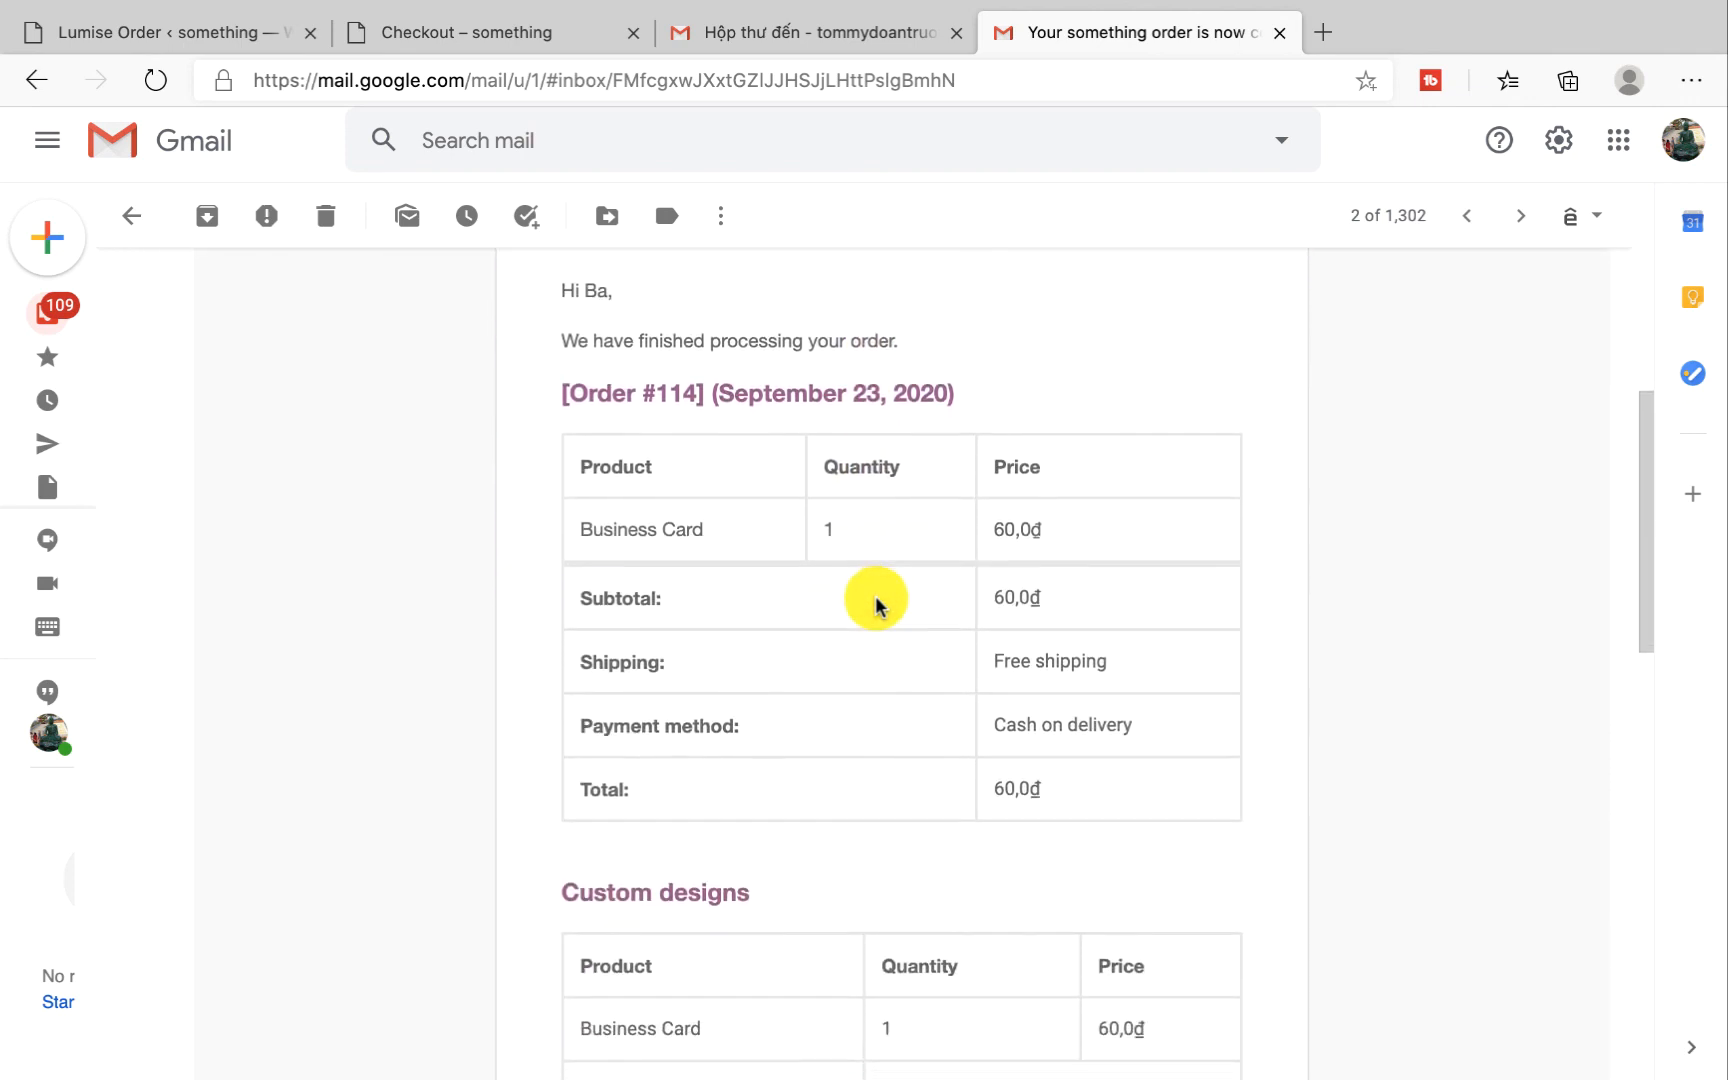
scroll(down, 3)
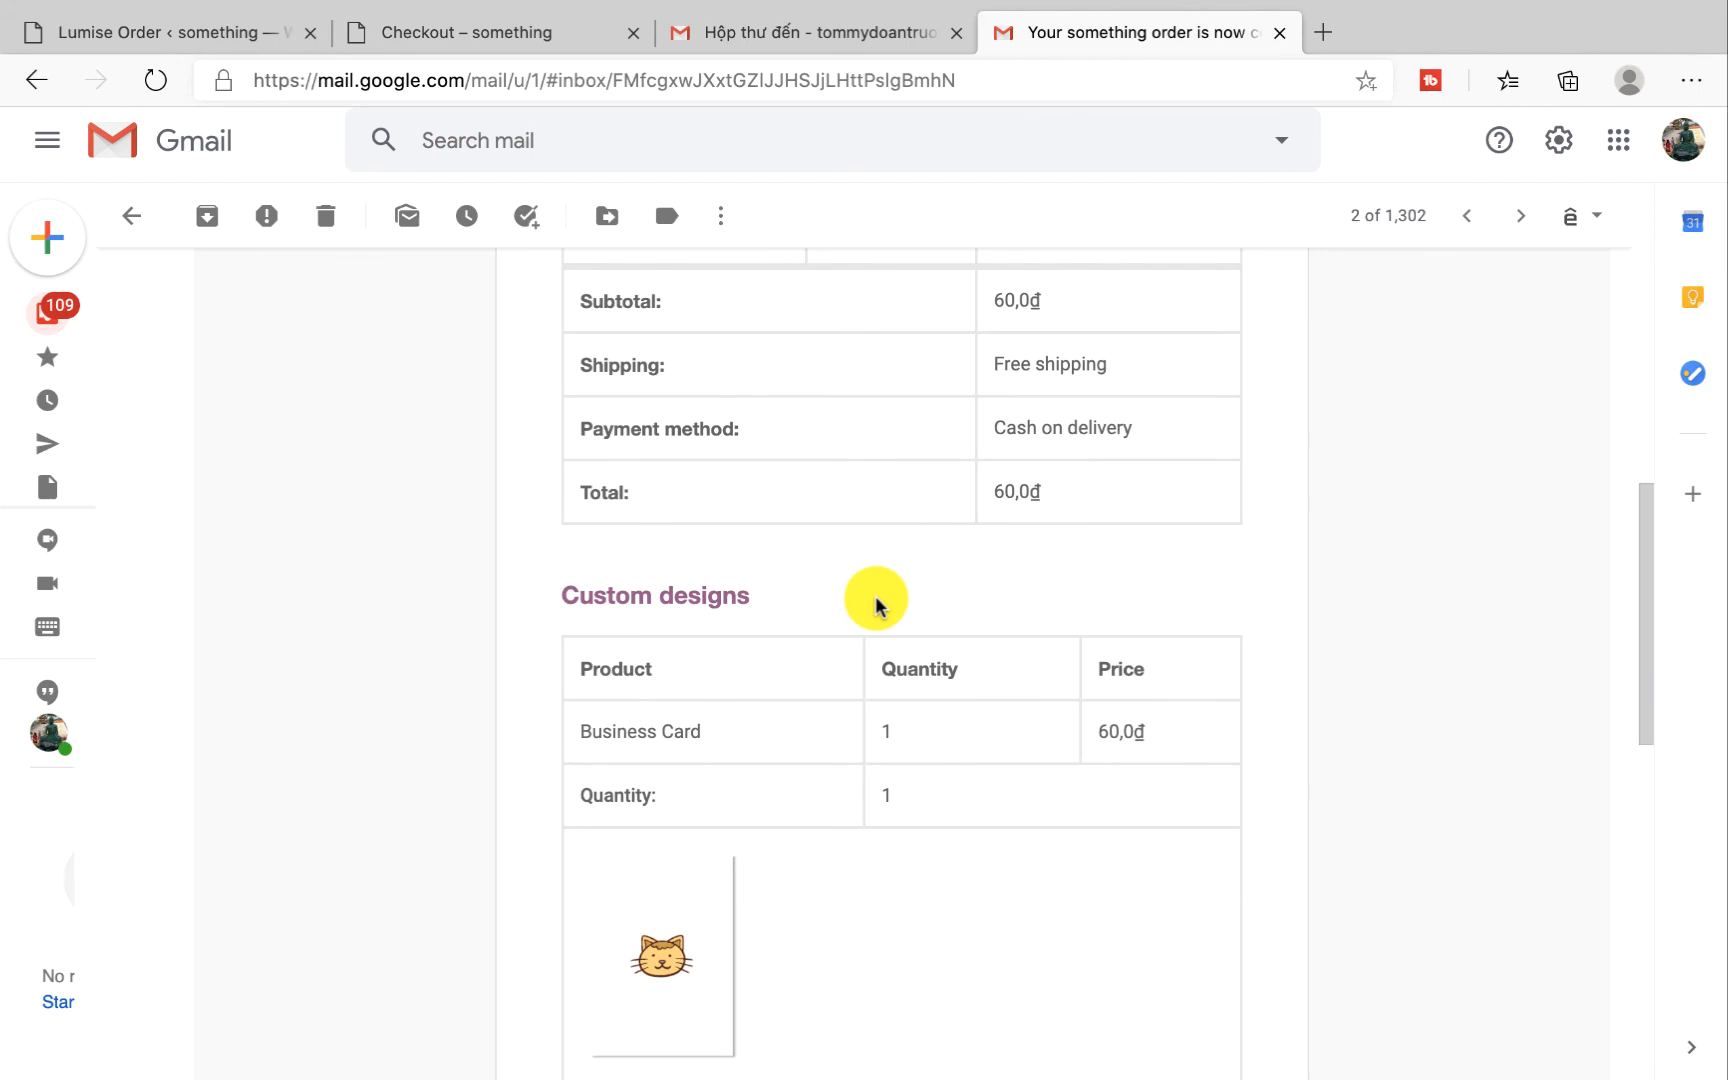
scroll(down, 3)
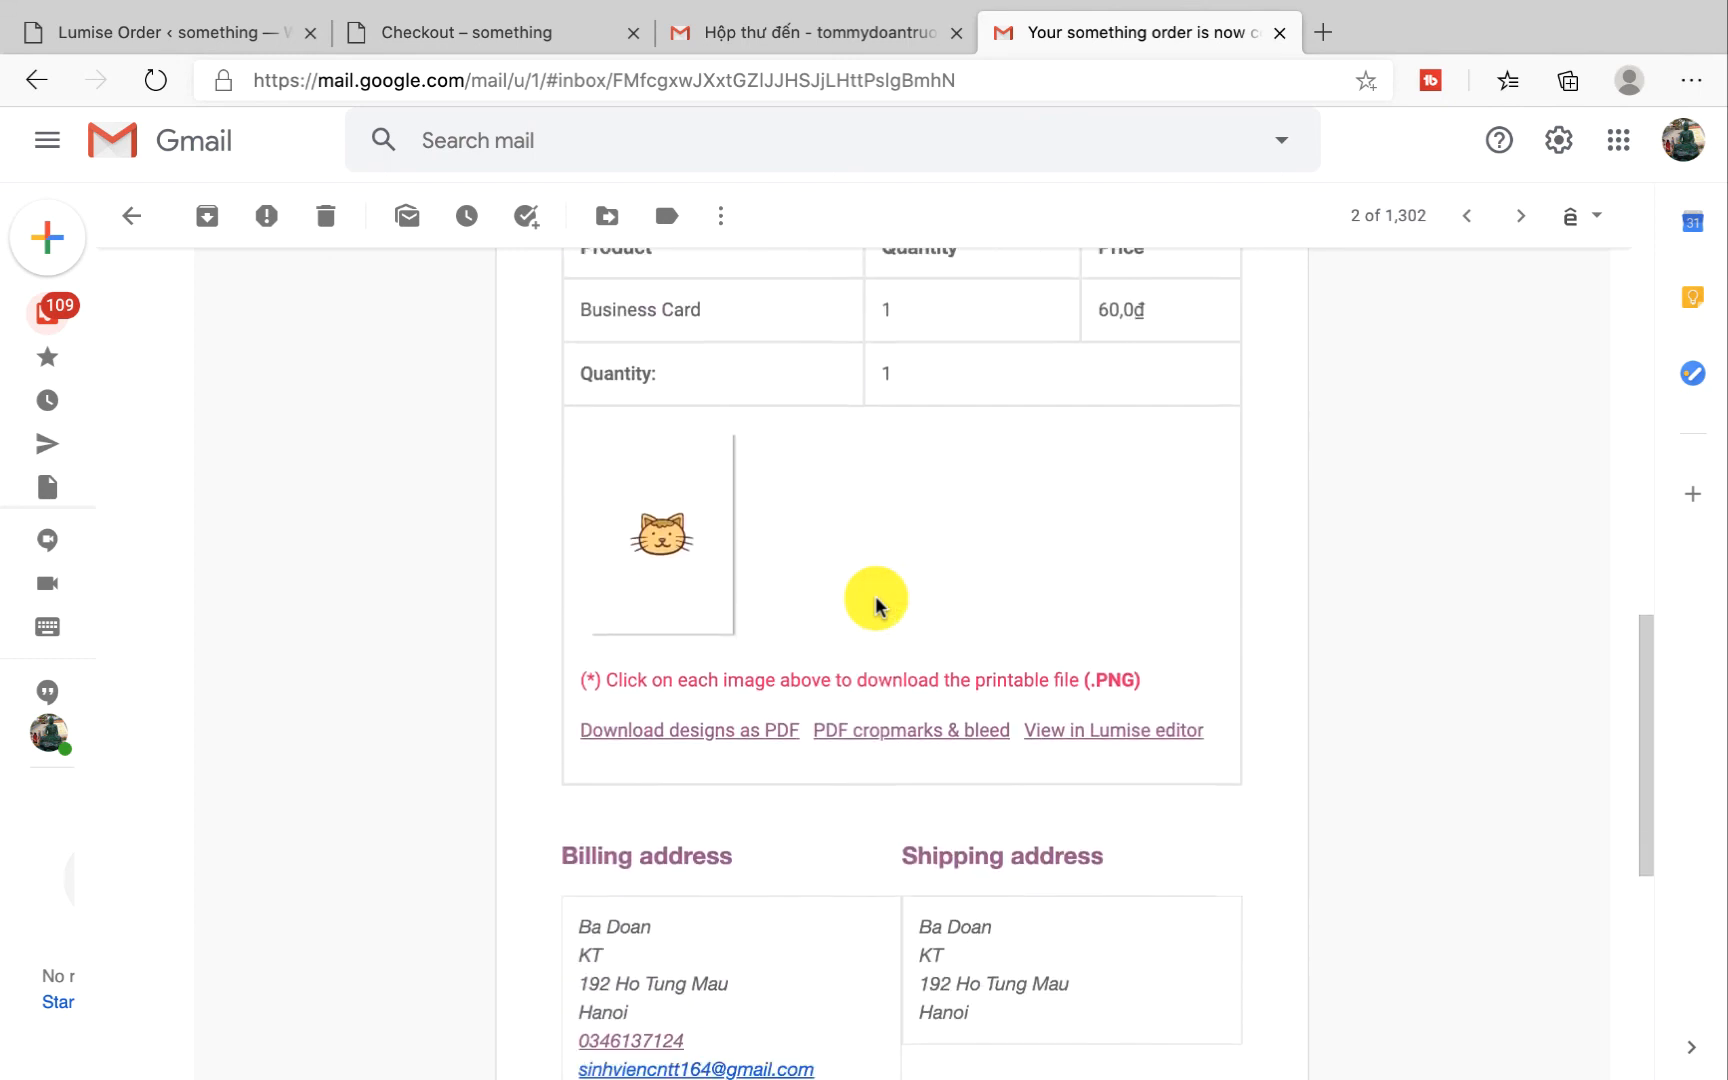
scroll(down, 3)
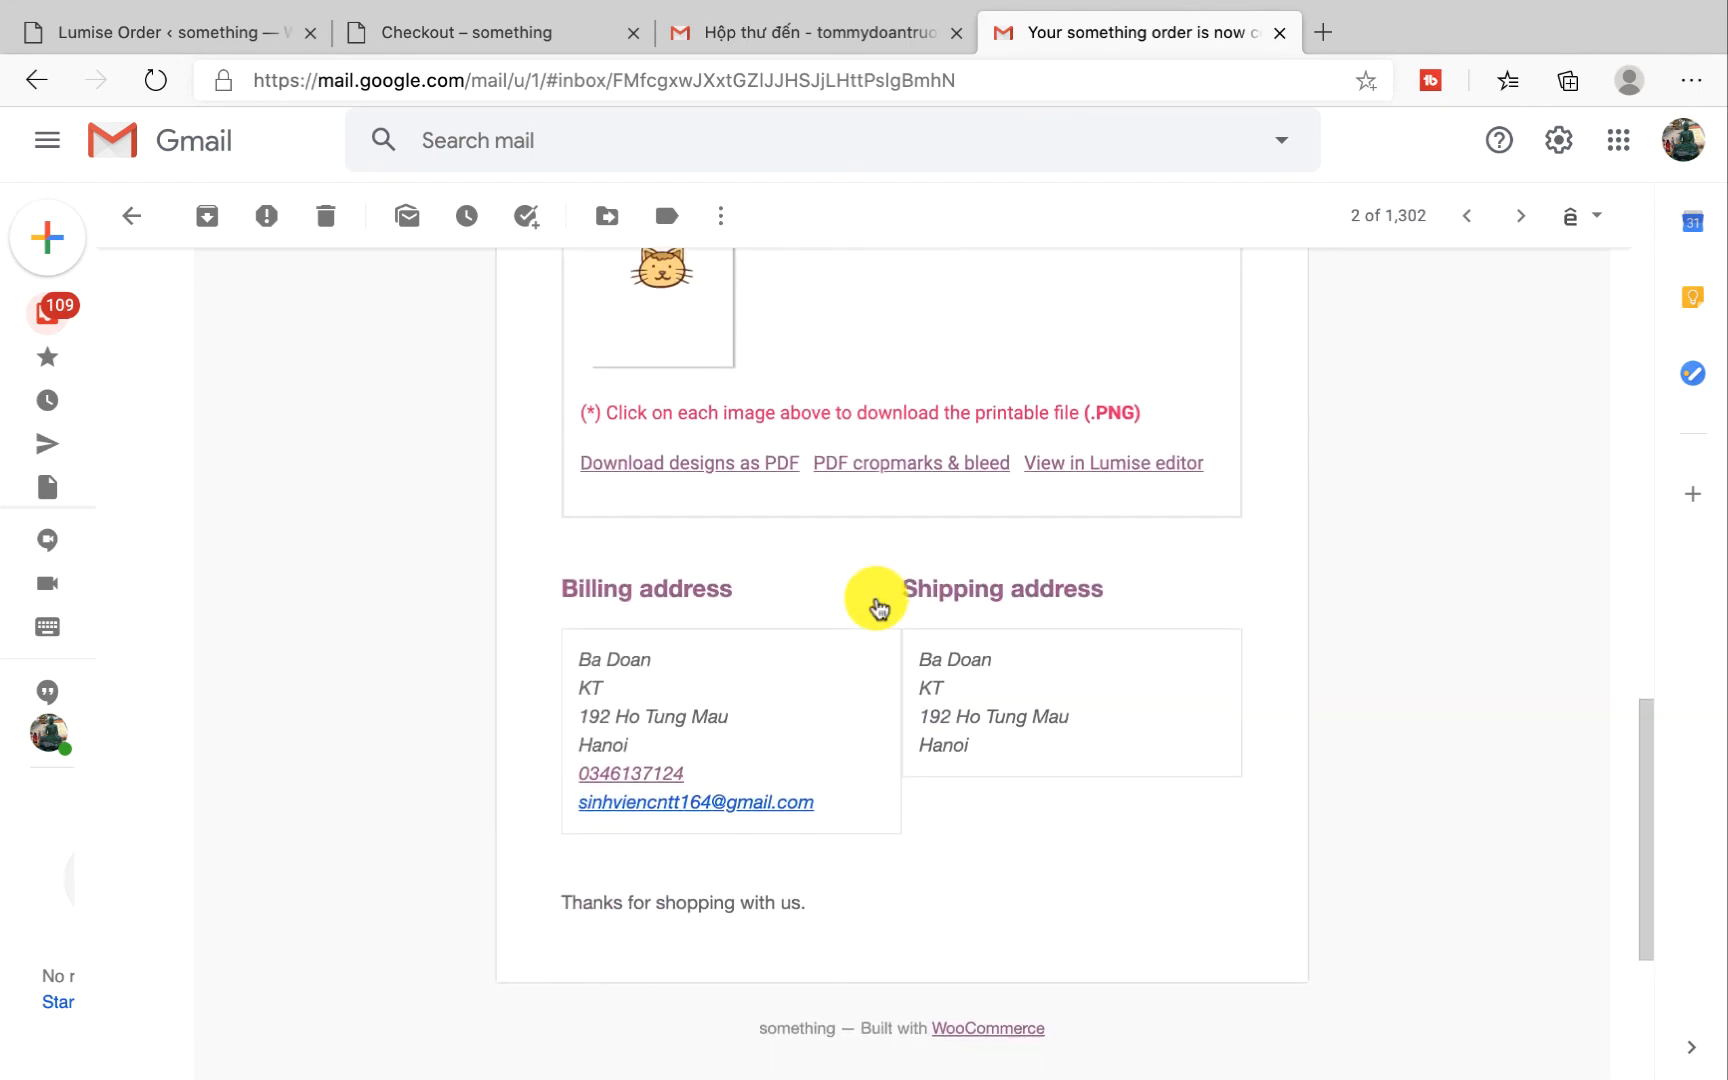
mouse_move(1176, 462)
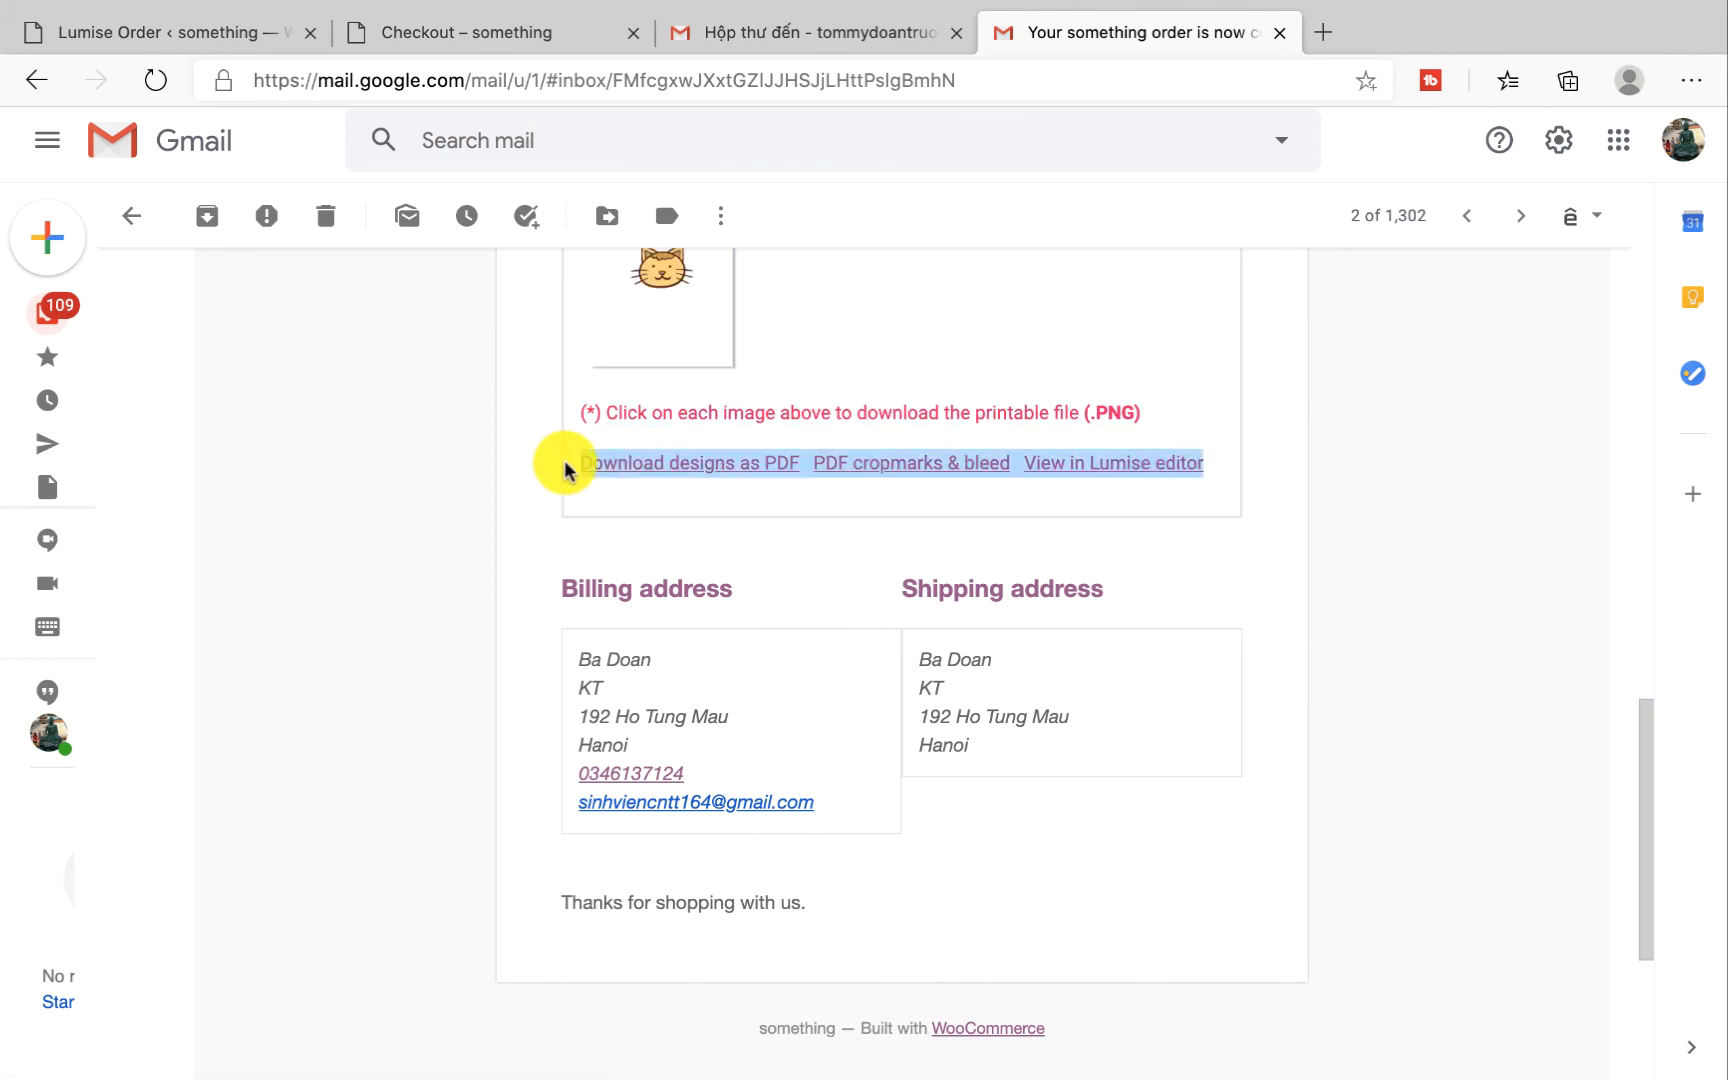
mouse_move(884, 574)
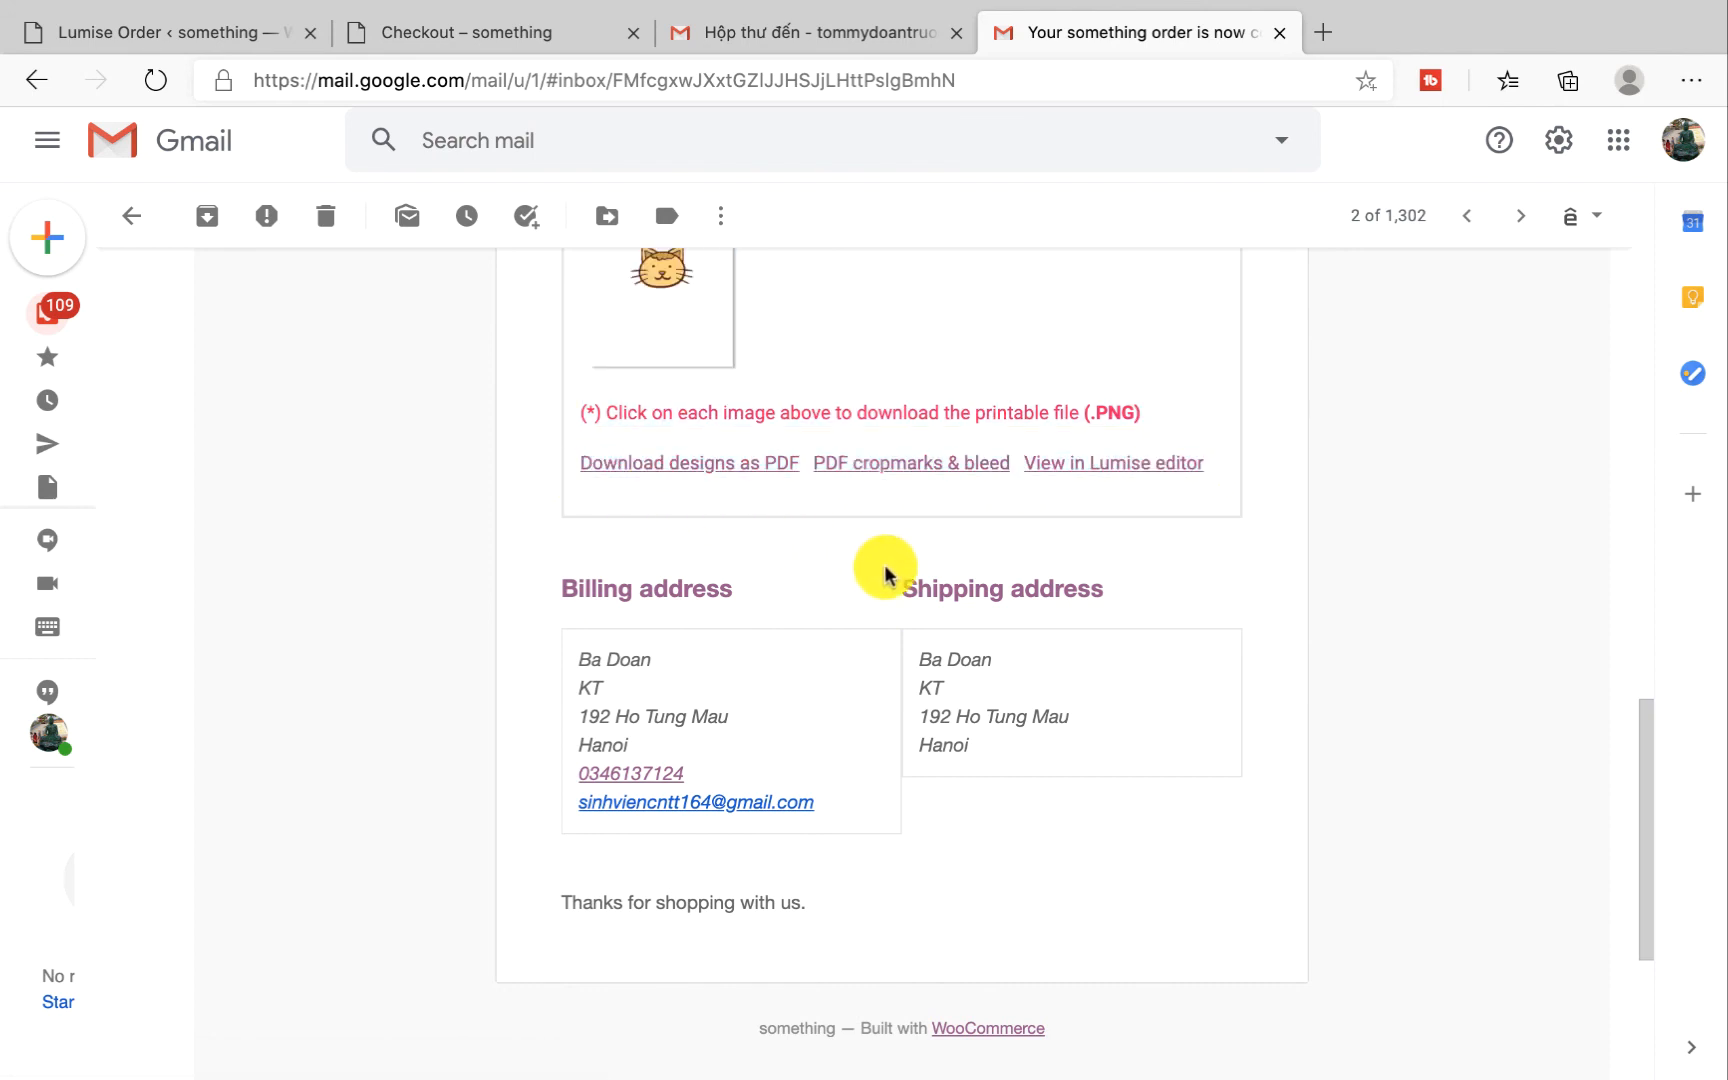
scroll(up, 3)
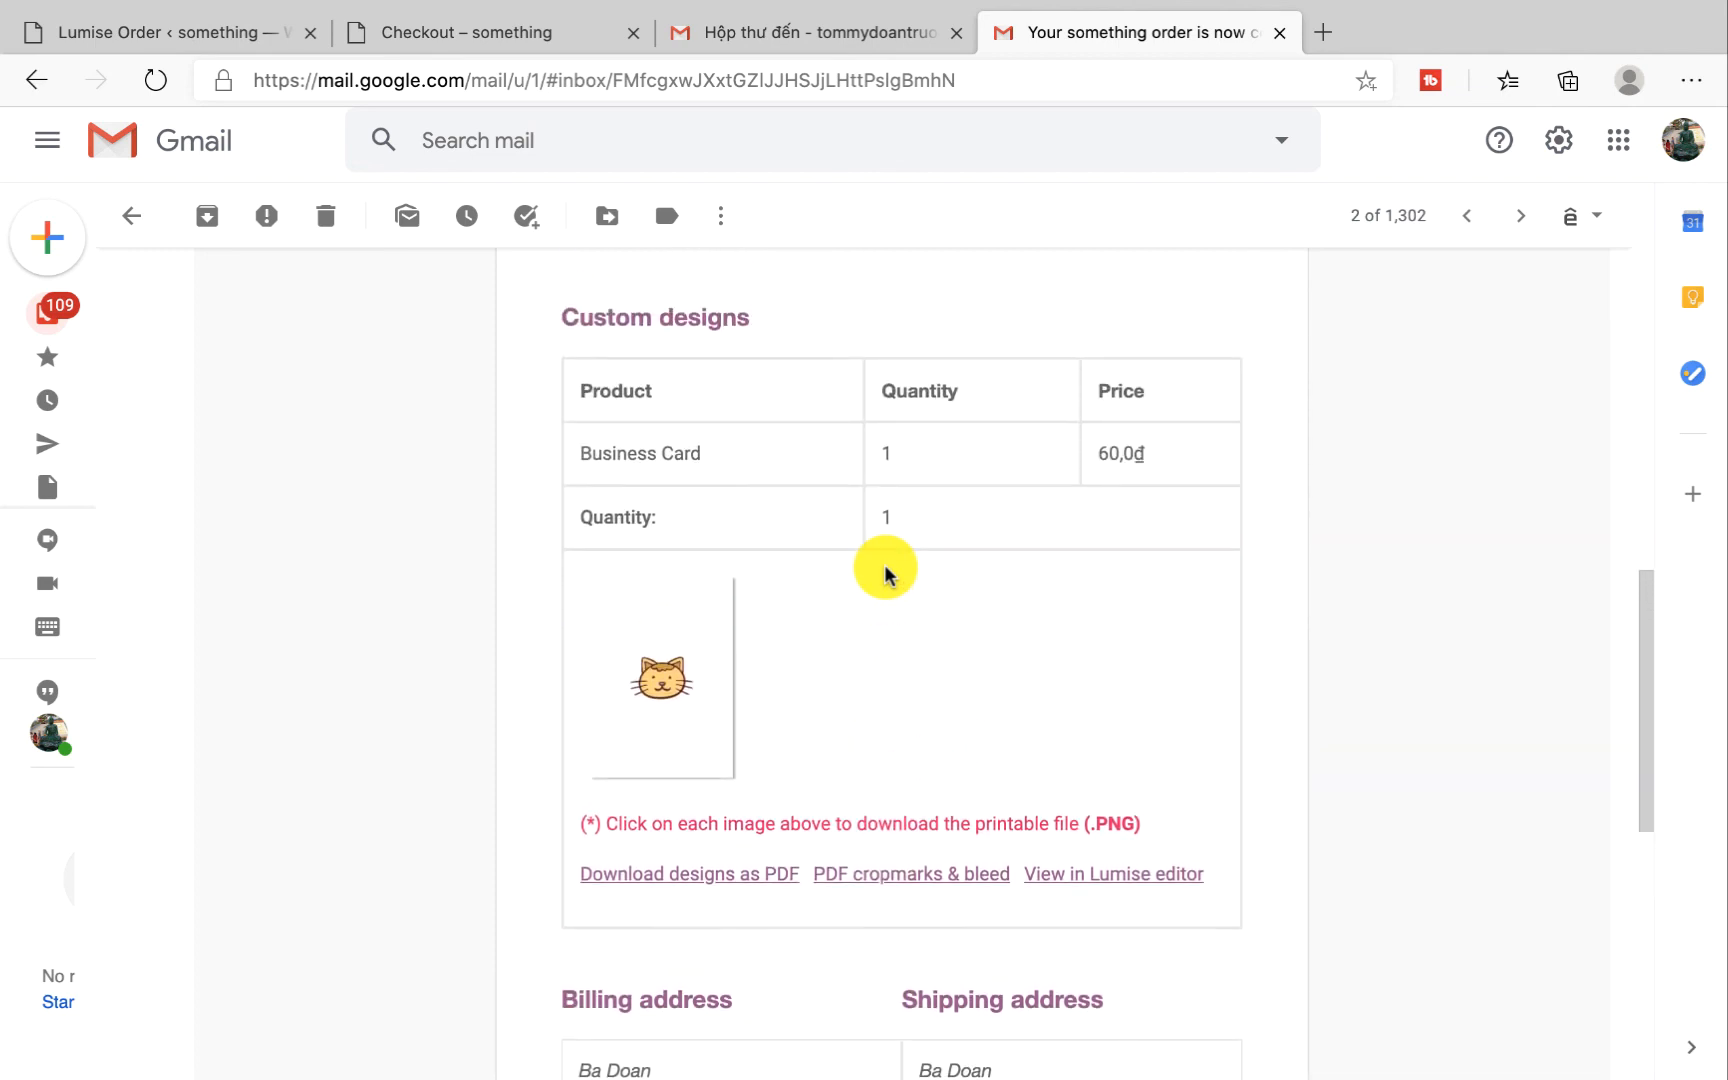